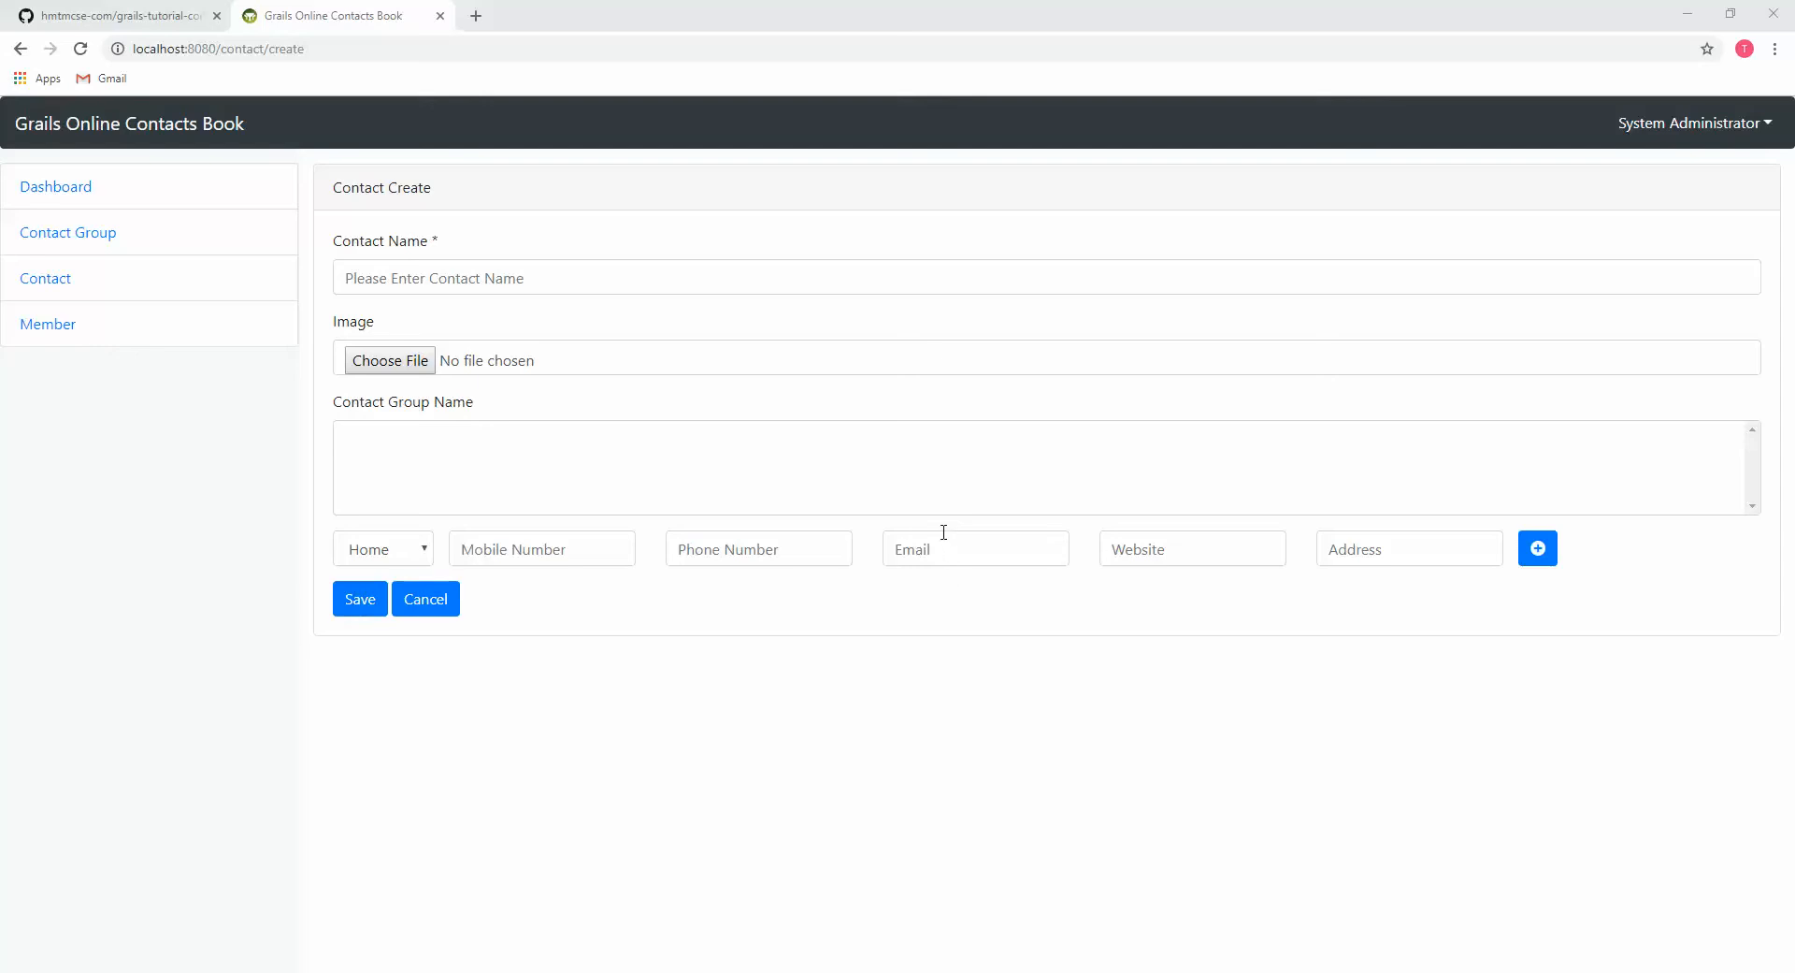
Open a new contact form, then highlight the three Part-9 image upload steps on GitHub
click(45, 277)
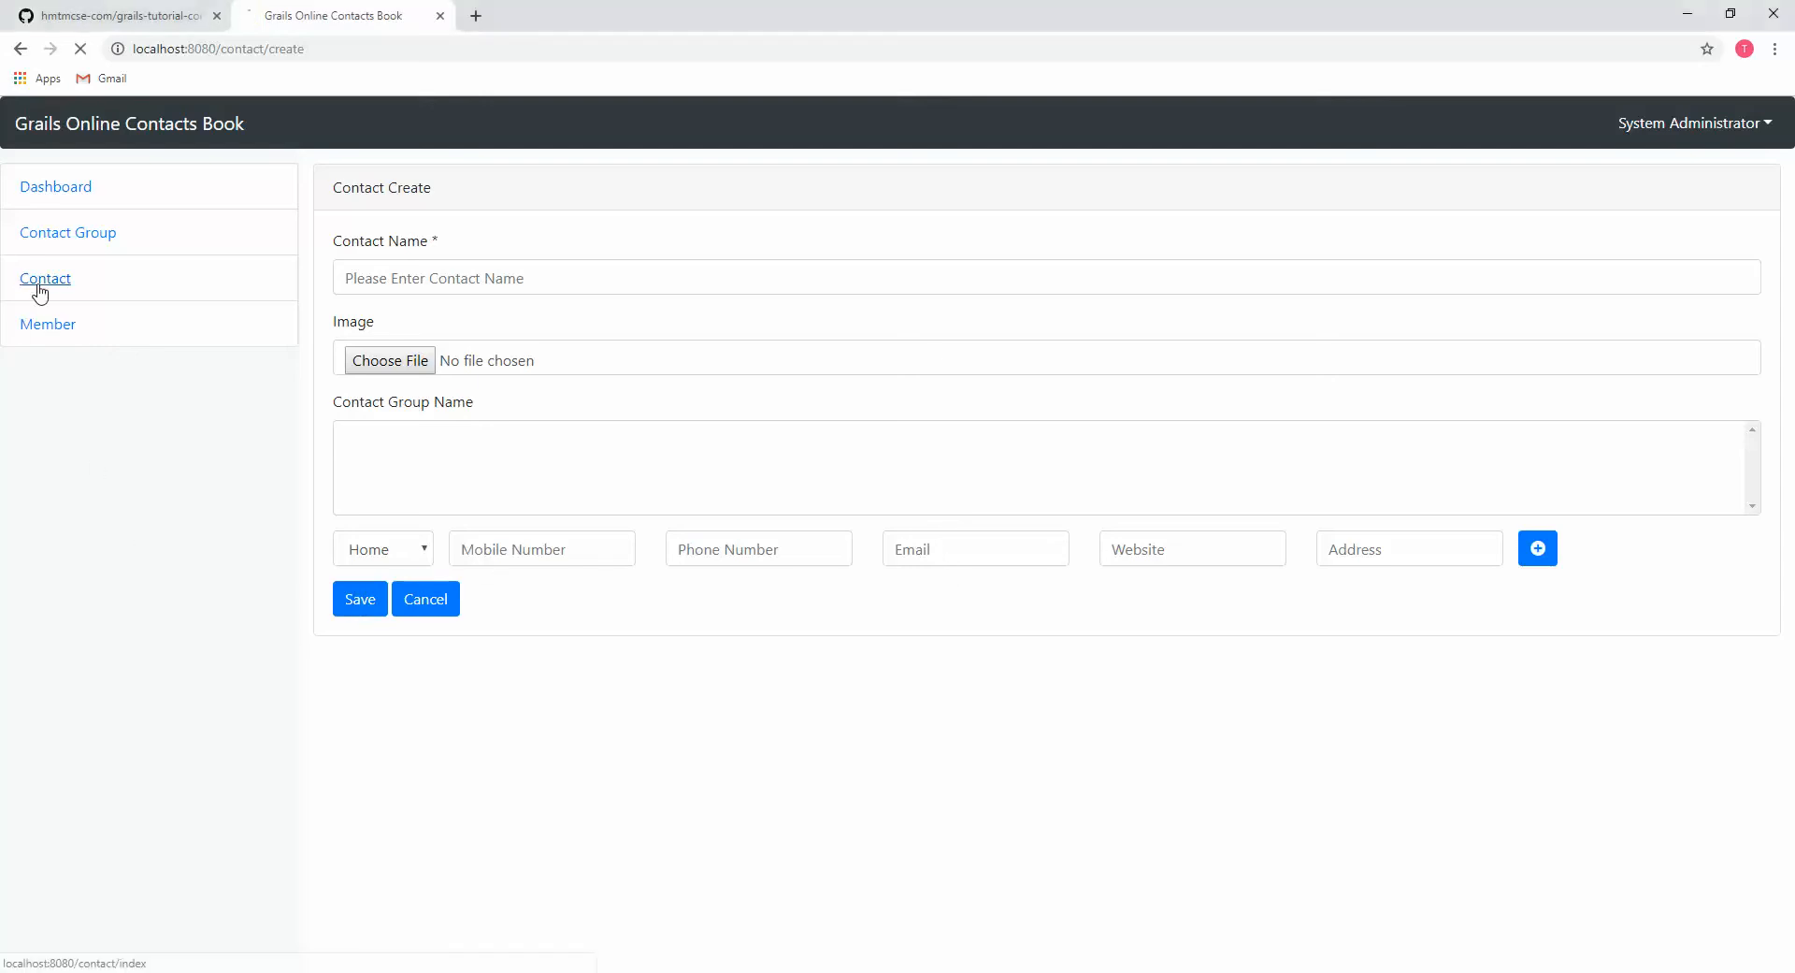
click(425, 598)
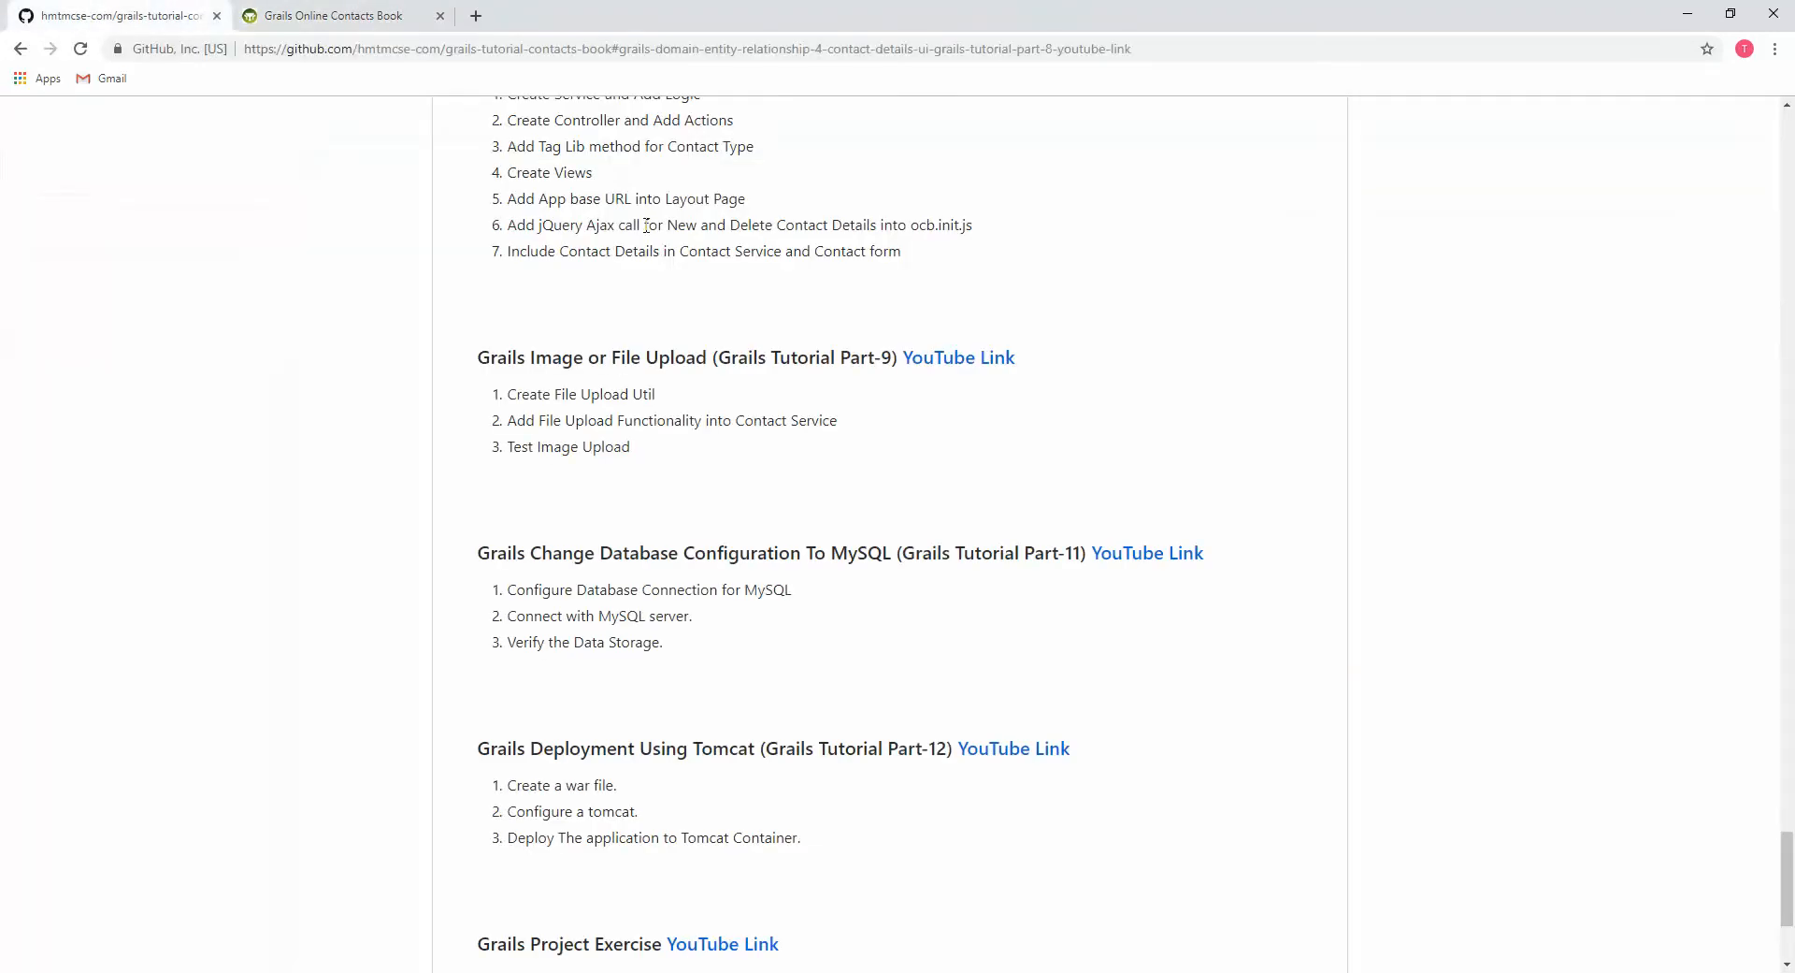
click(331, 15)
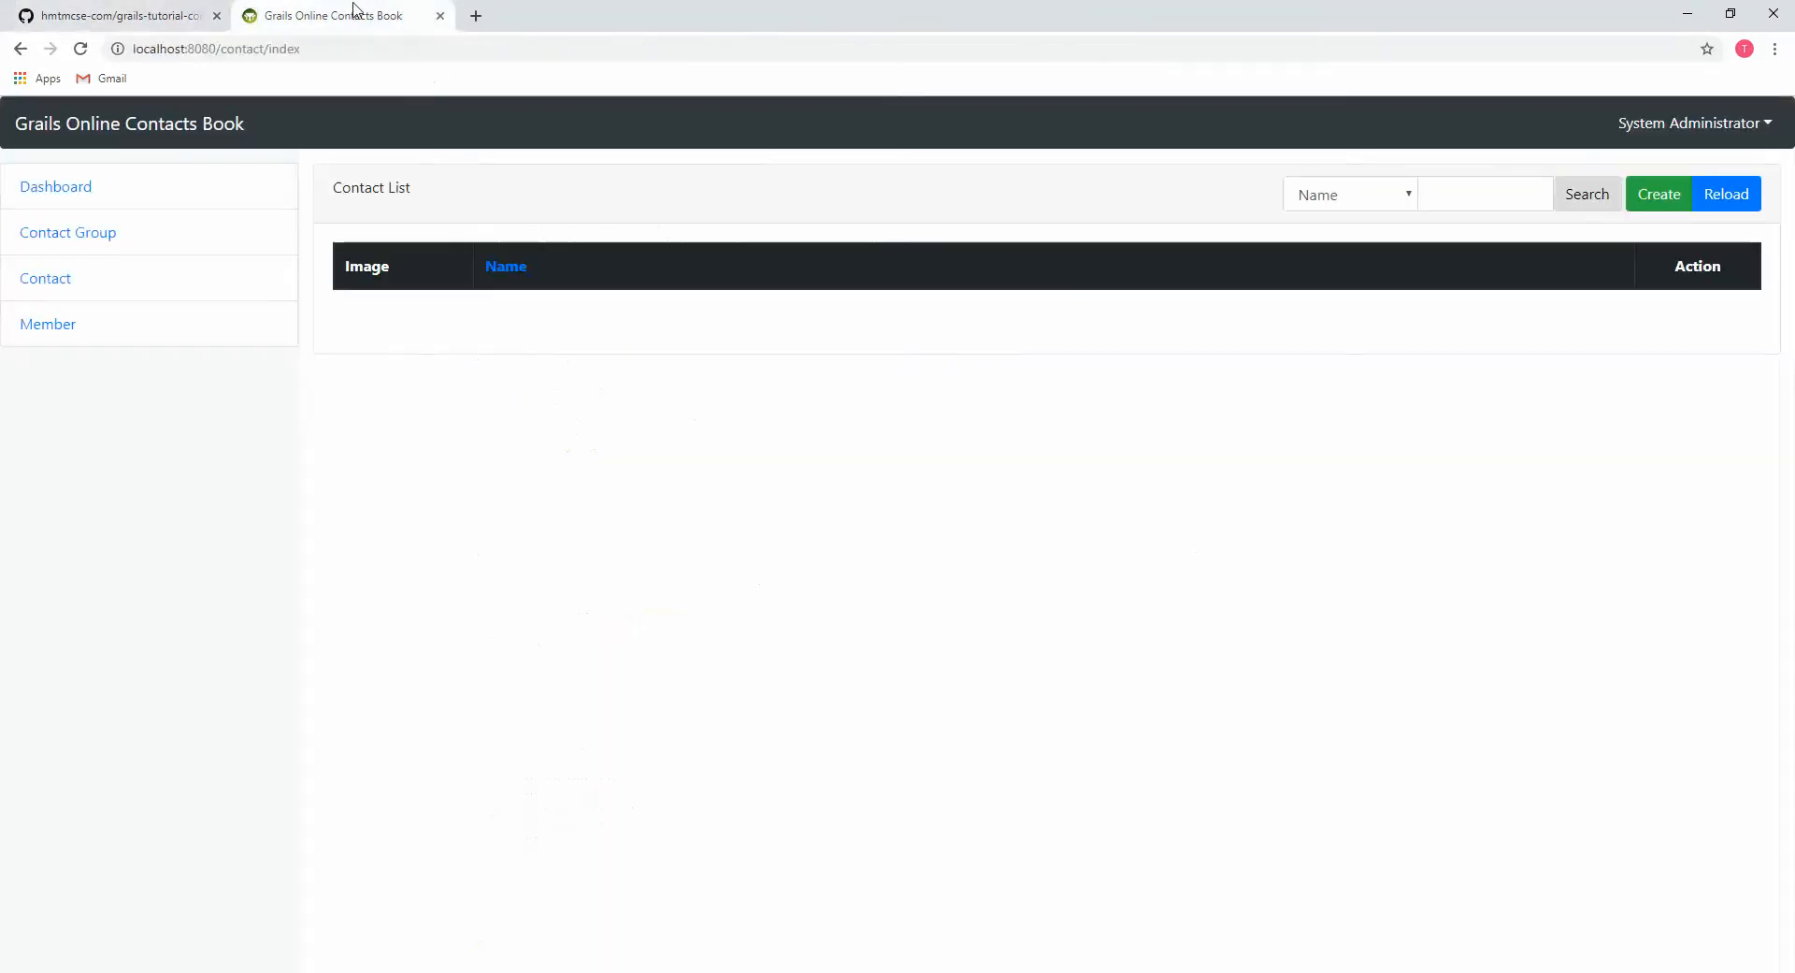
mouse_move(34, 297)
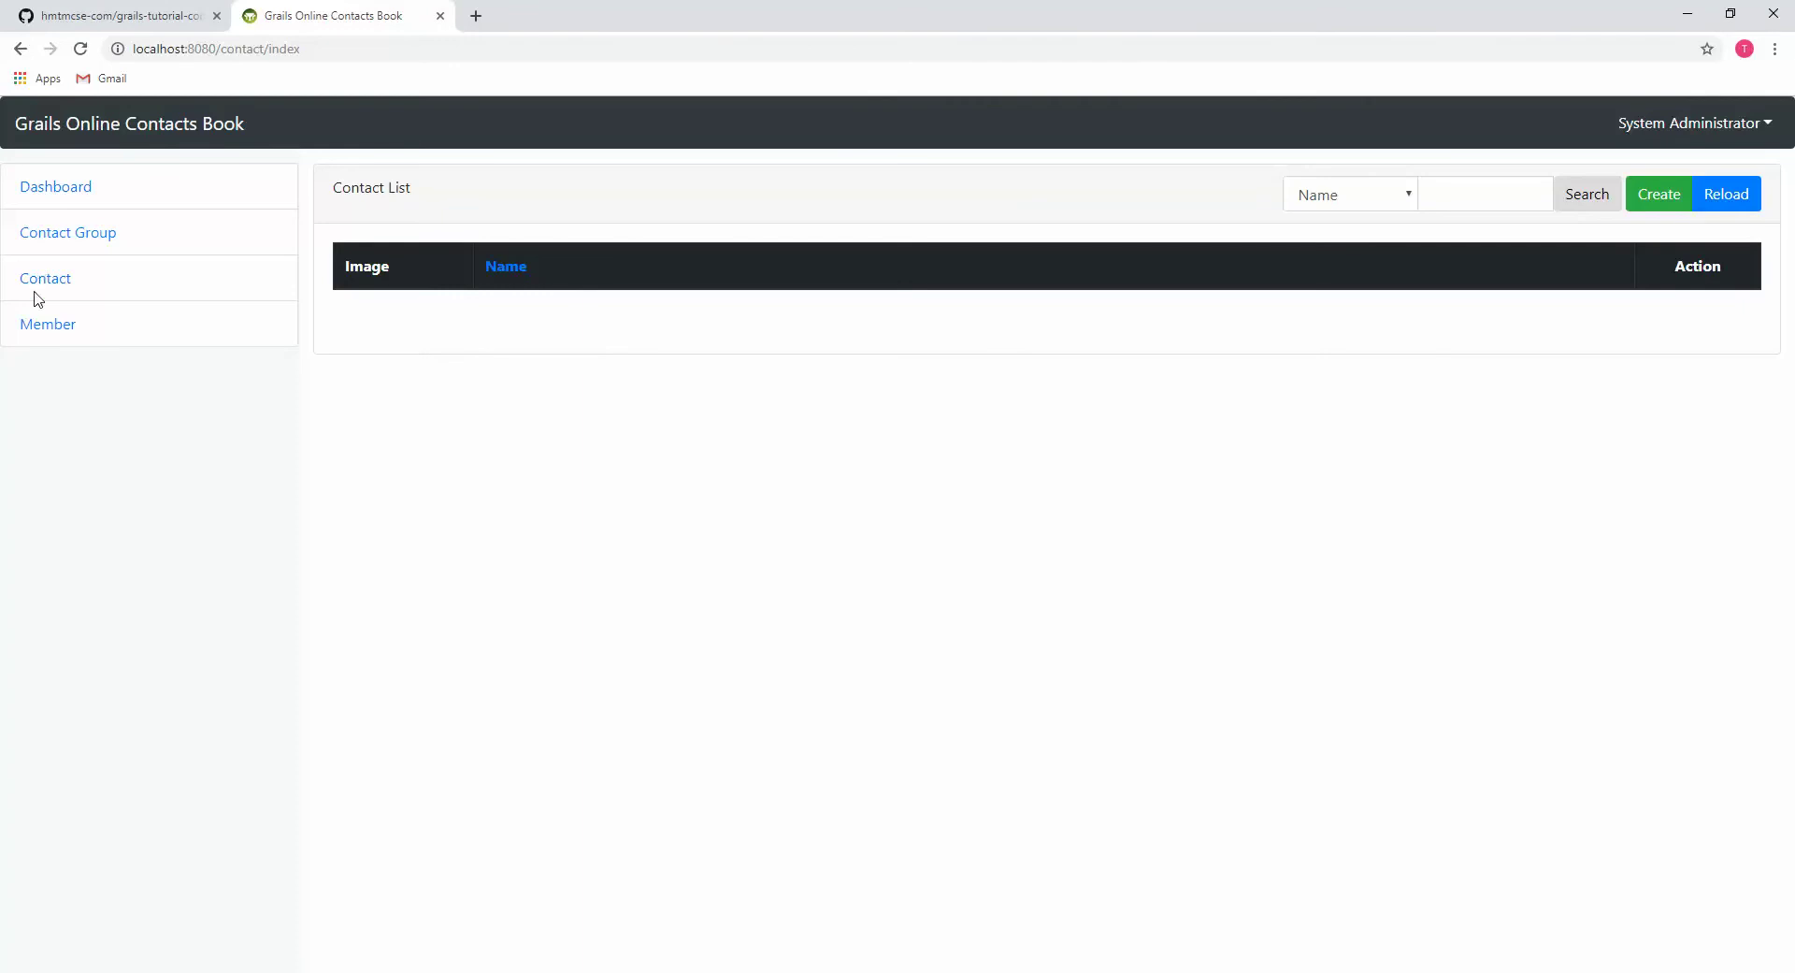
mouse_move(1225, 296)
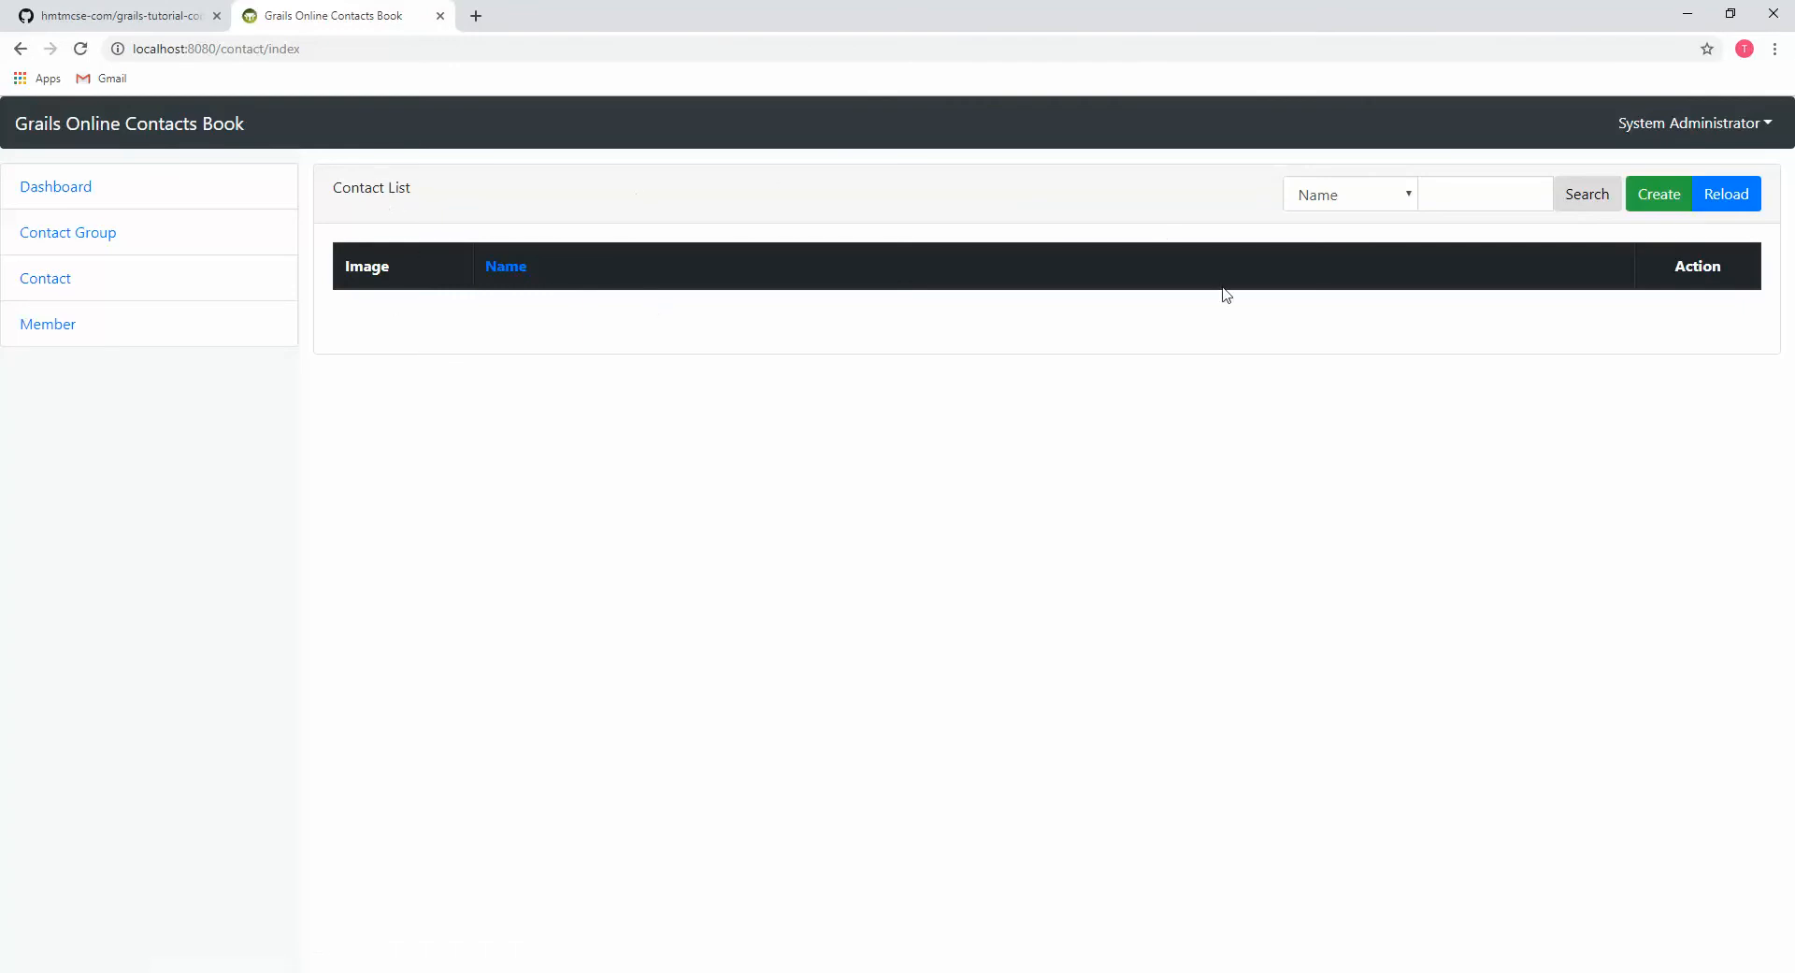
click(1658, 194)
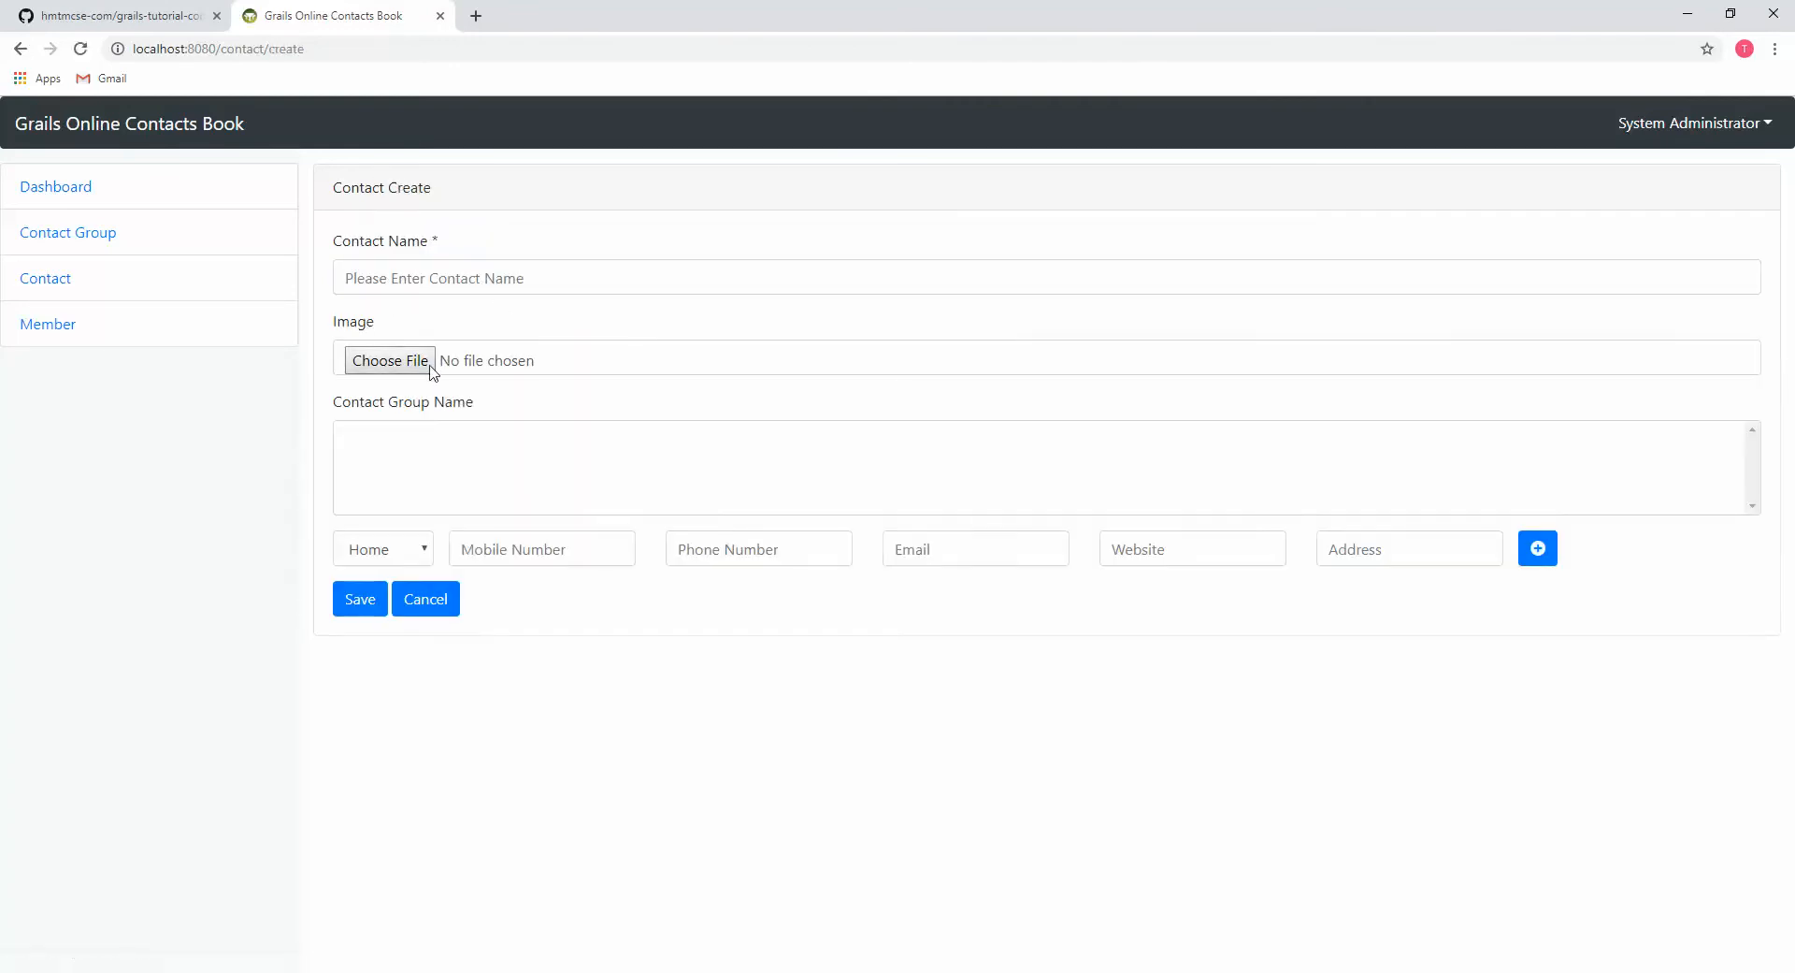
mouse_move(346, 407)
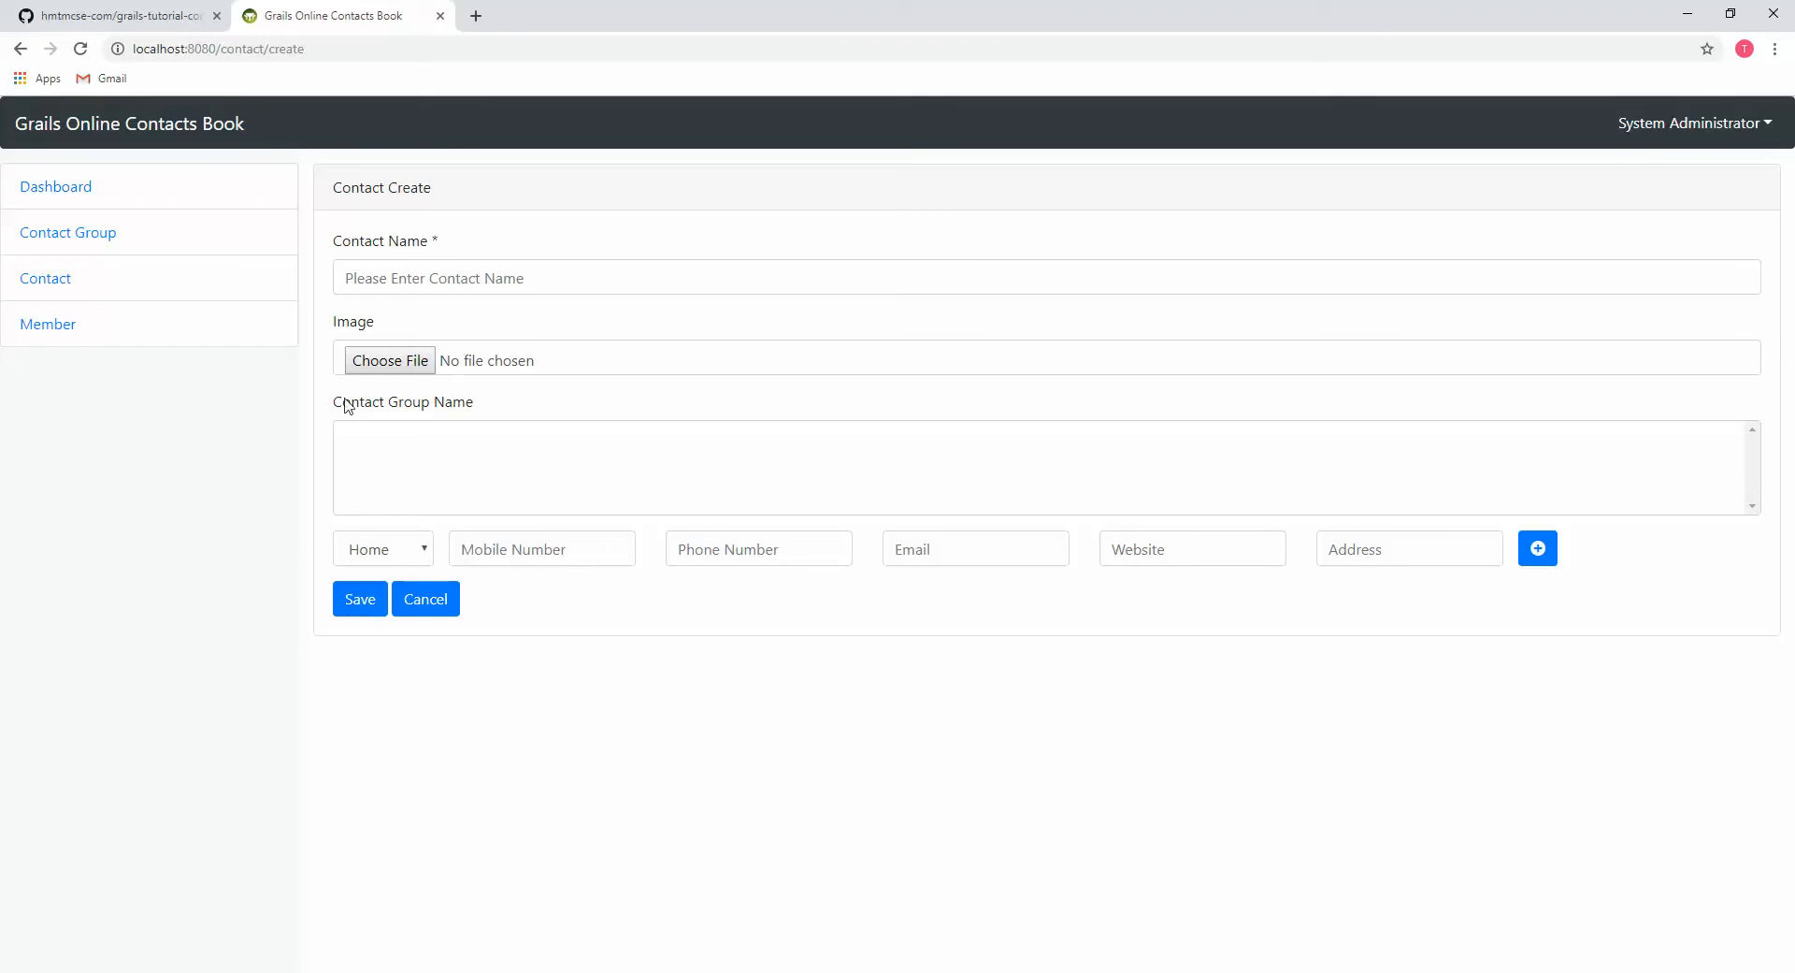
mouse_move(510, 319)
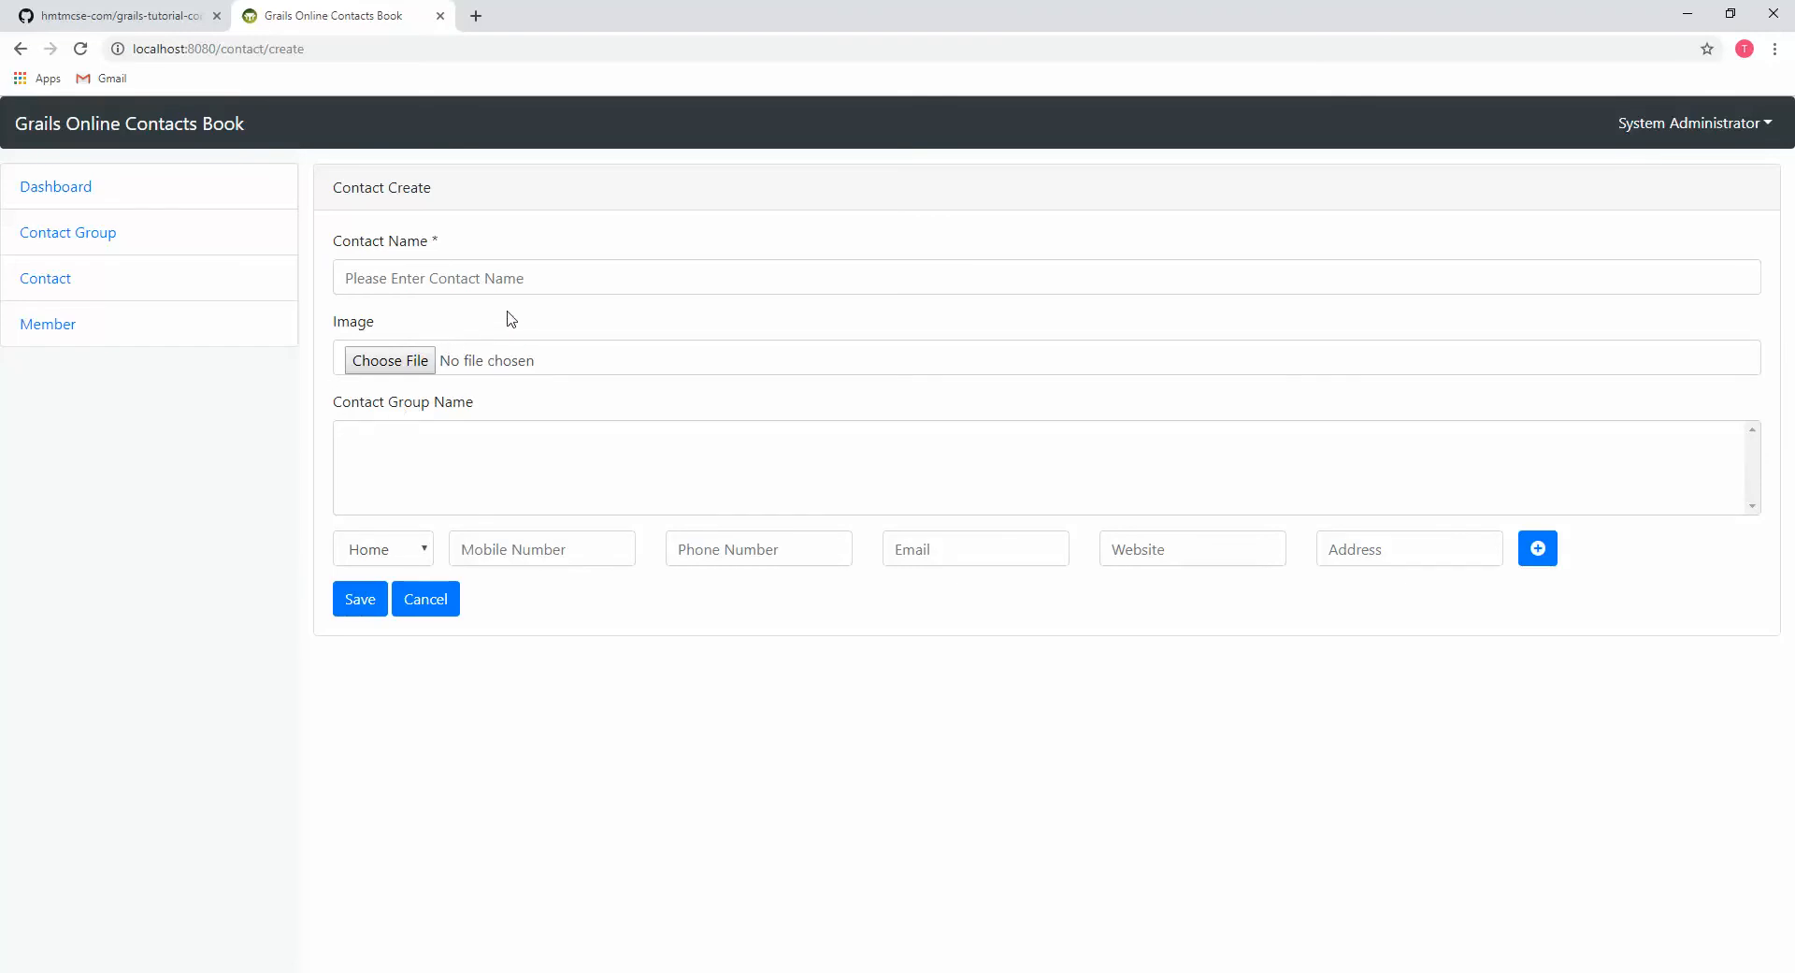
mouse_move(289, 284)
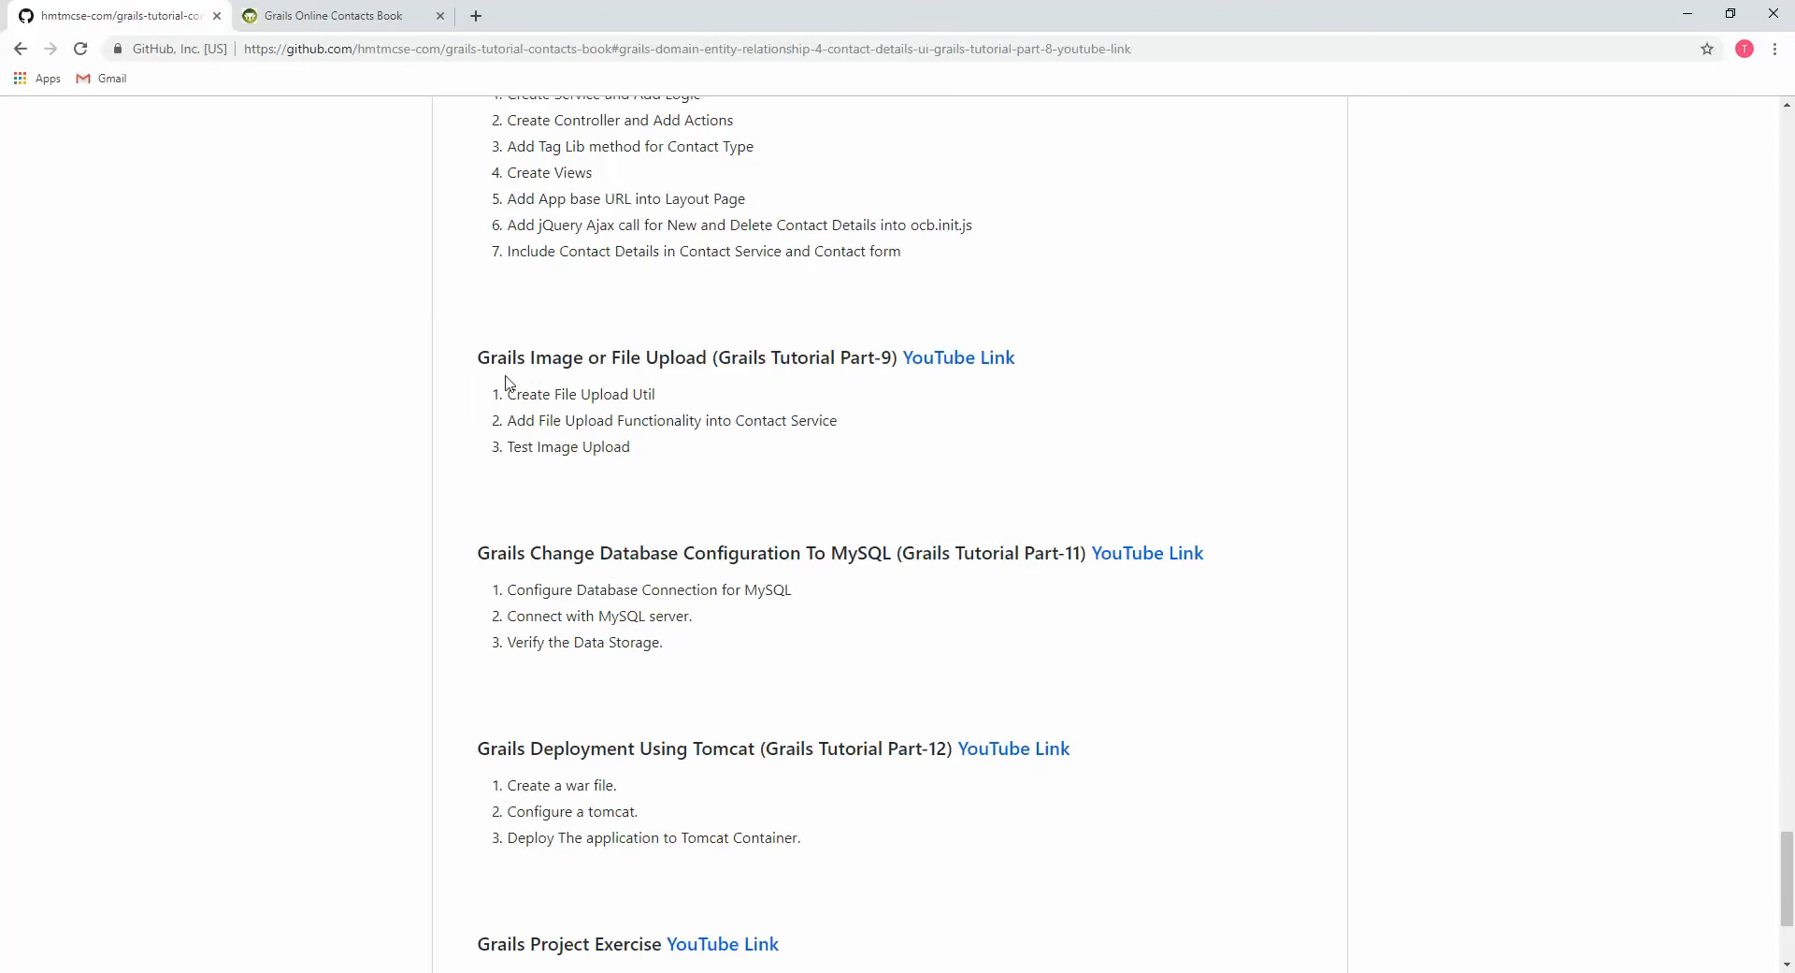
mouse_move(667, 467)
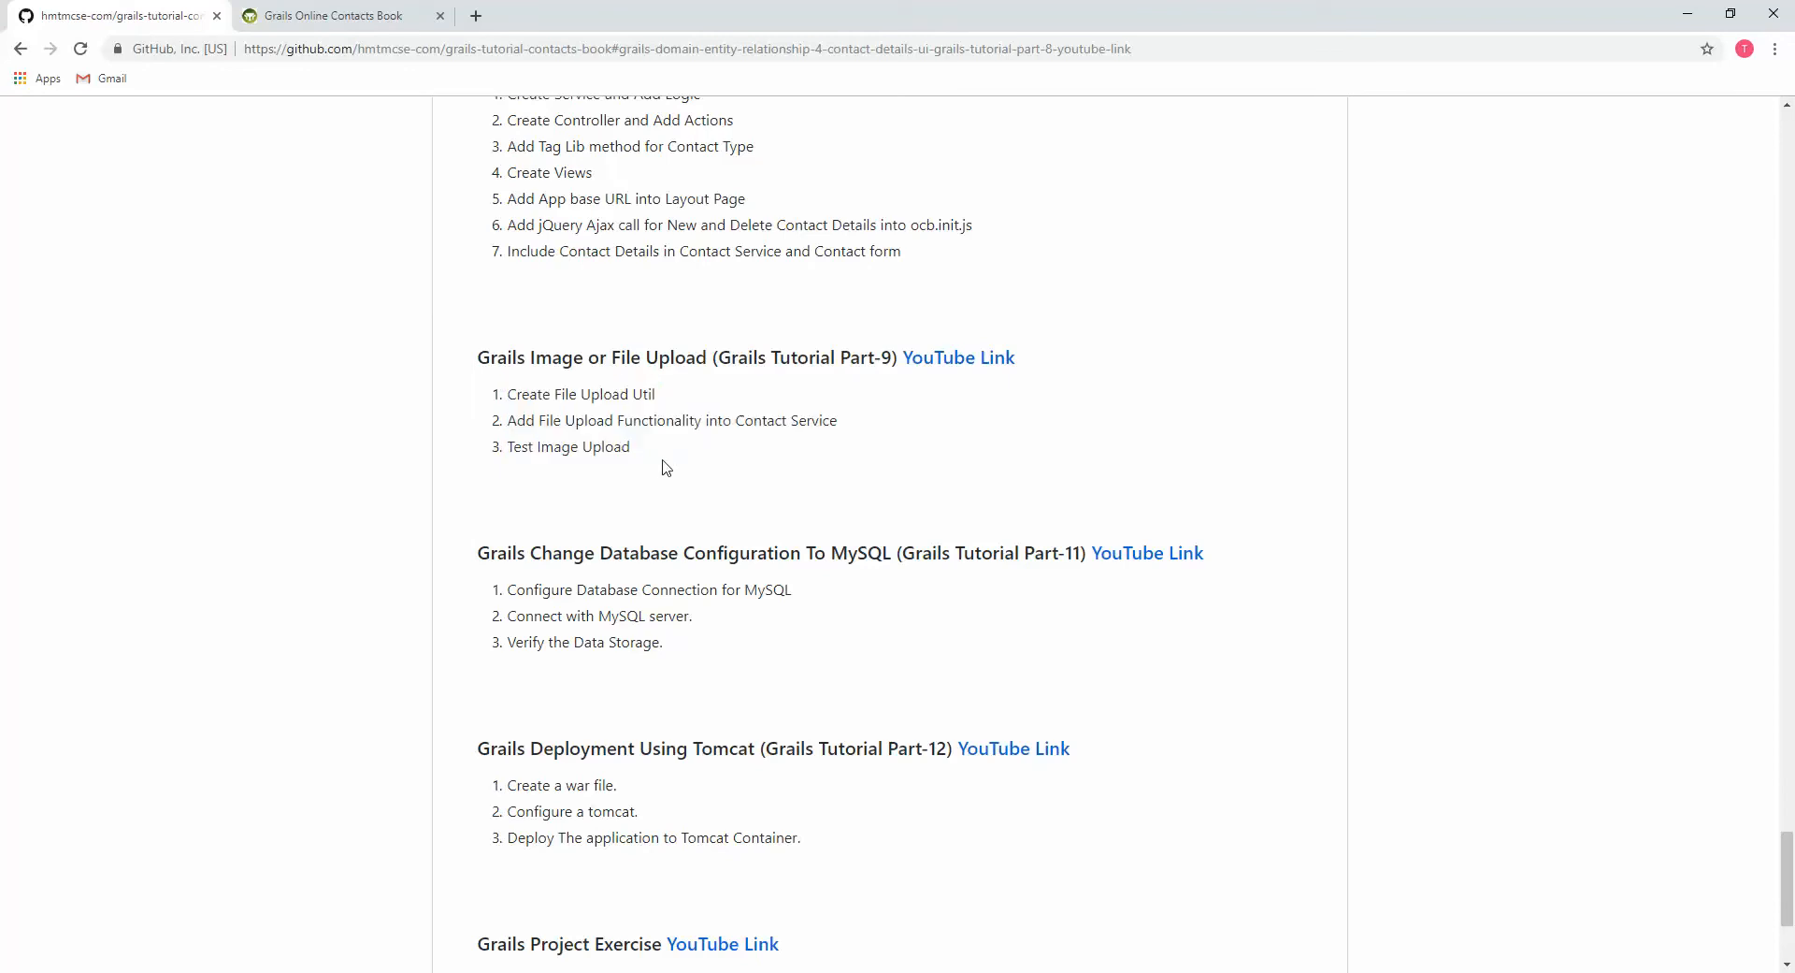
drag(509, 394, 628, 447)
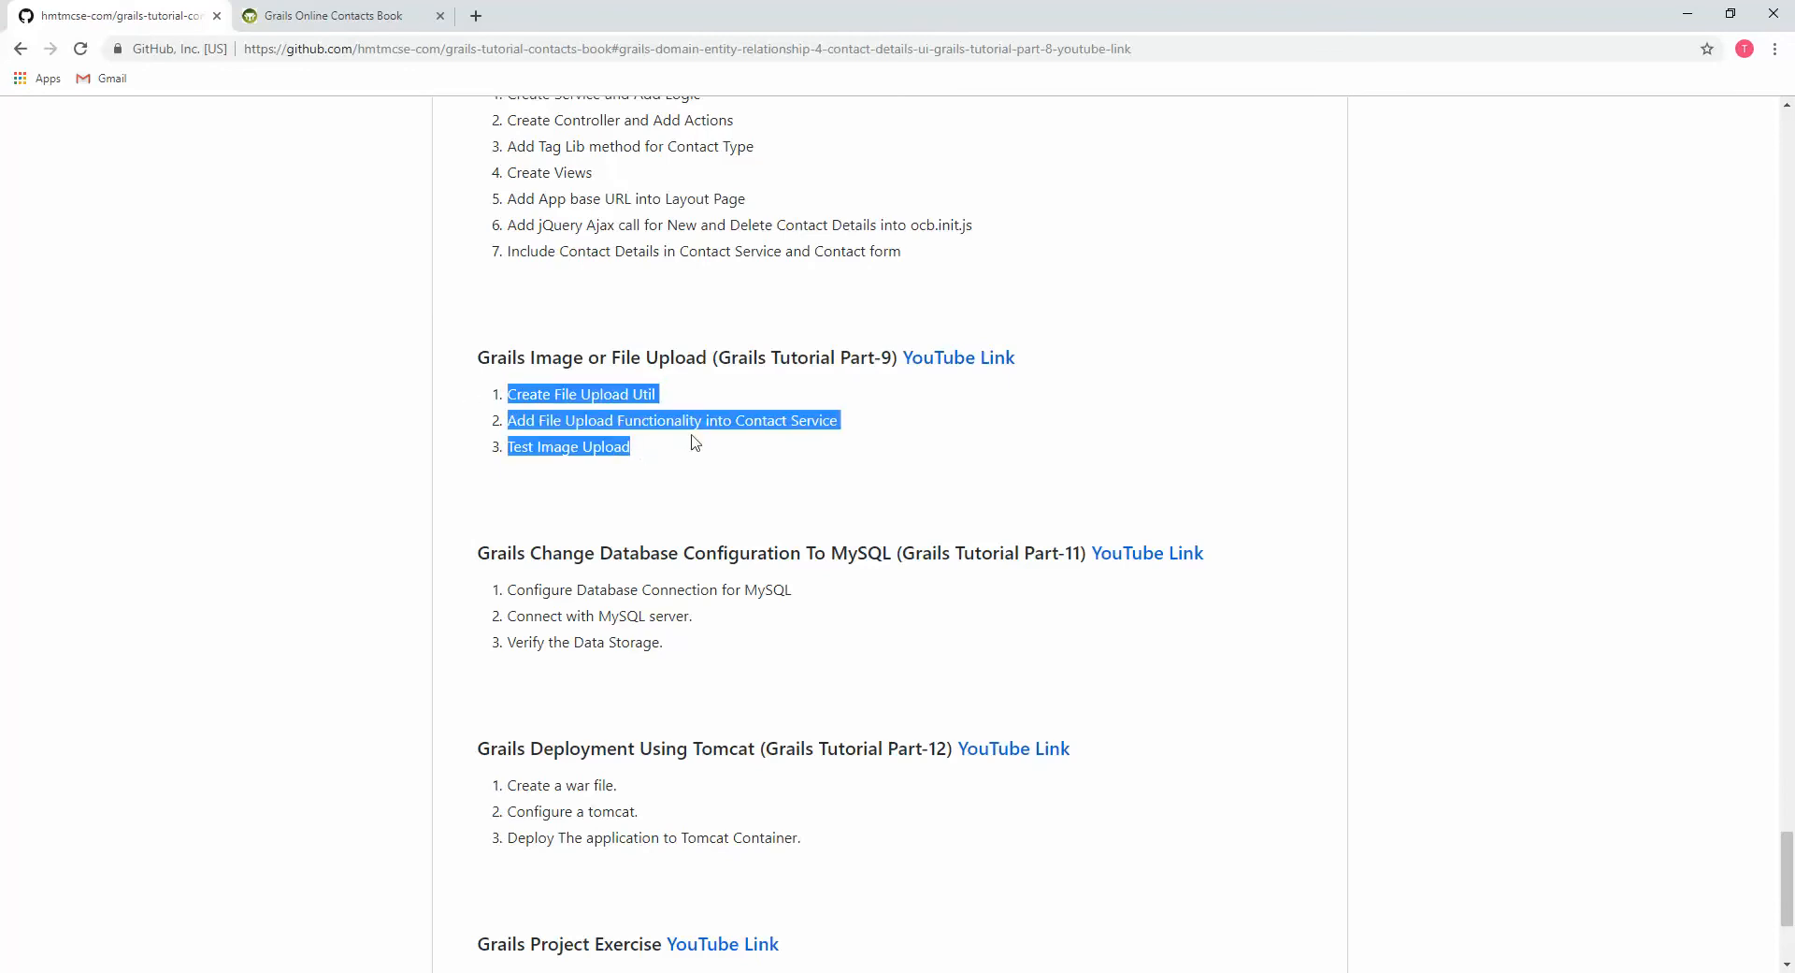
click(693, 442)
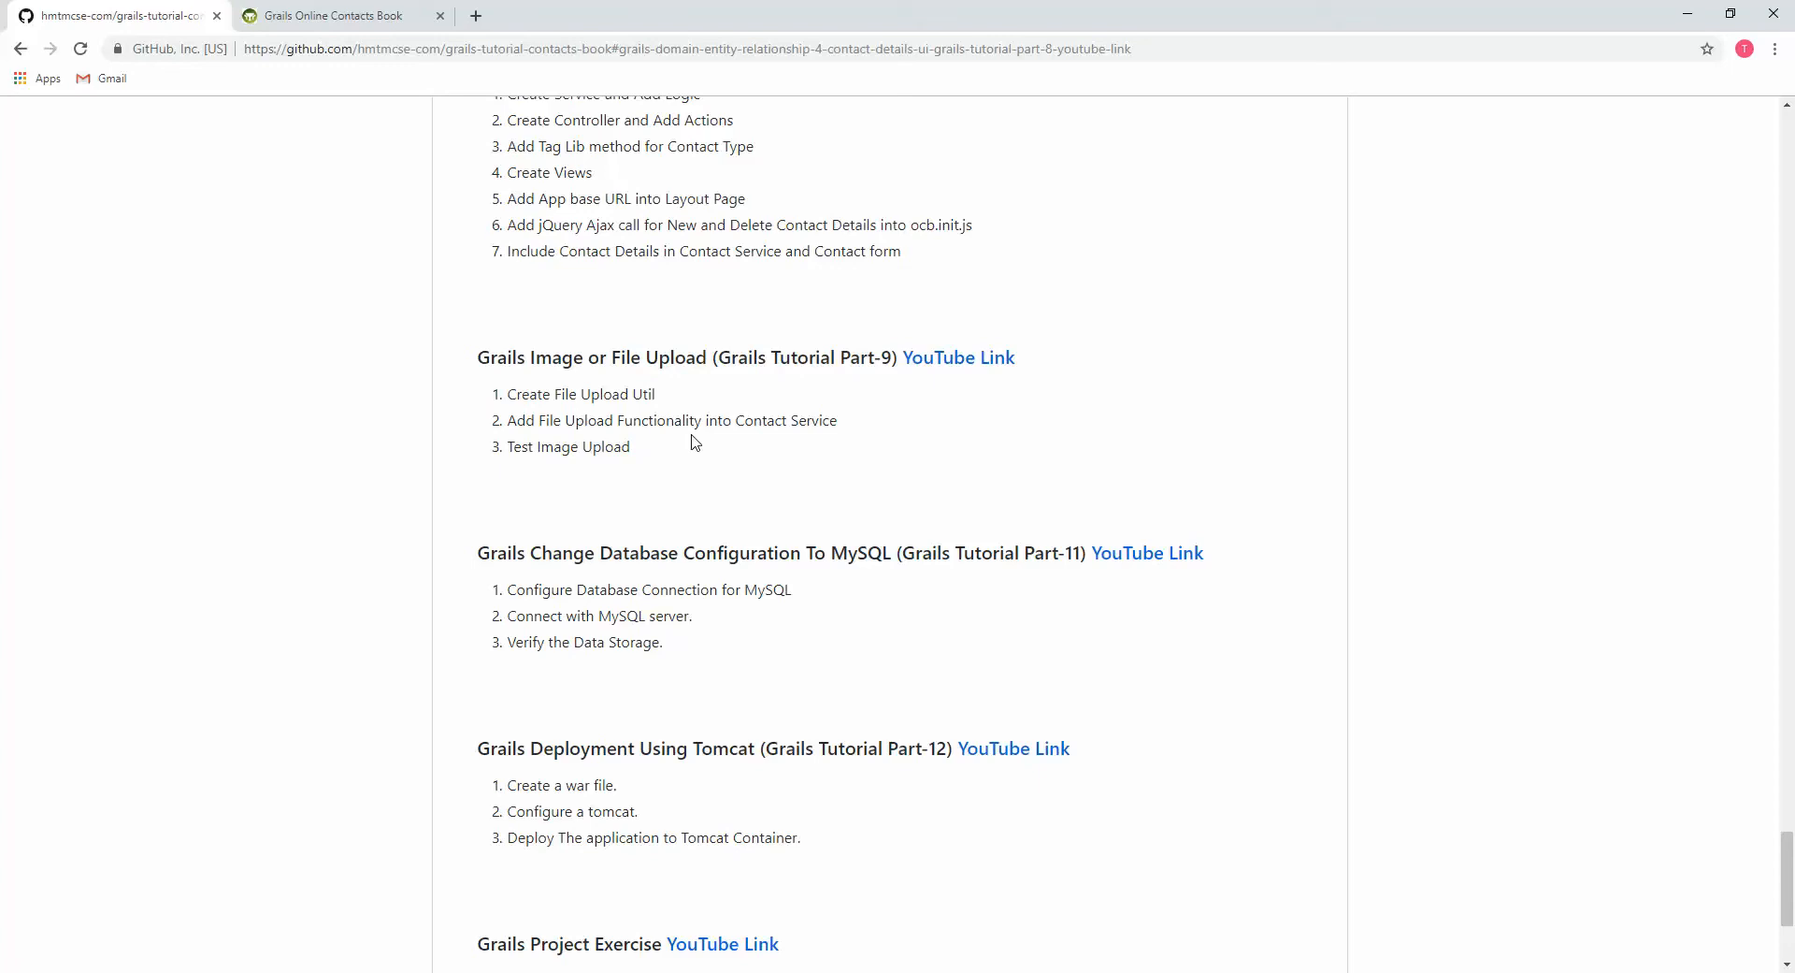
mouse_move(576, 400)
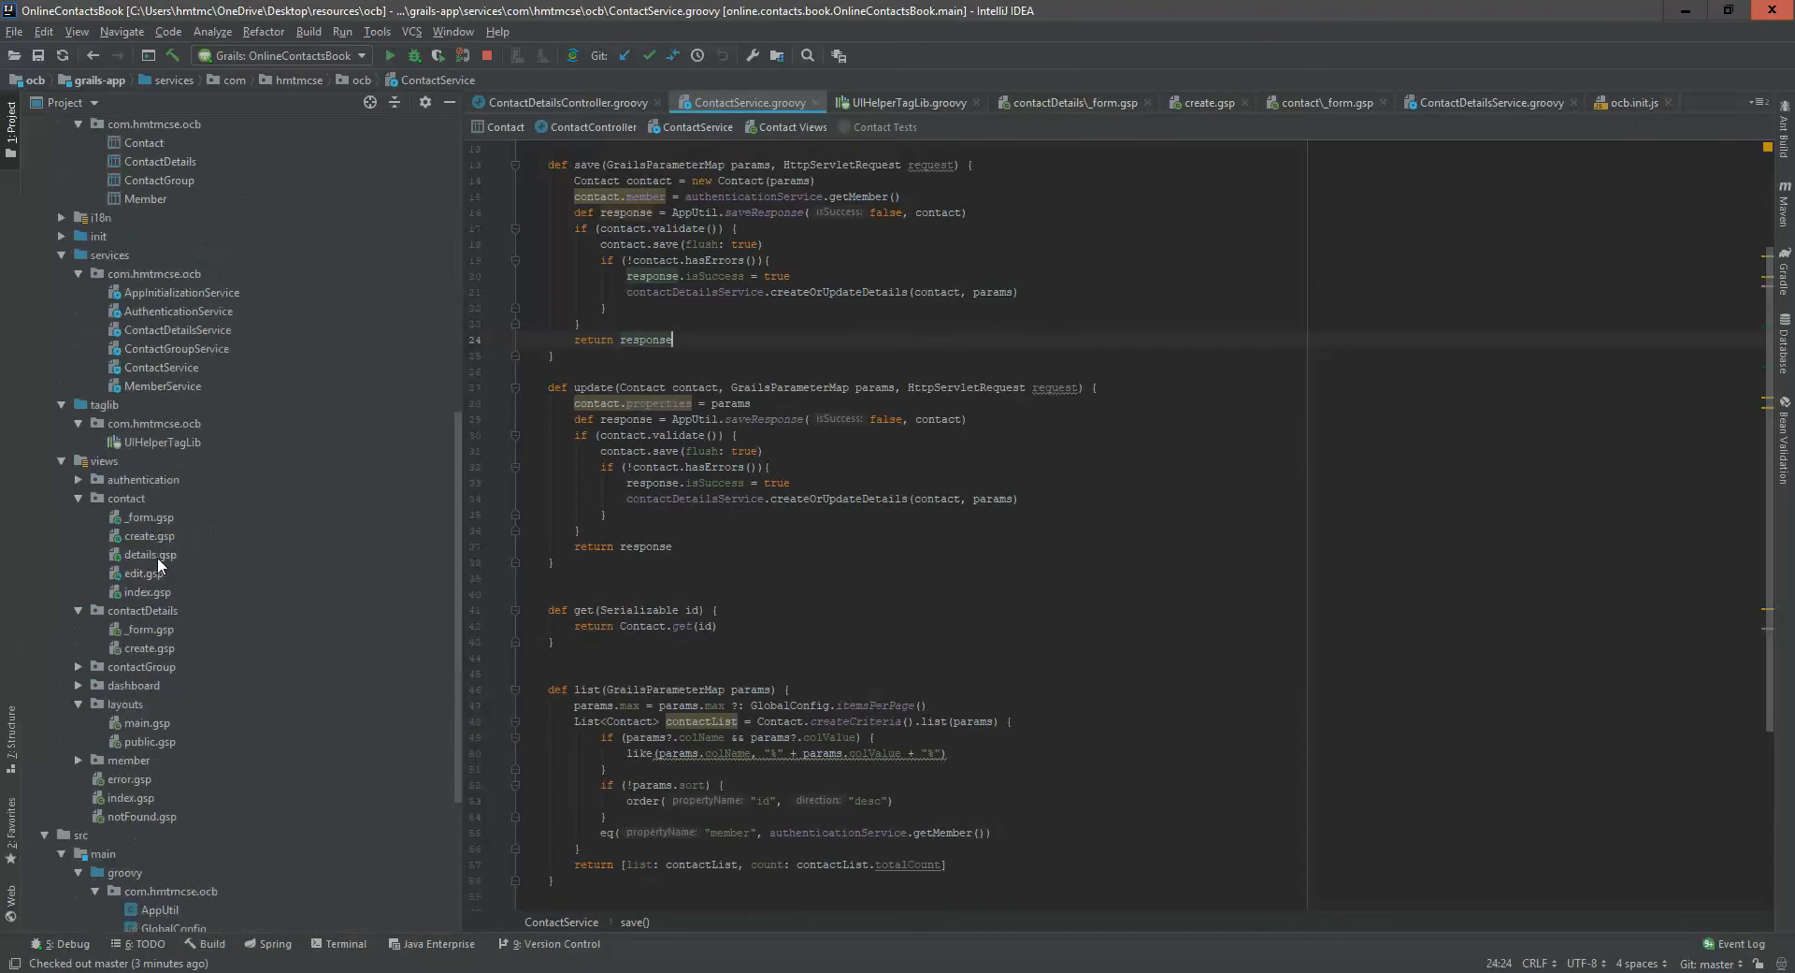
Collapse grails-app and expand src/main/groovy down to the com.hmtmcse.ocb package
click(81, 666)
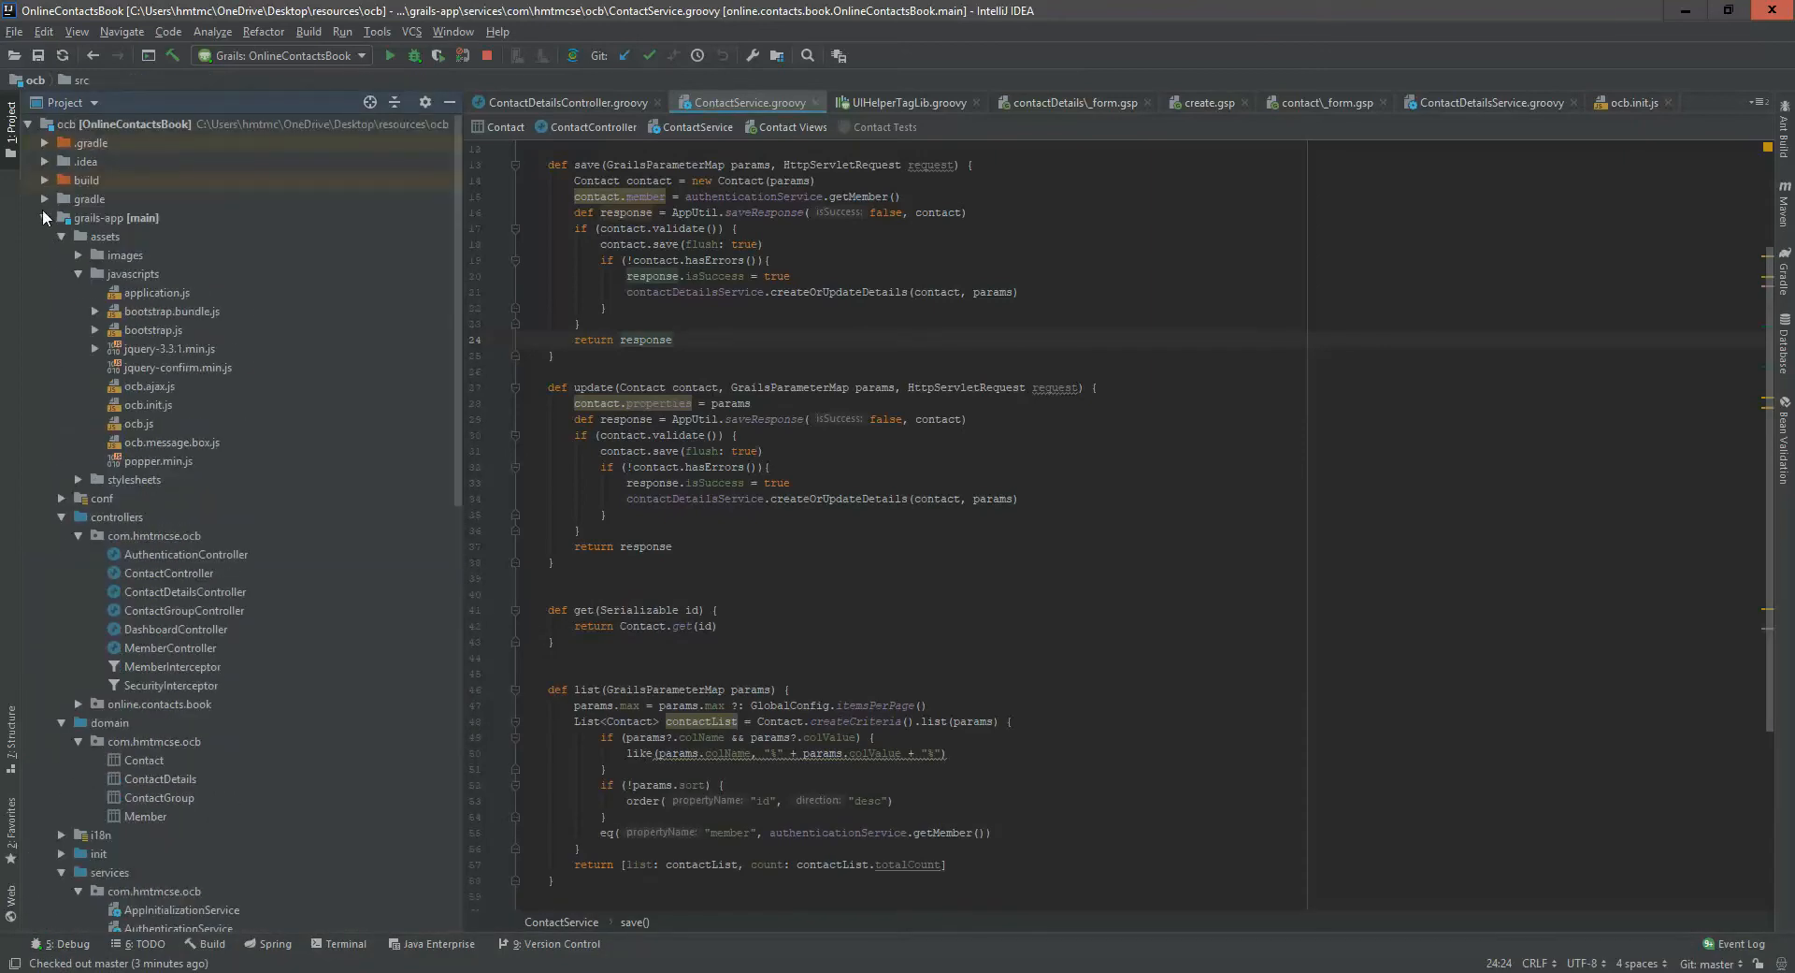
click(81, 235)
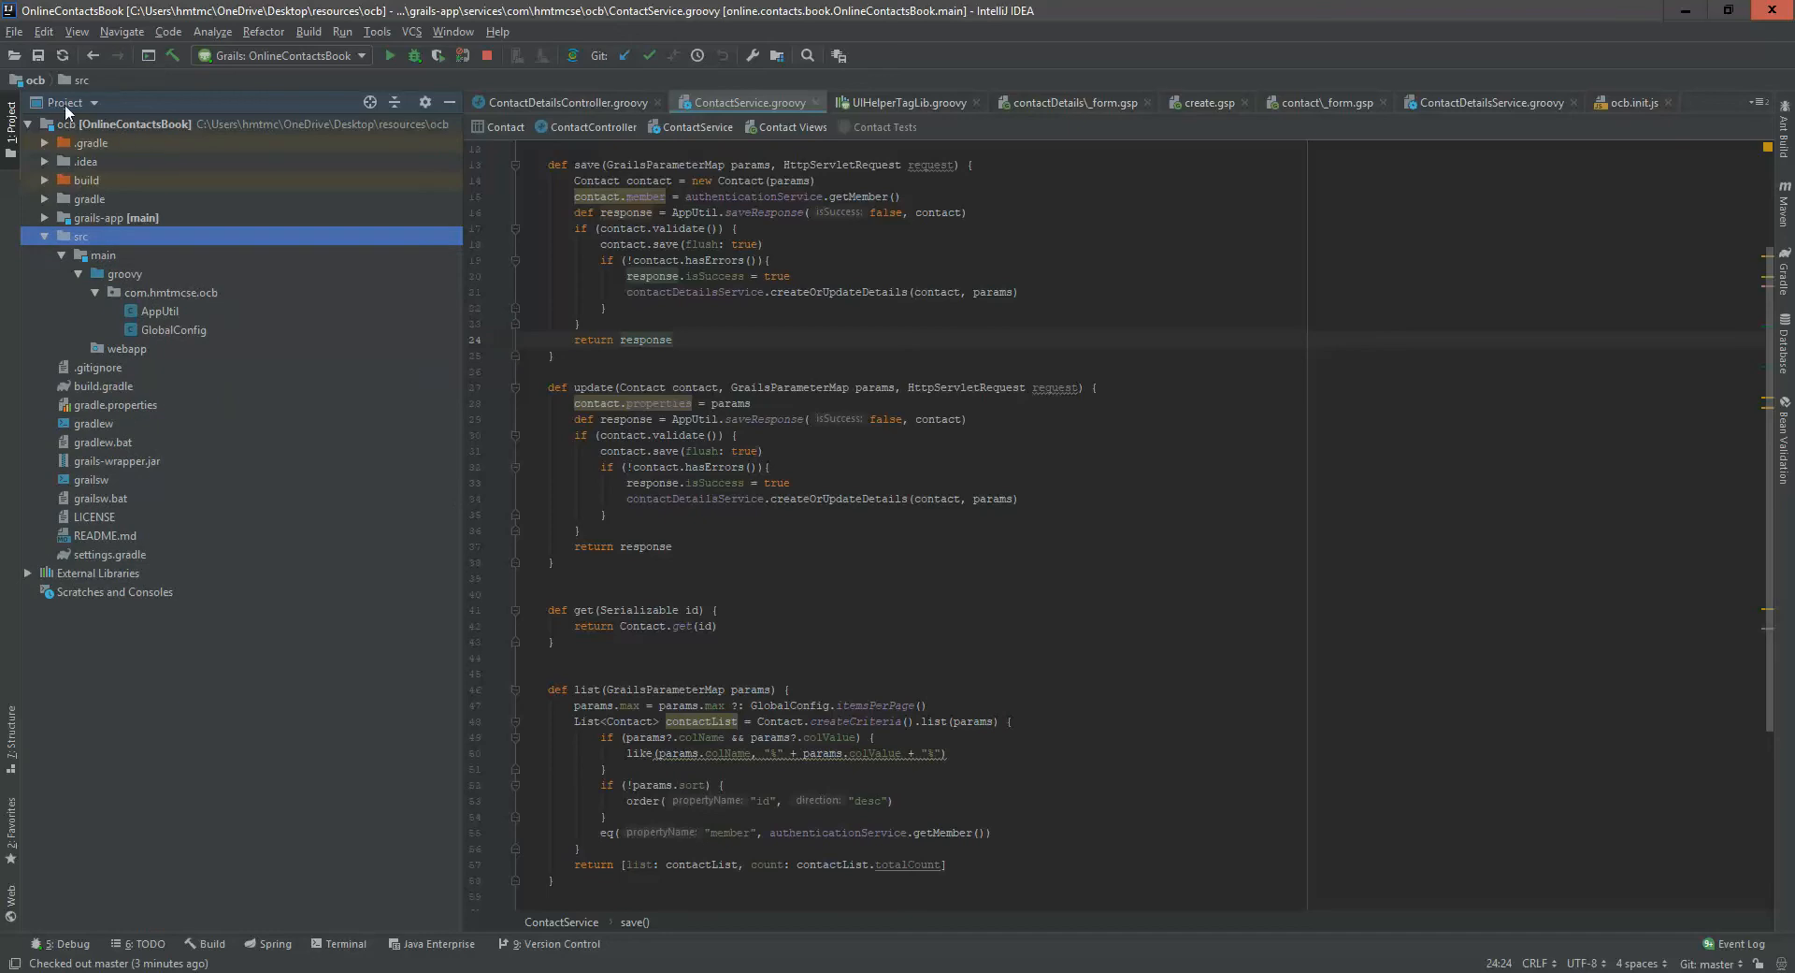
click(172, 291)
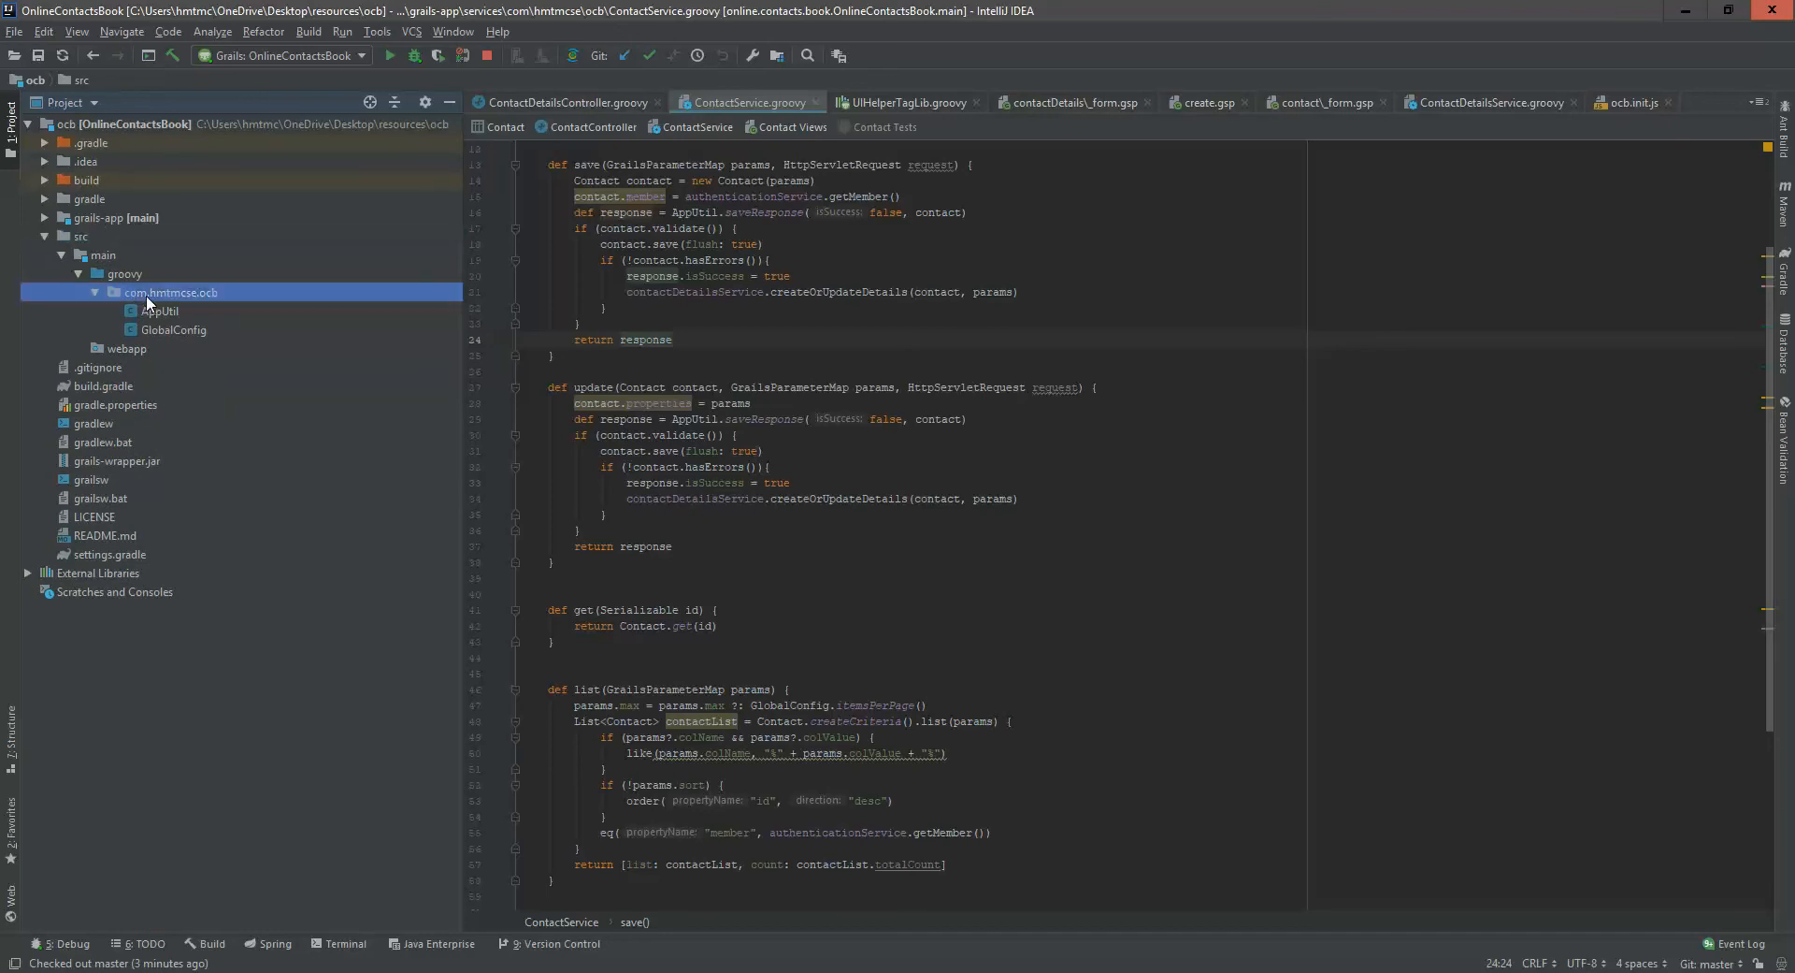
click(174, 292)
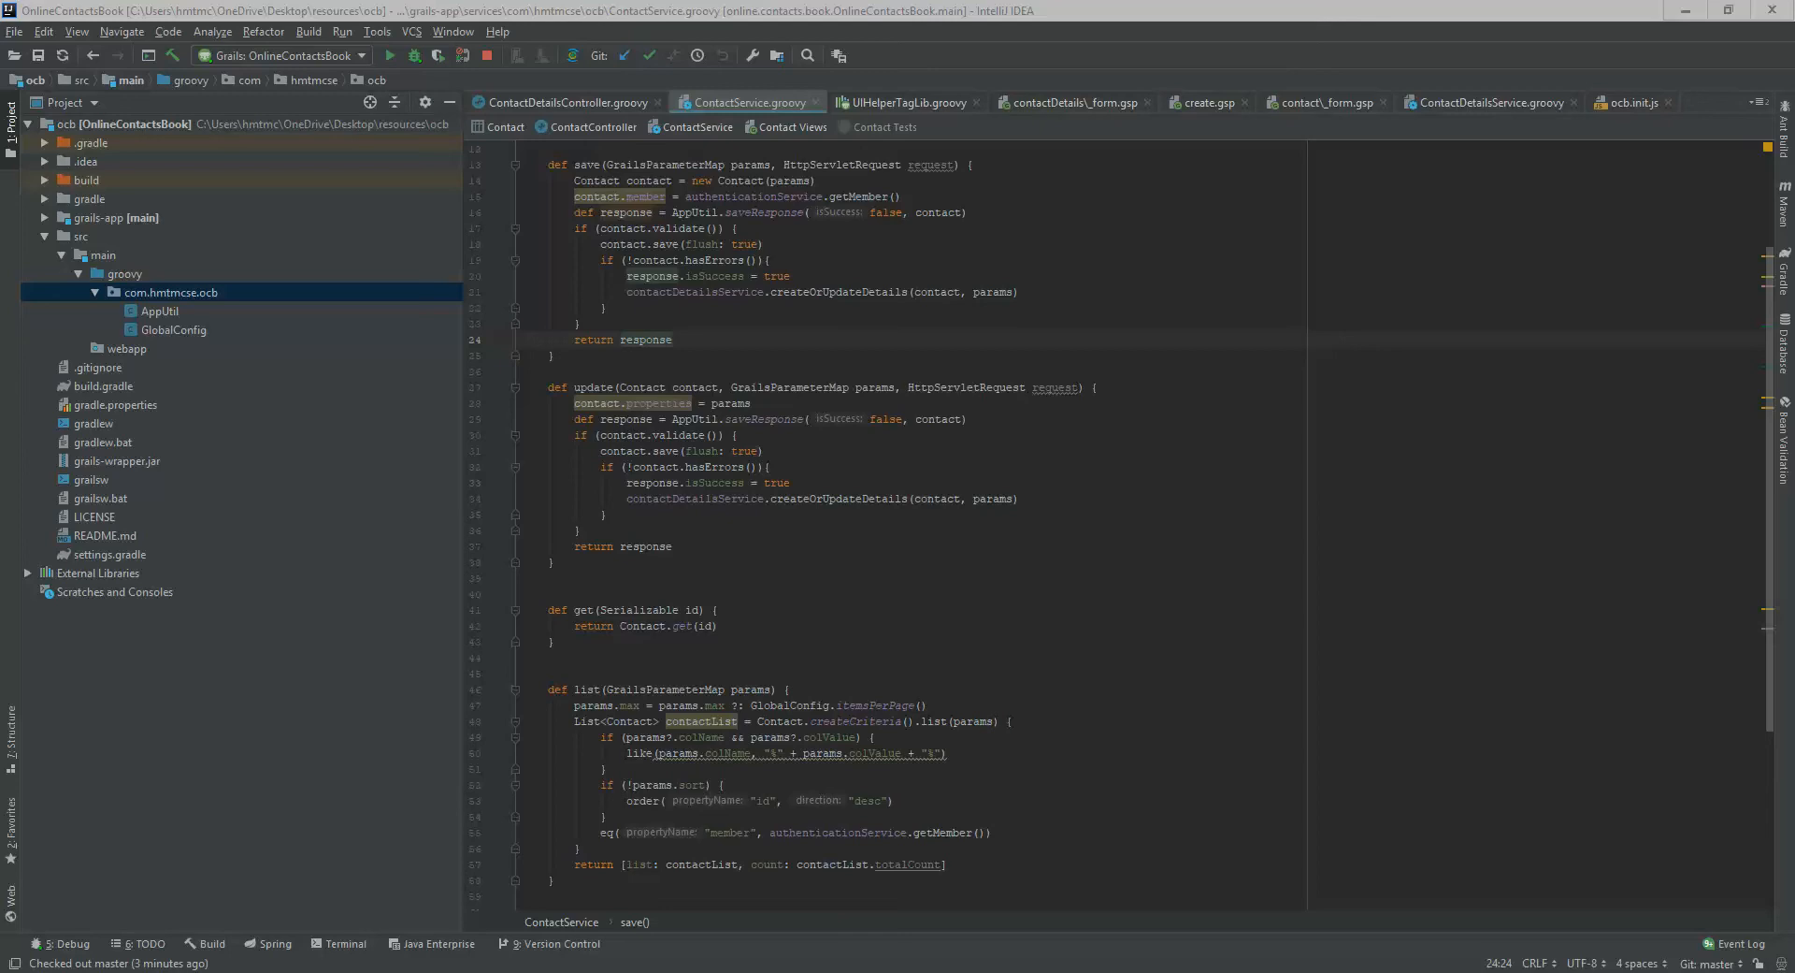
Paste the copied FileUtil class into com.hmtmcse.ocb, keeping the name FileUtil
right_click(172, 292)
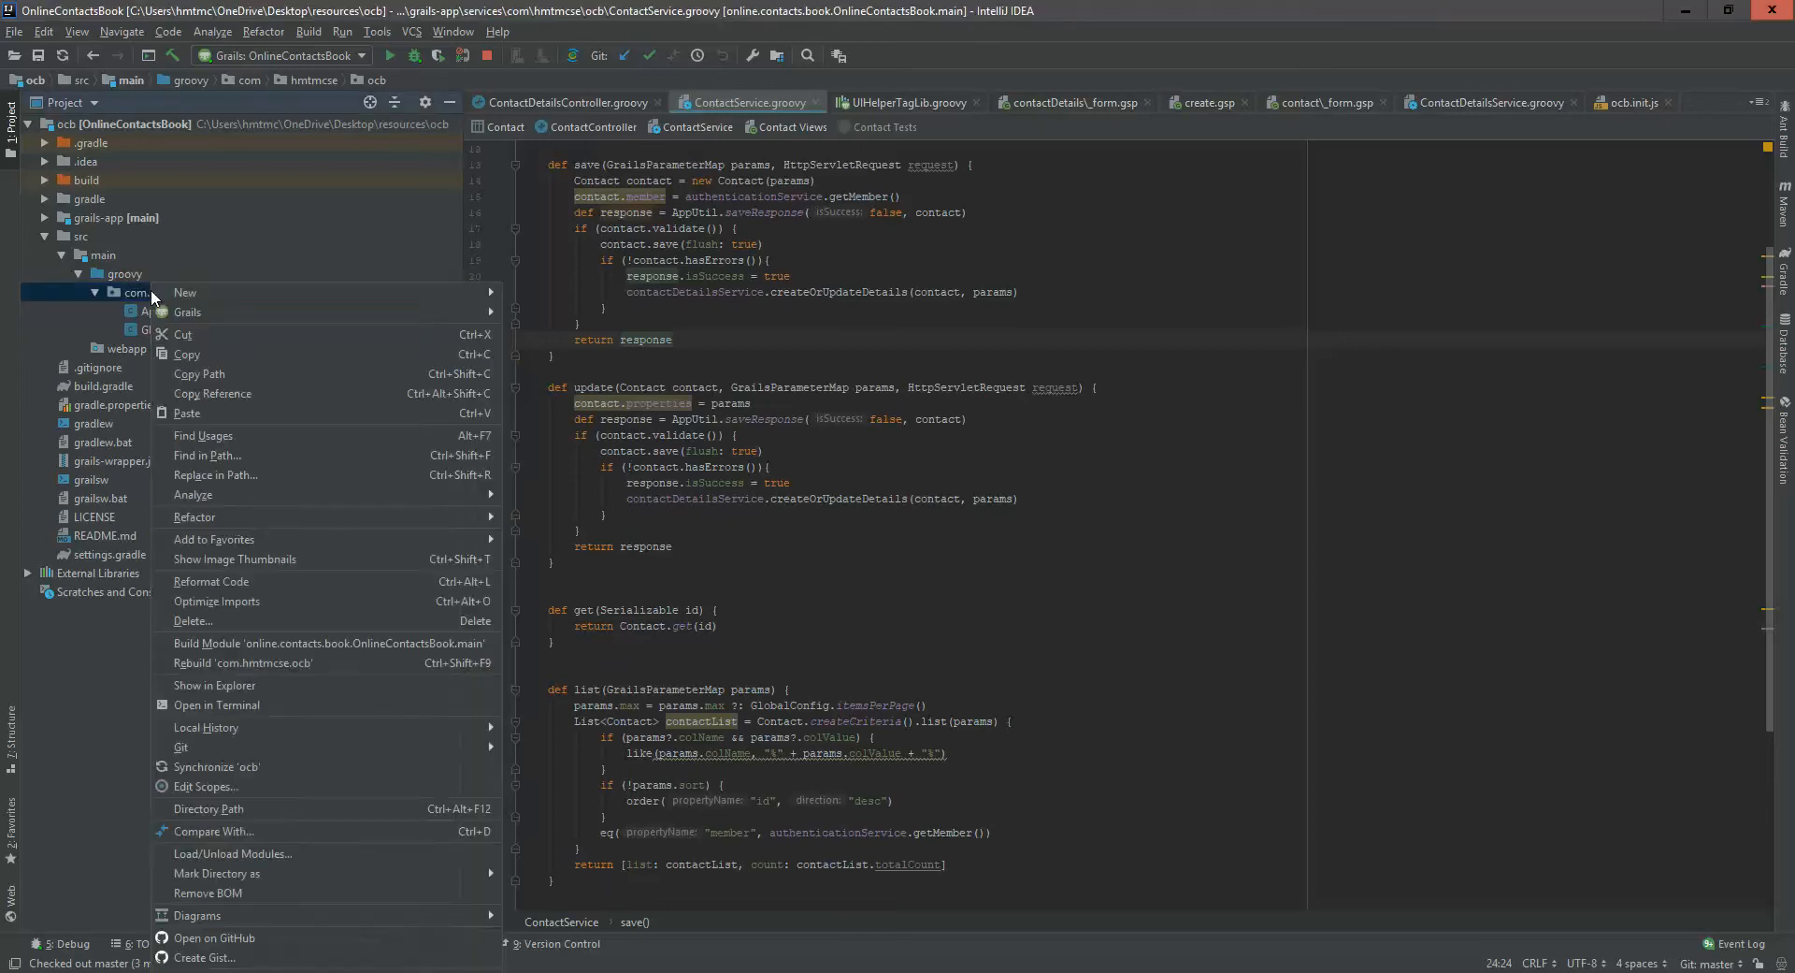
click(187, 354)
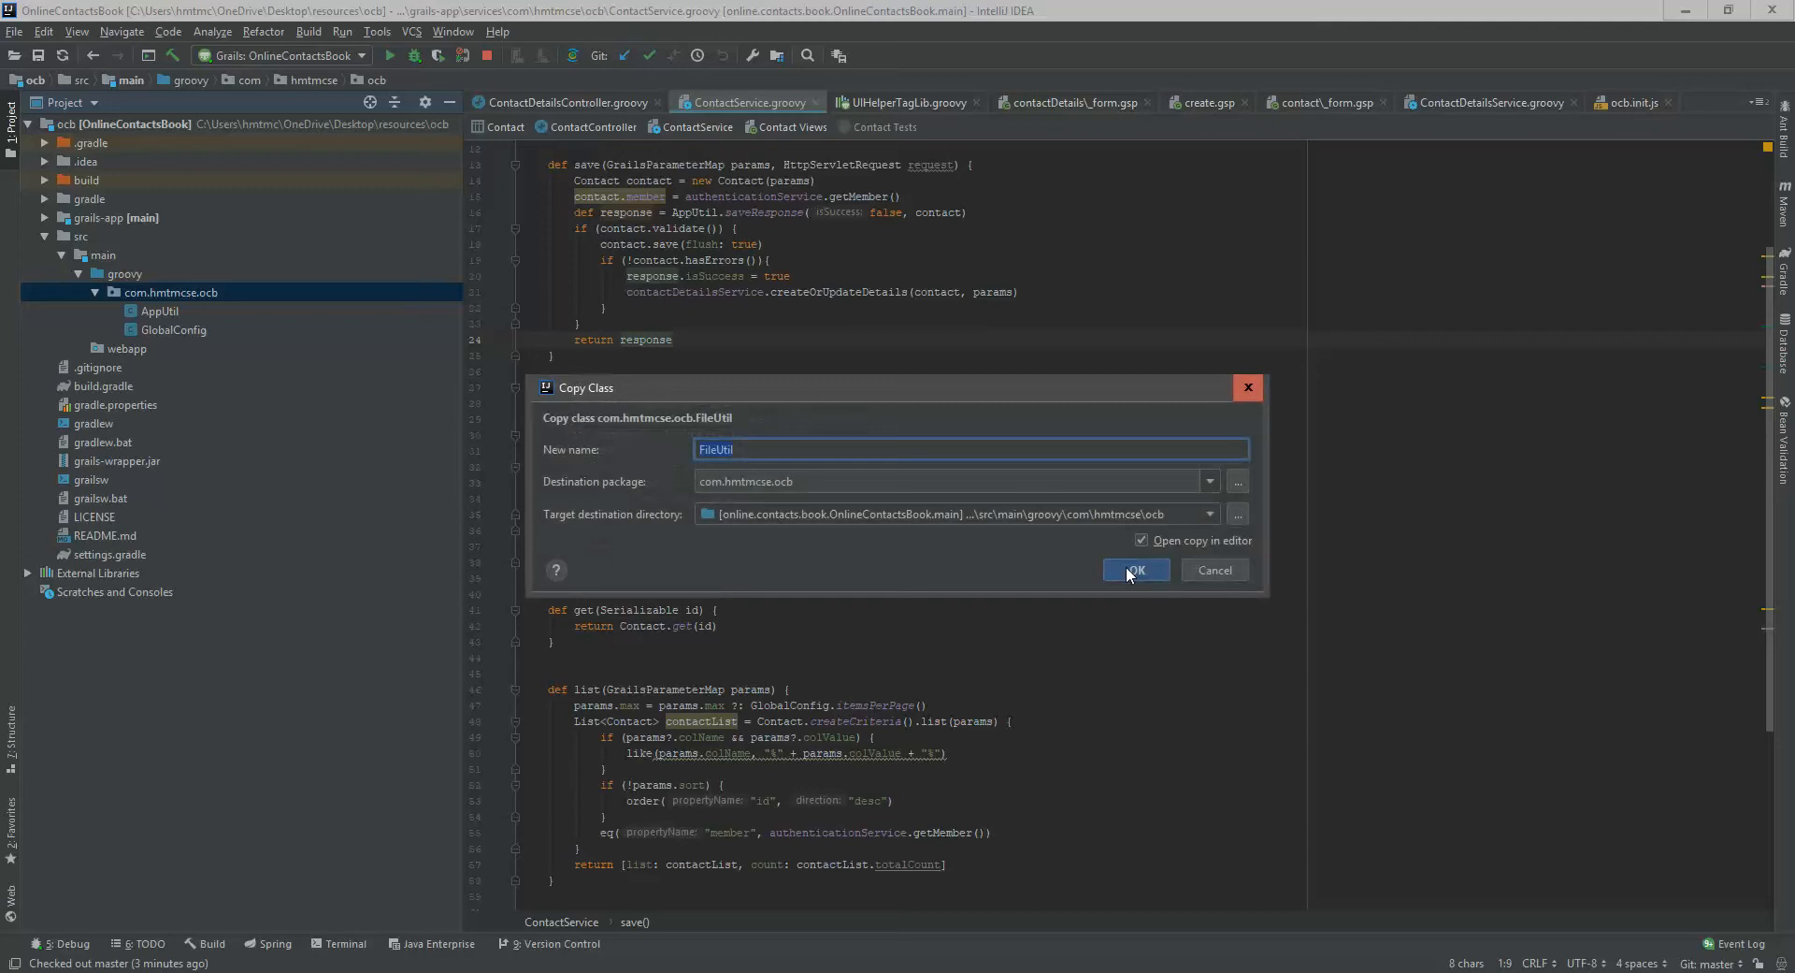
click(1134, 570)
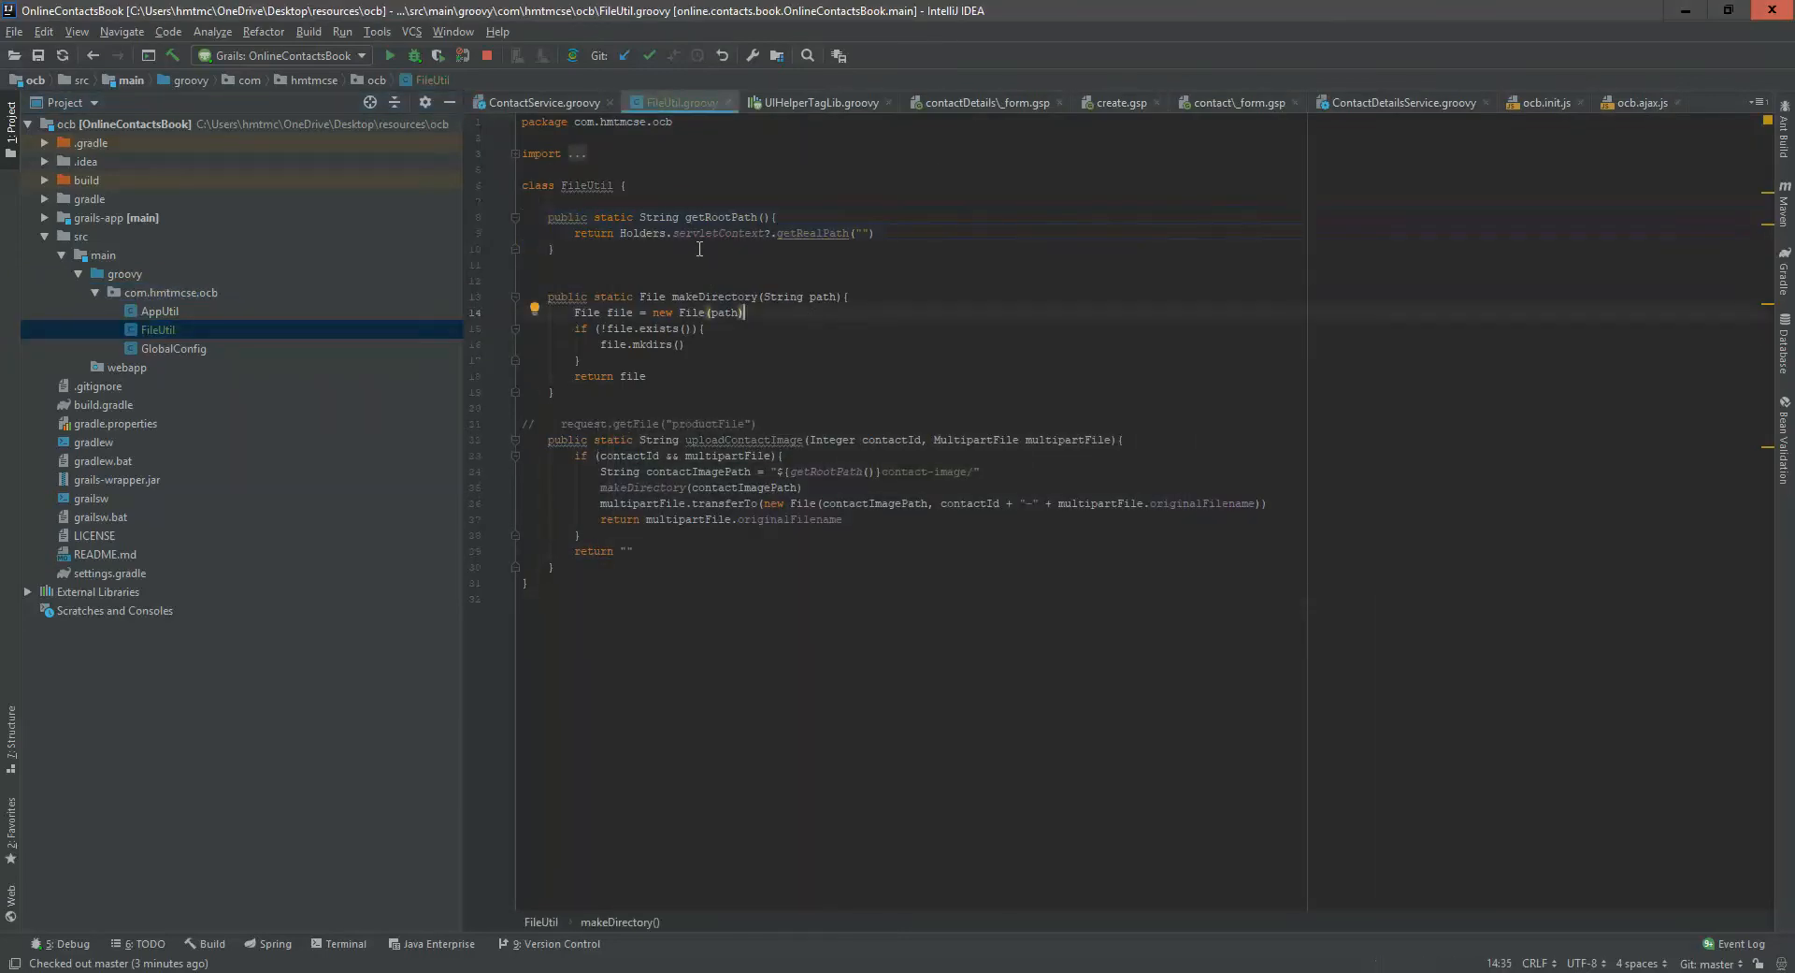
Review FileUtil's makeDirectory, contact-image path, multipartFile and contactId usage, then return to ContactService
click(126, 367)
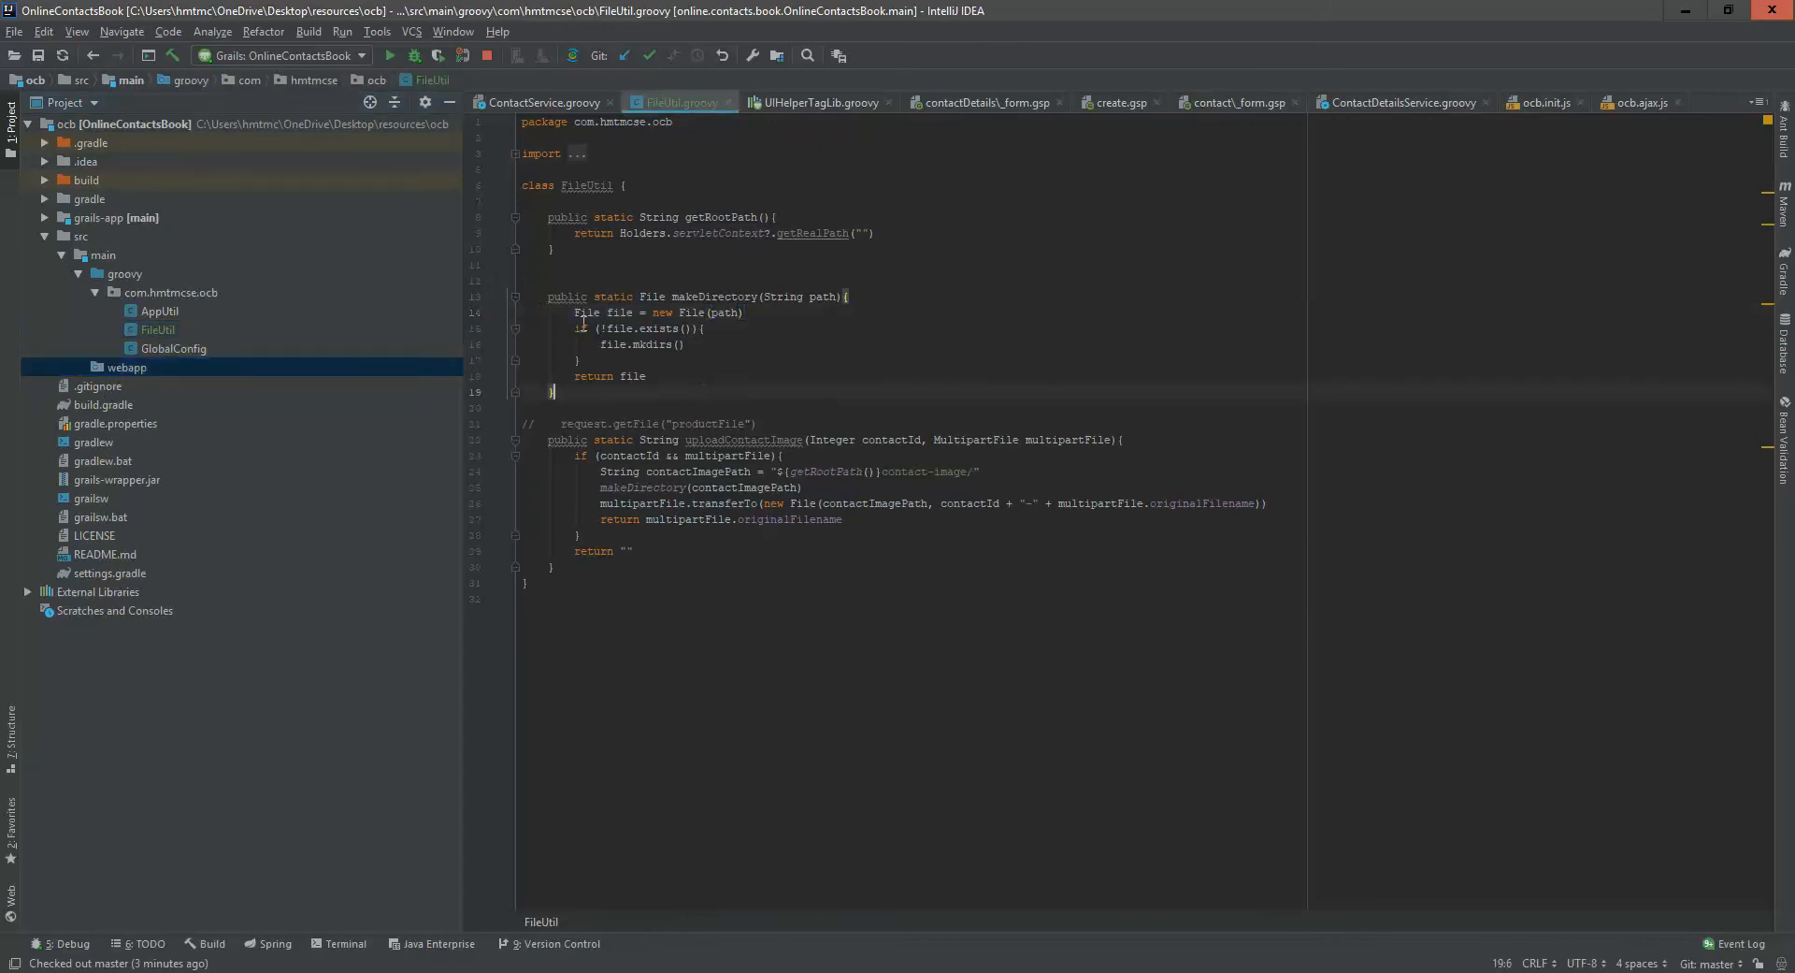
mouse_move(596, 295)
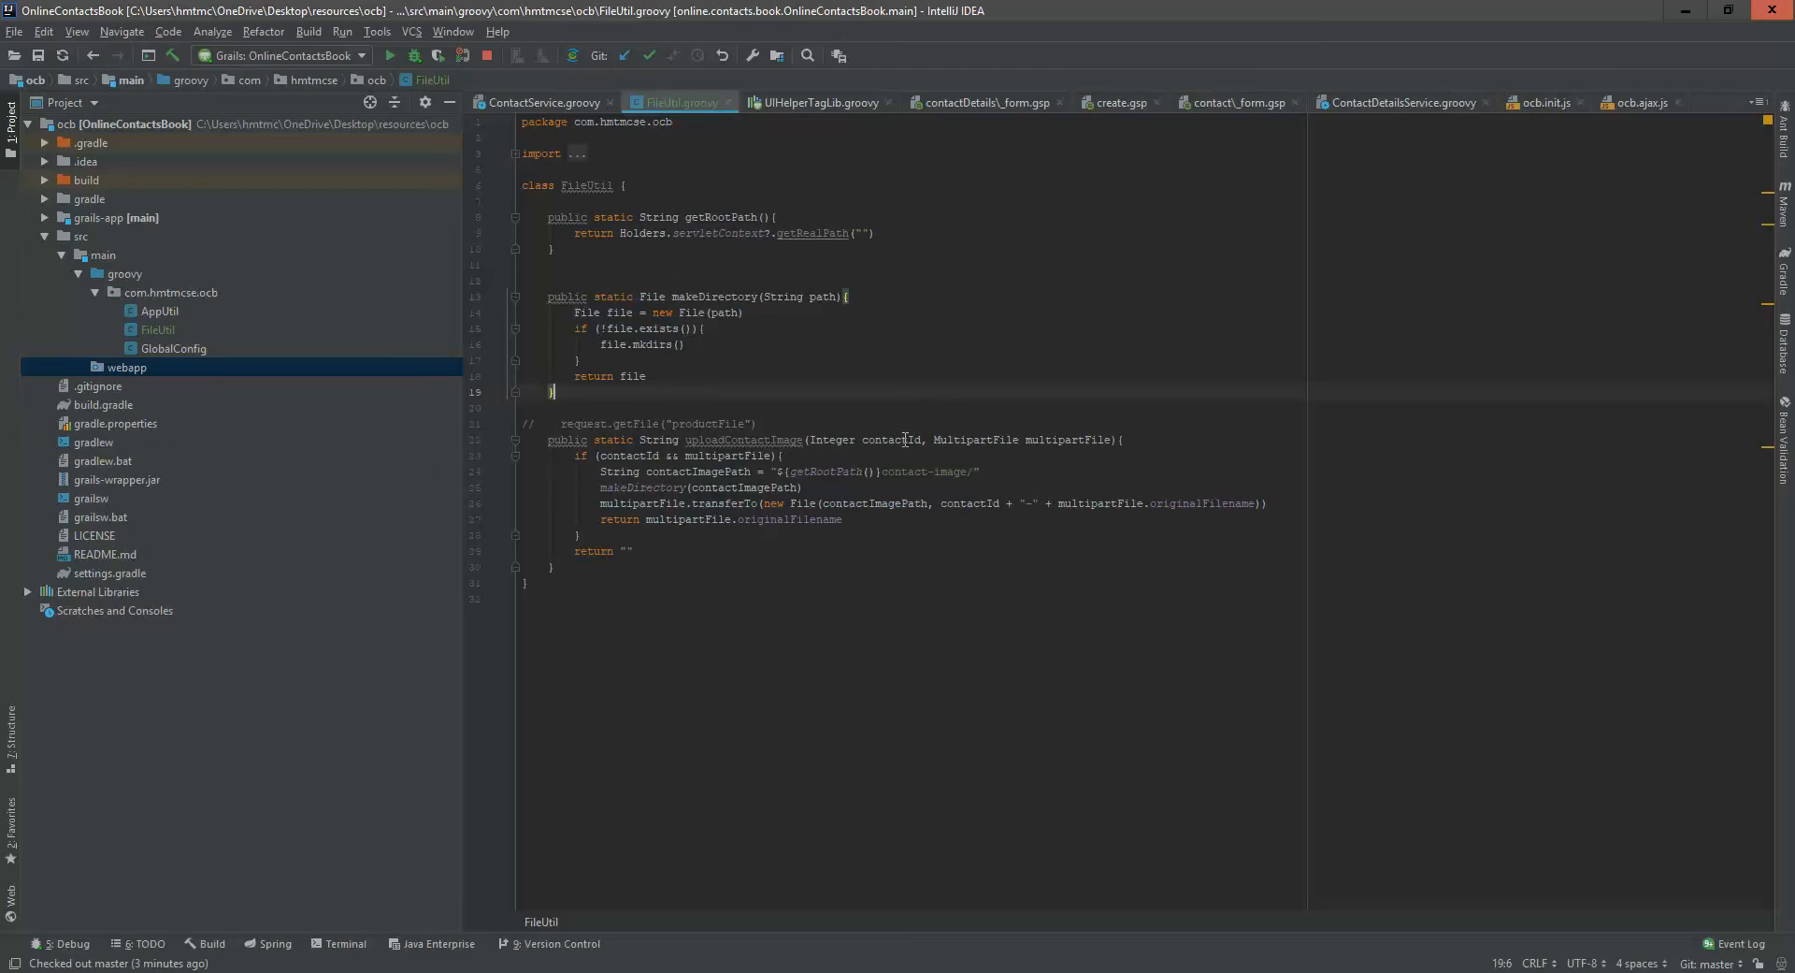
double_click(891, 438)
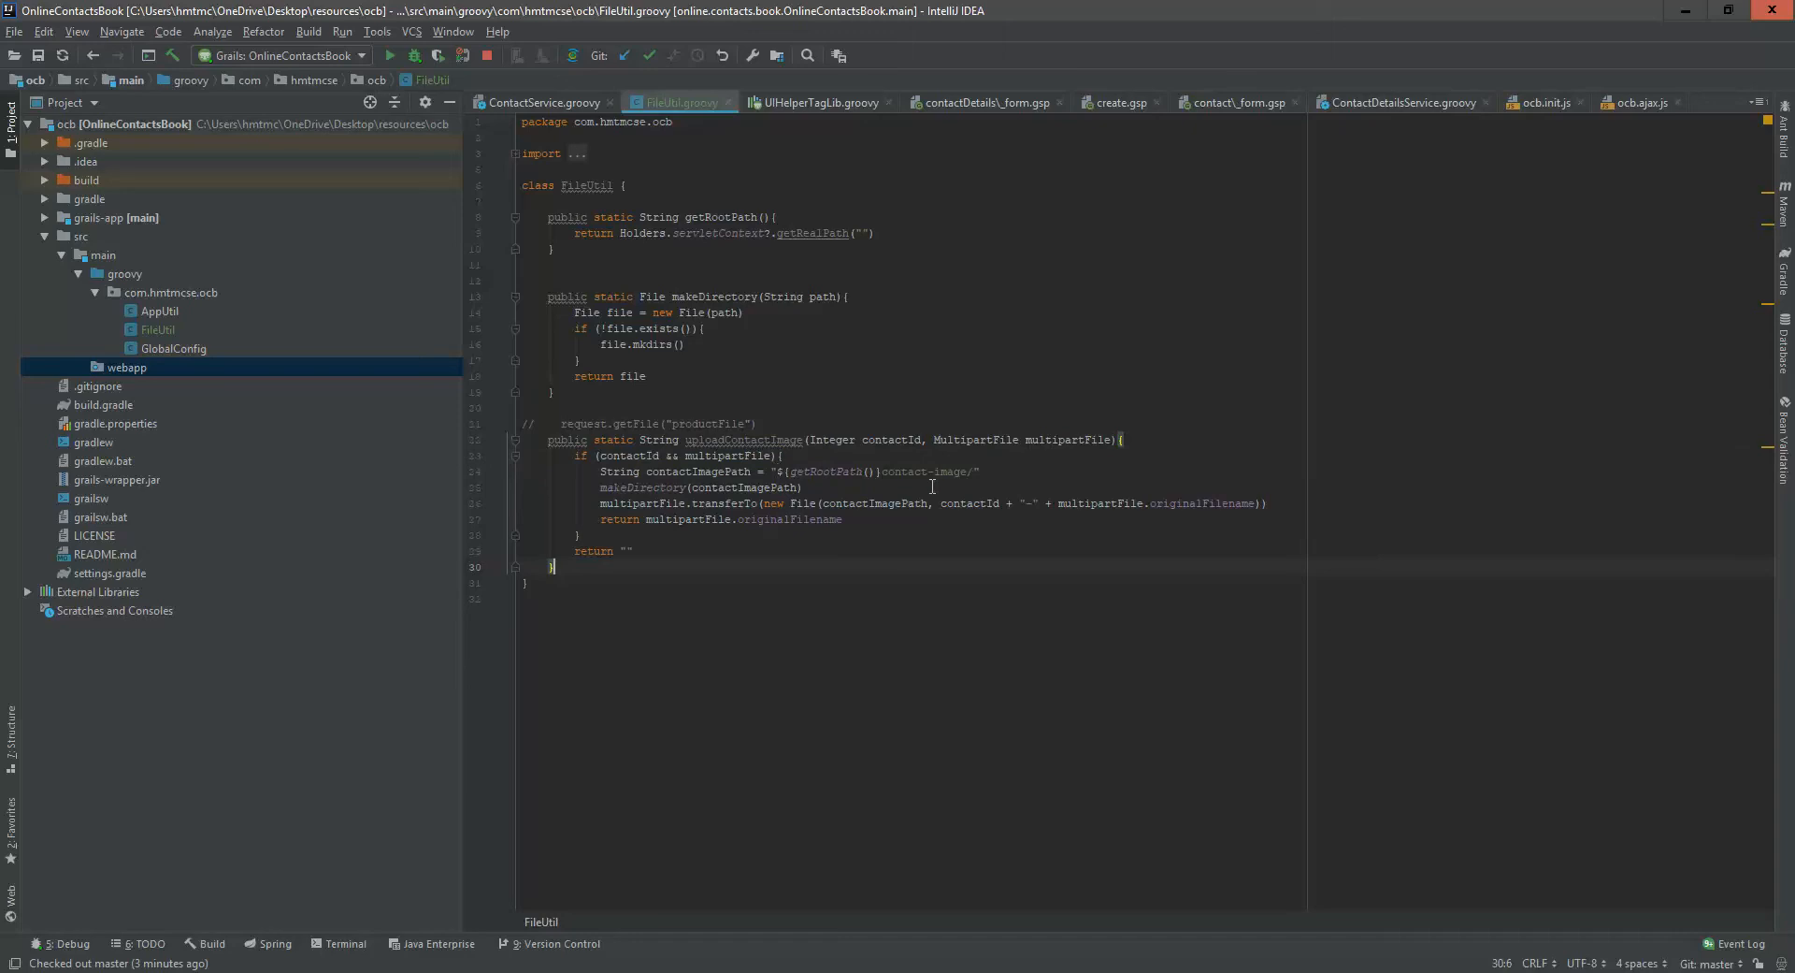
mouse_move(738, 208)
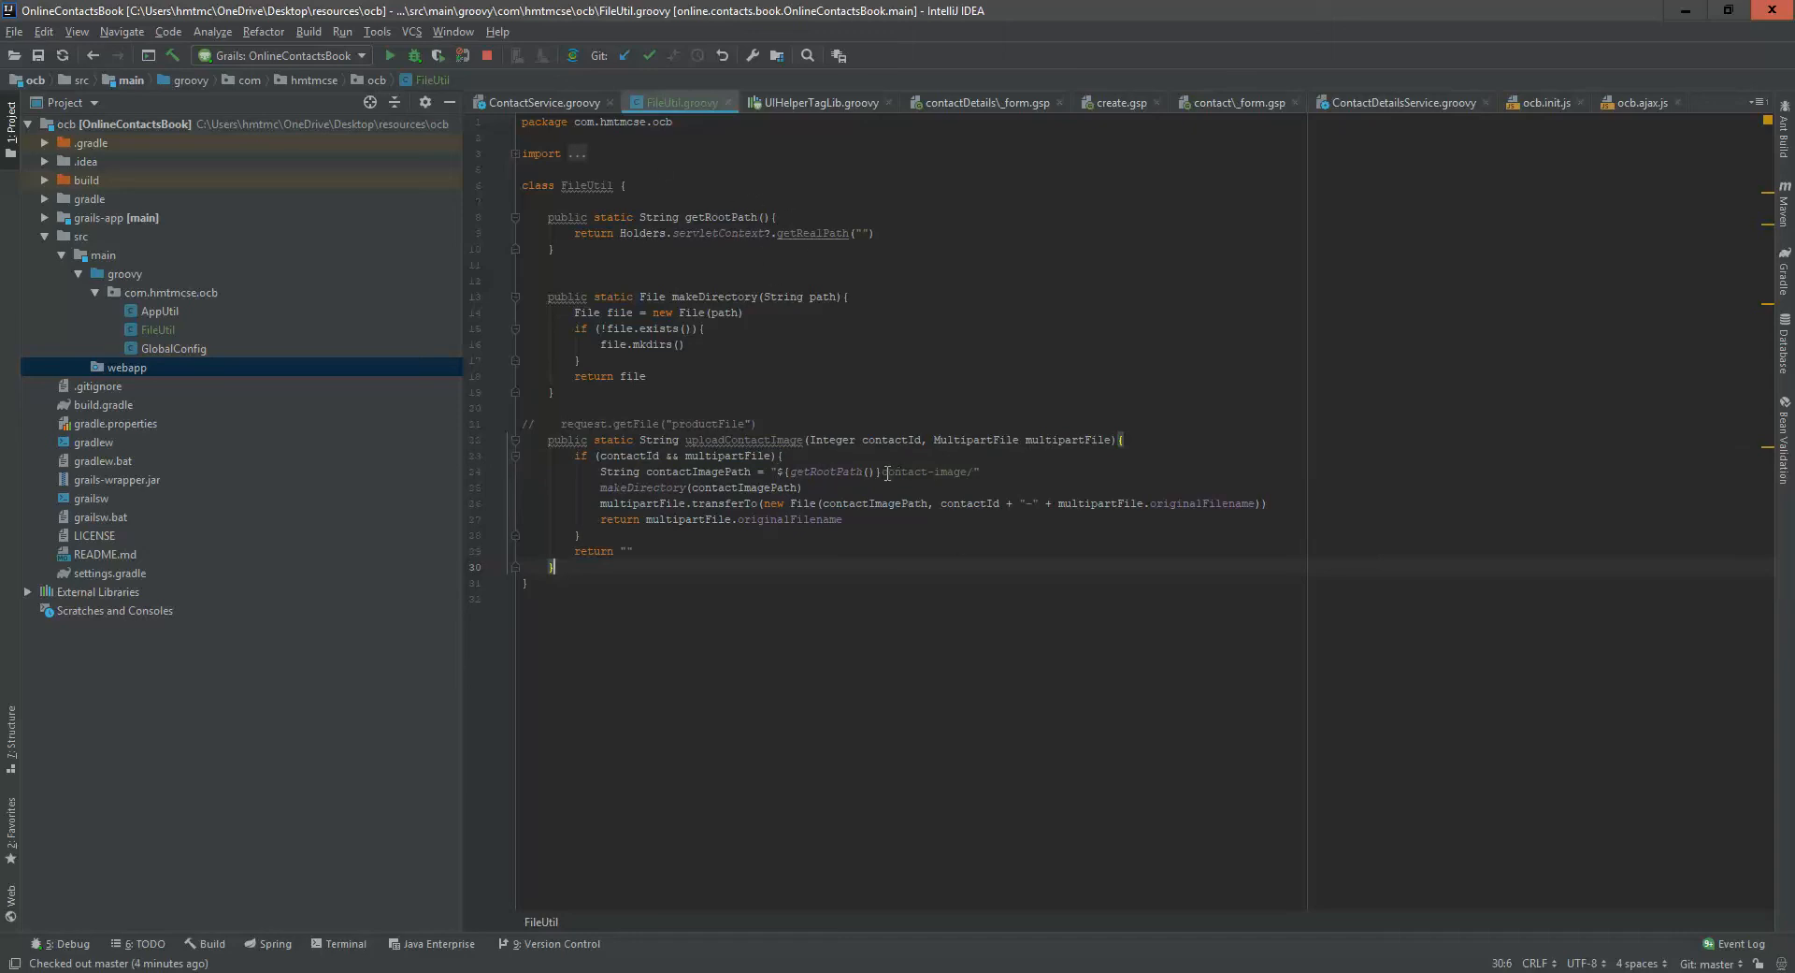
double_click(904, 470)
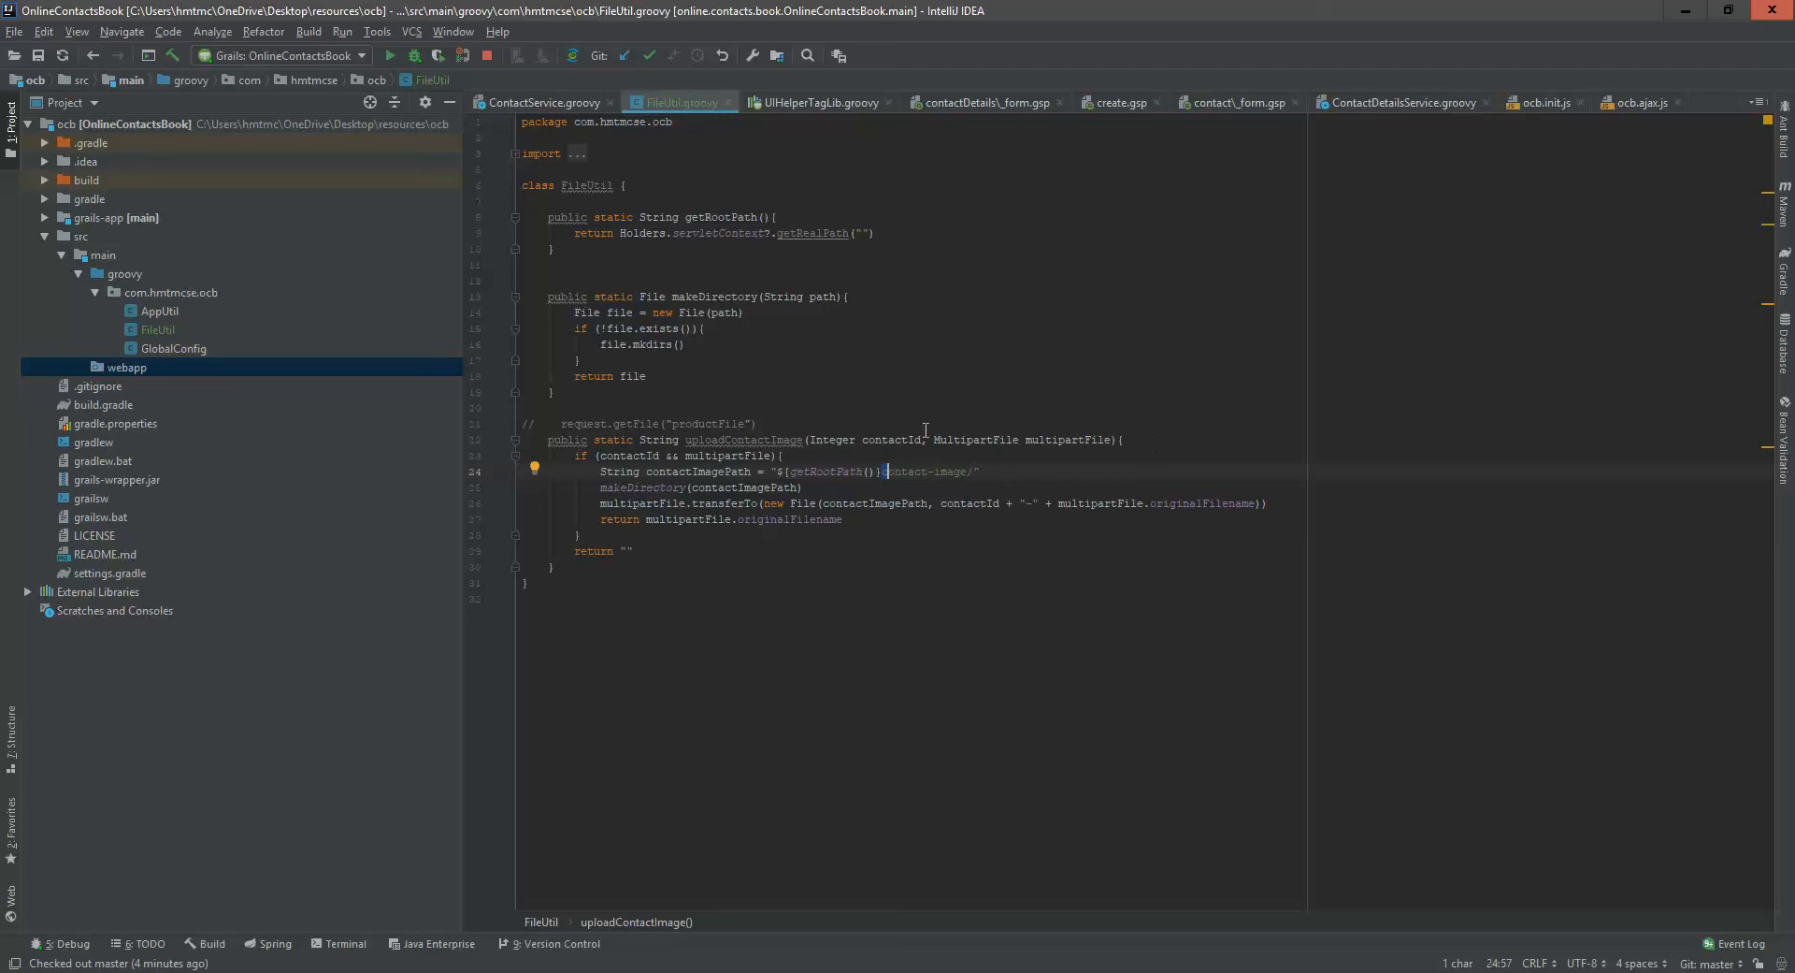
mouse_move(816, 483)
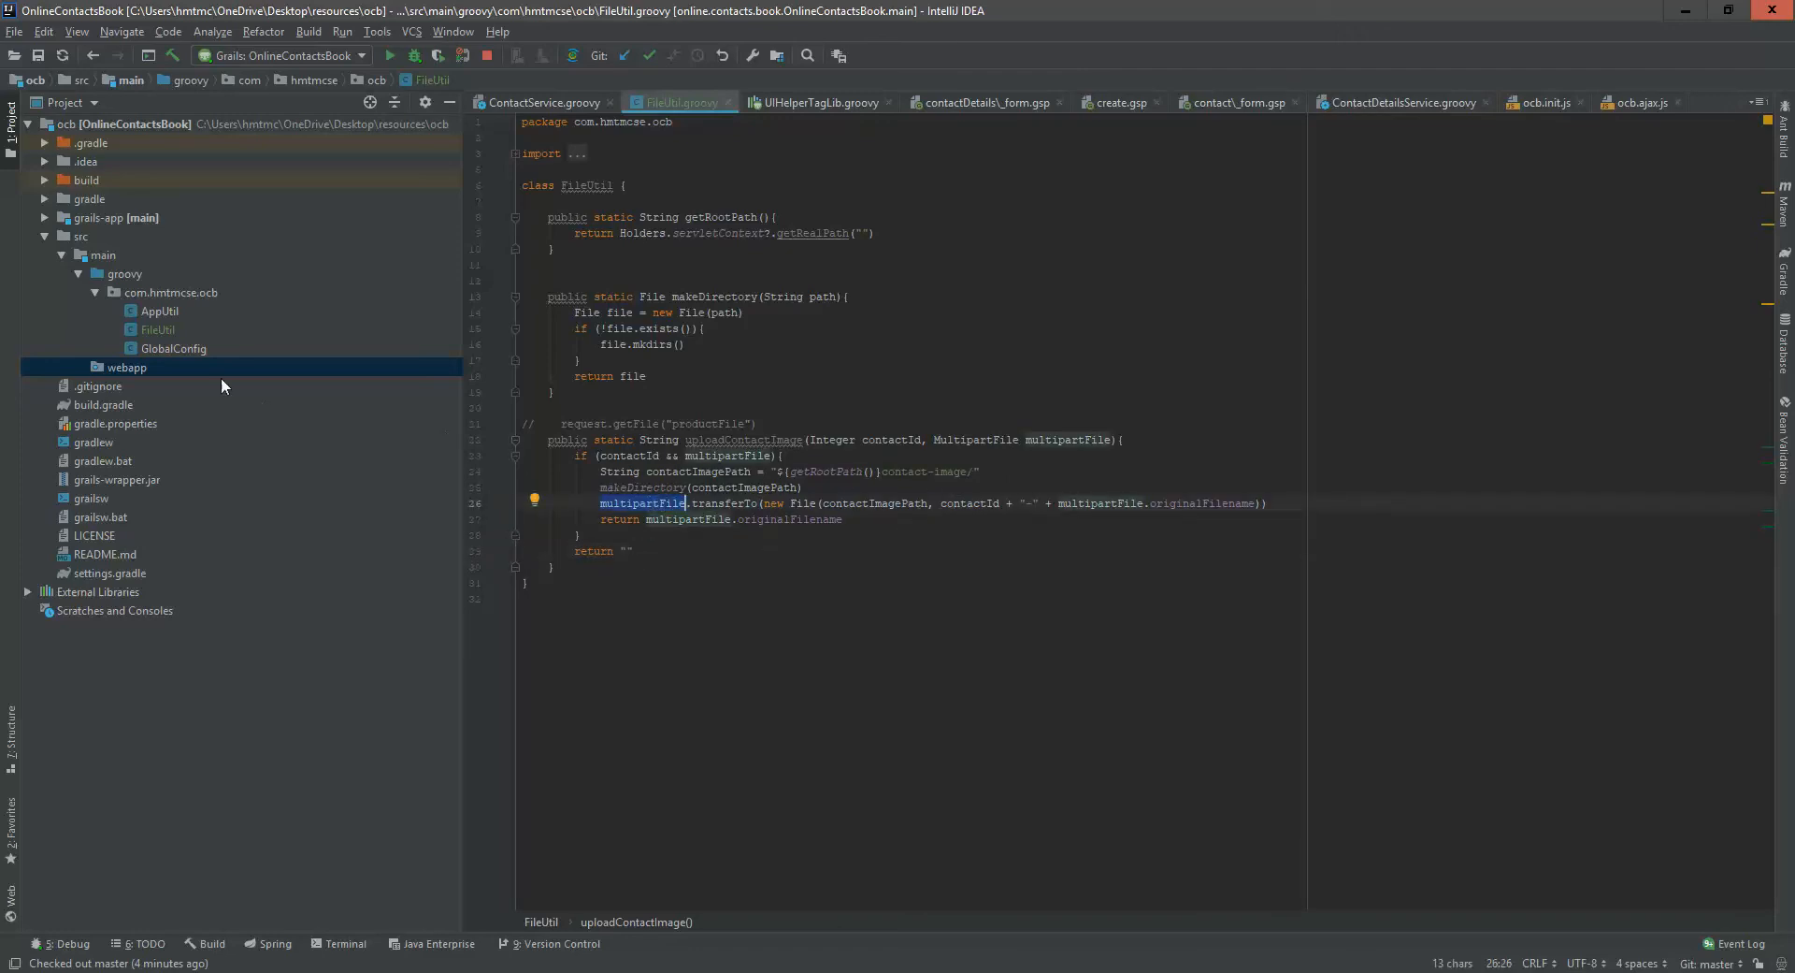
mouse_move(939, 492)
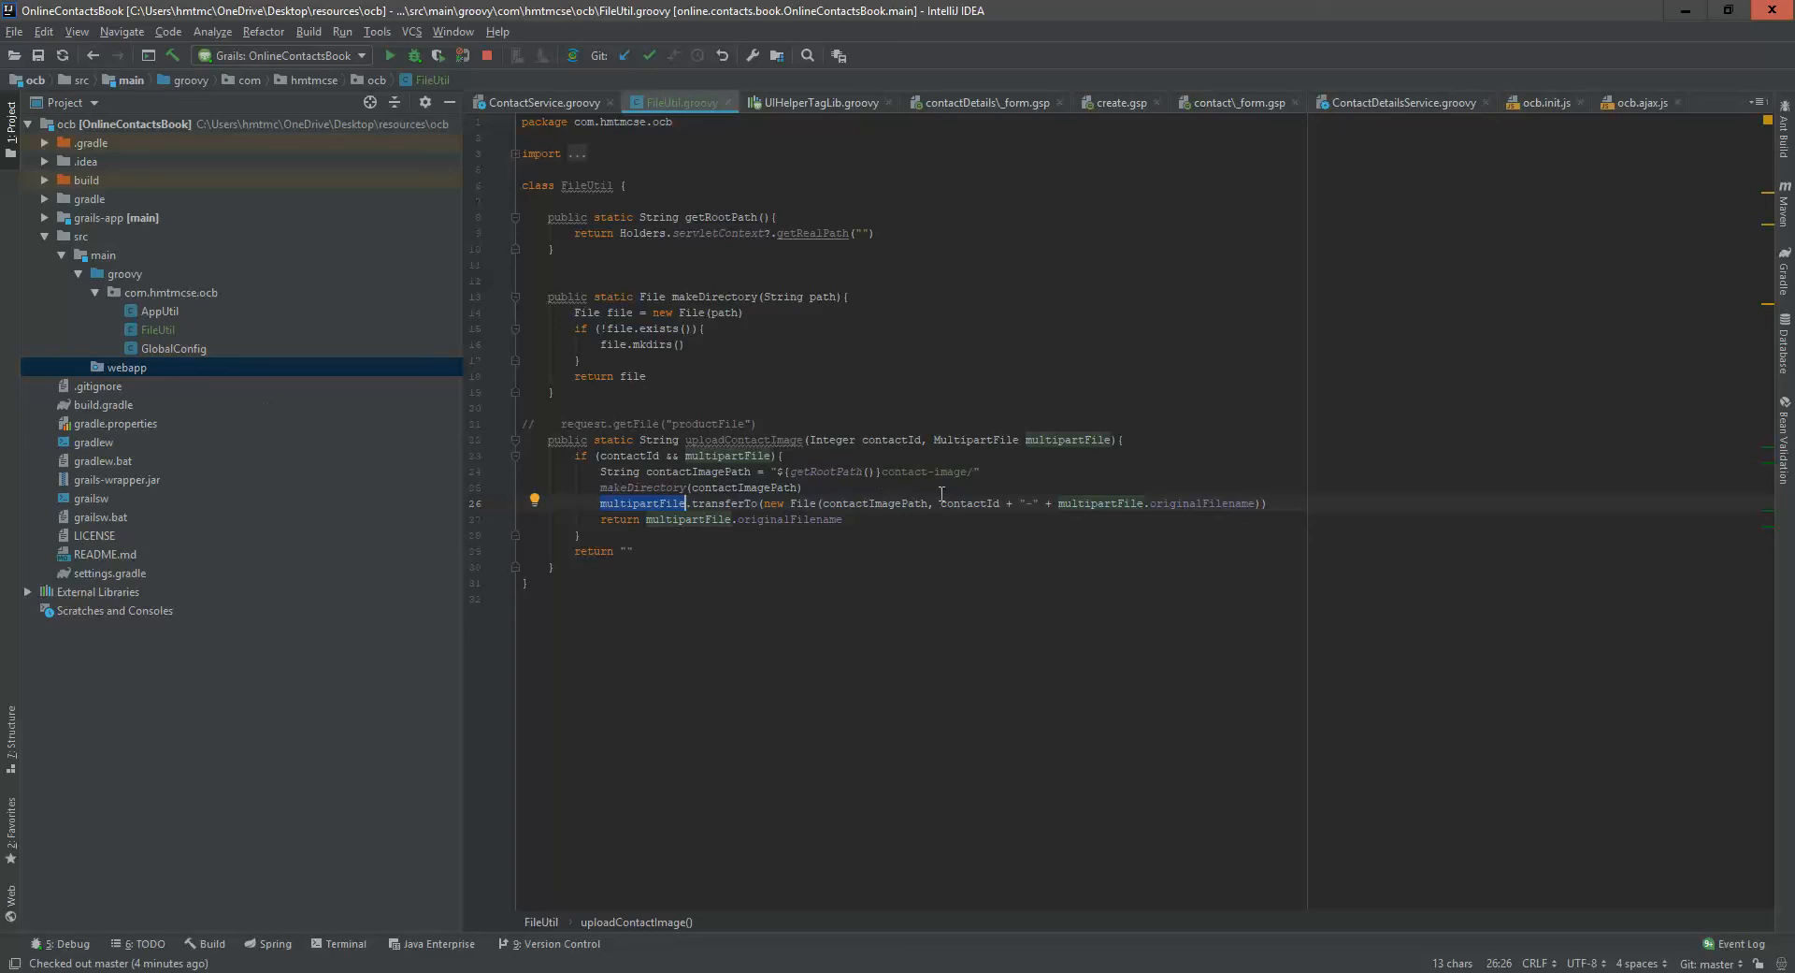
mouse_move(965, 502)
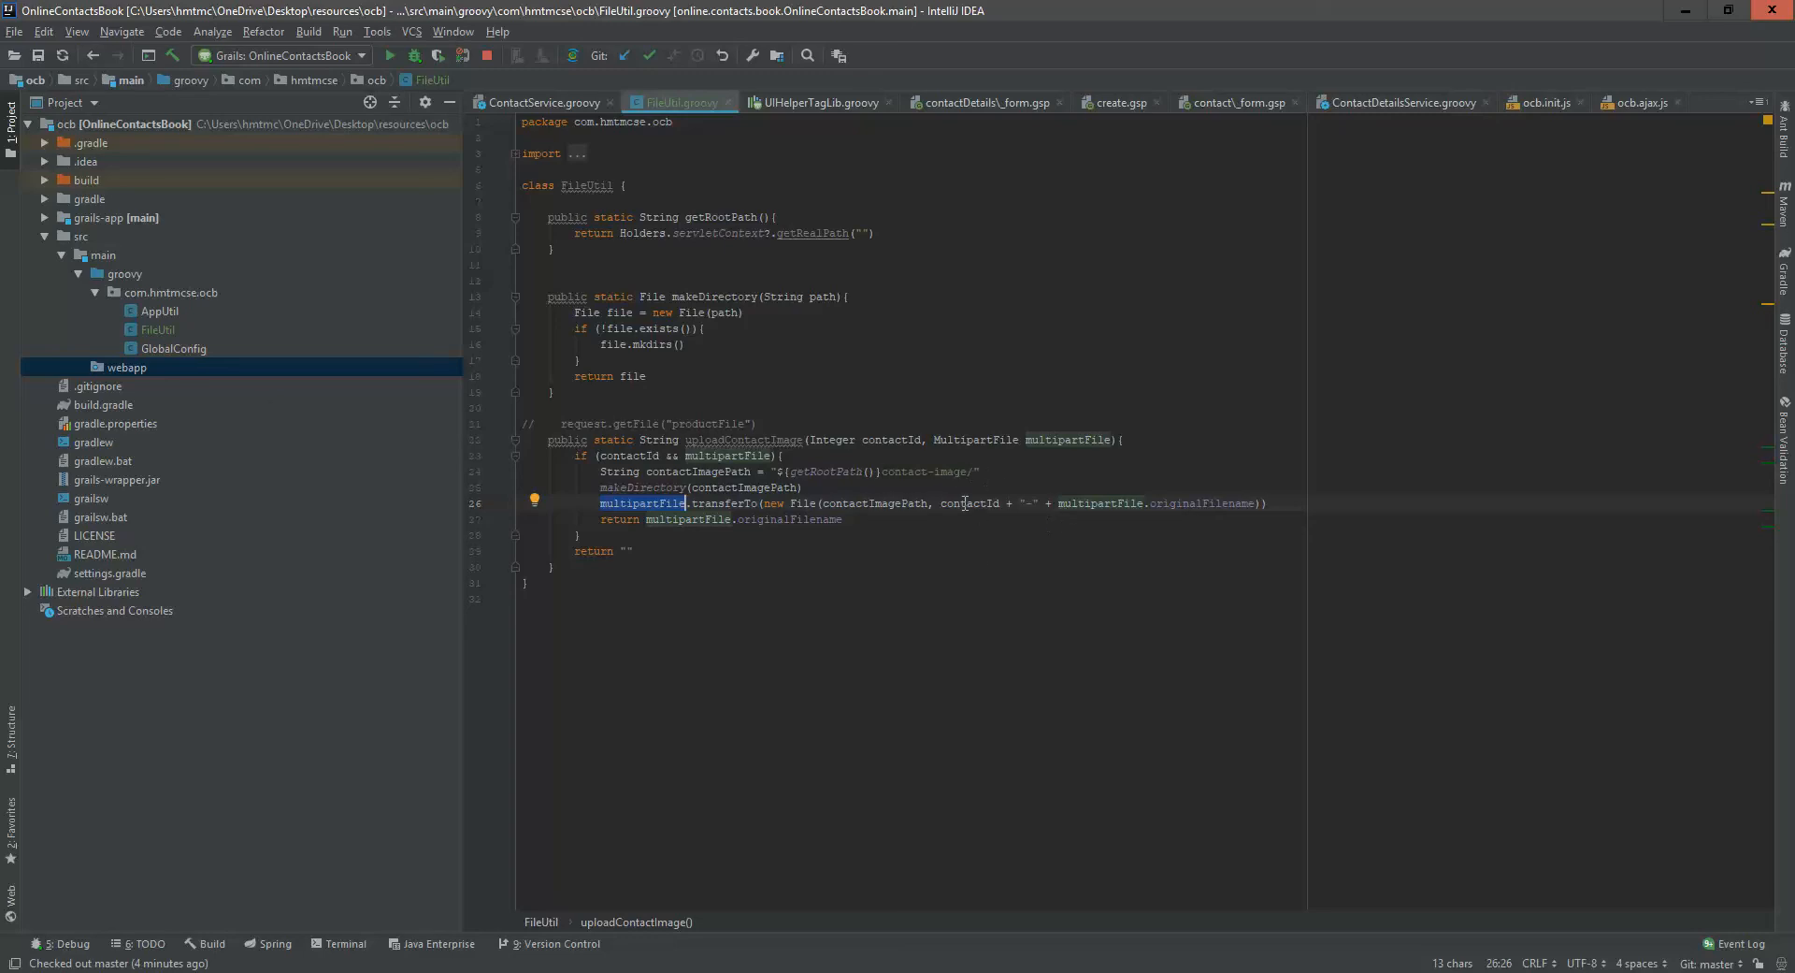
double_click(969, 502)
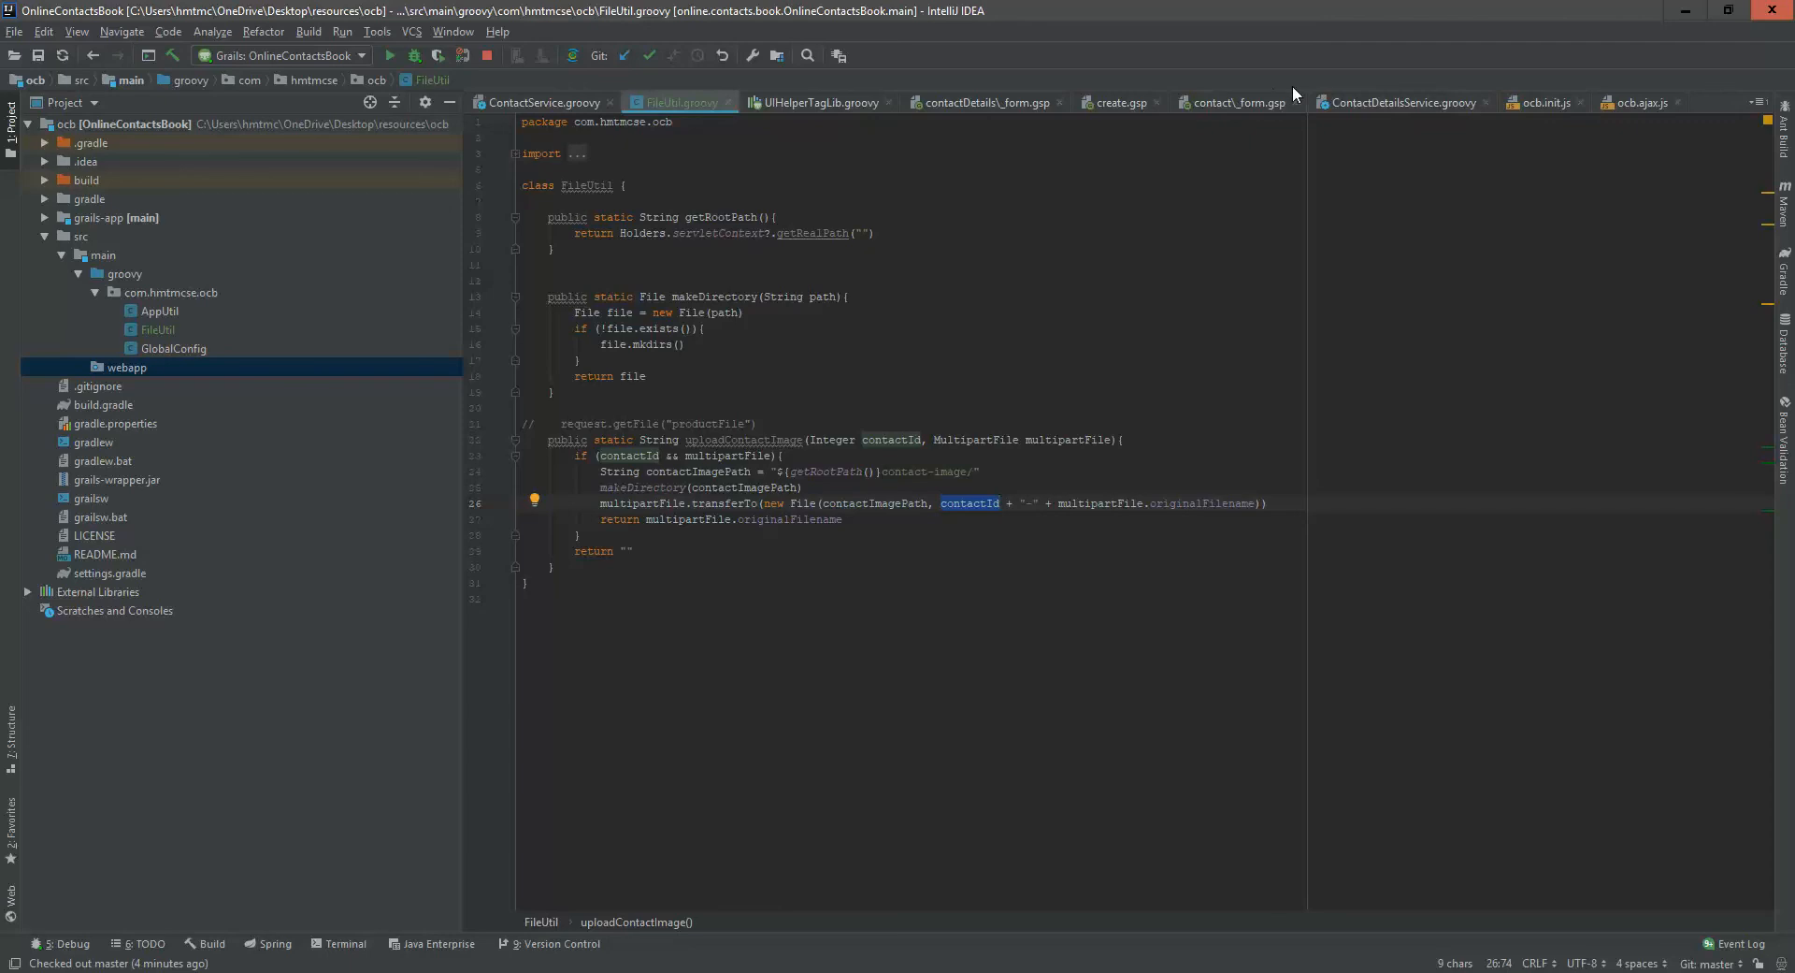
click(538, 102)
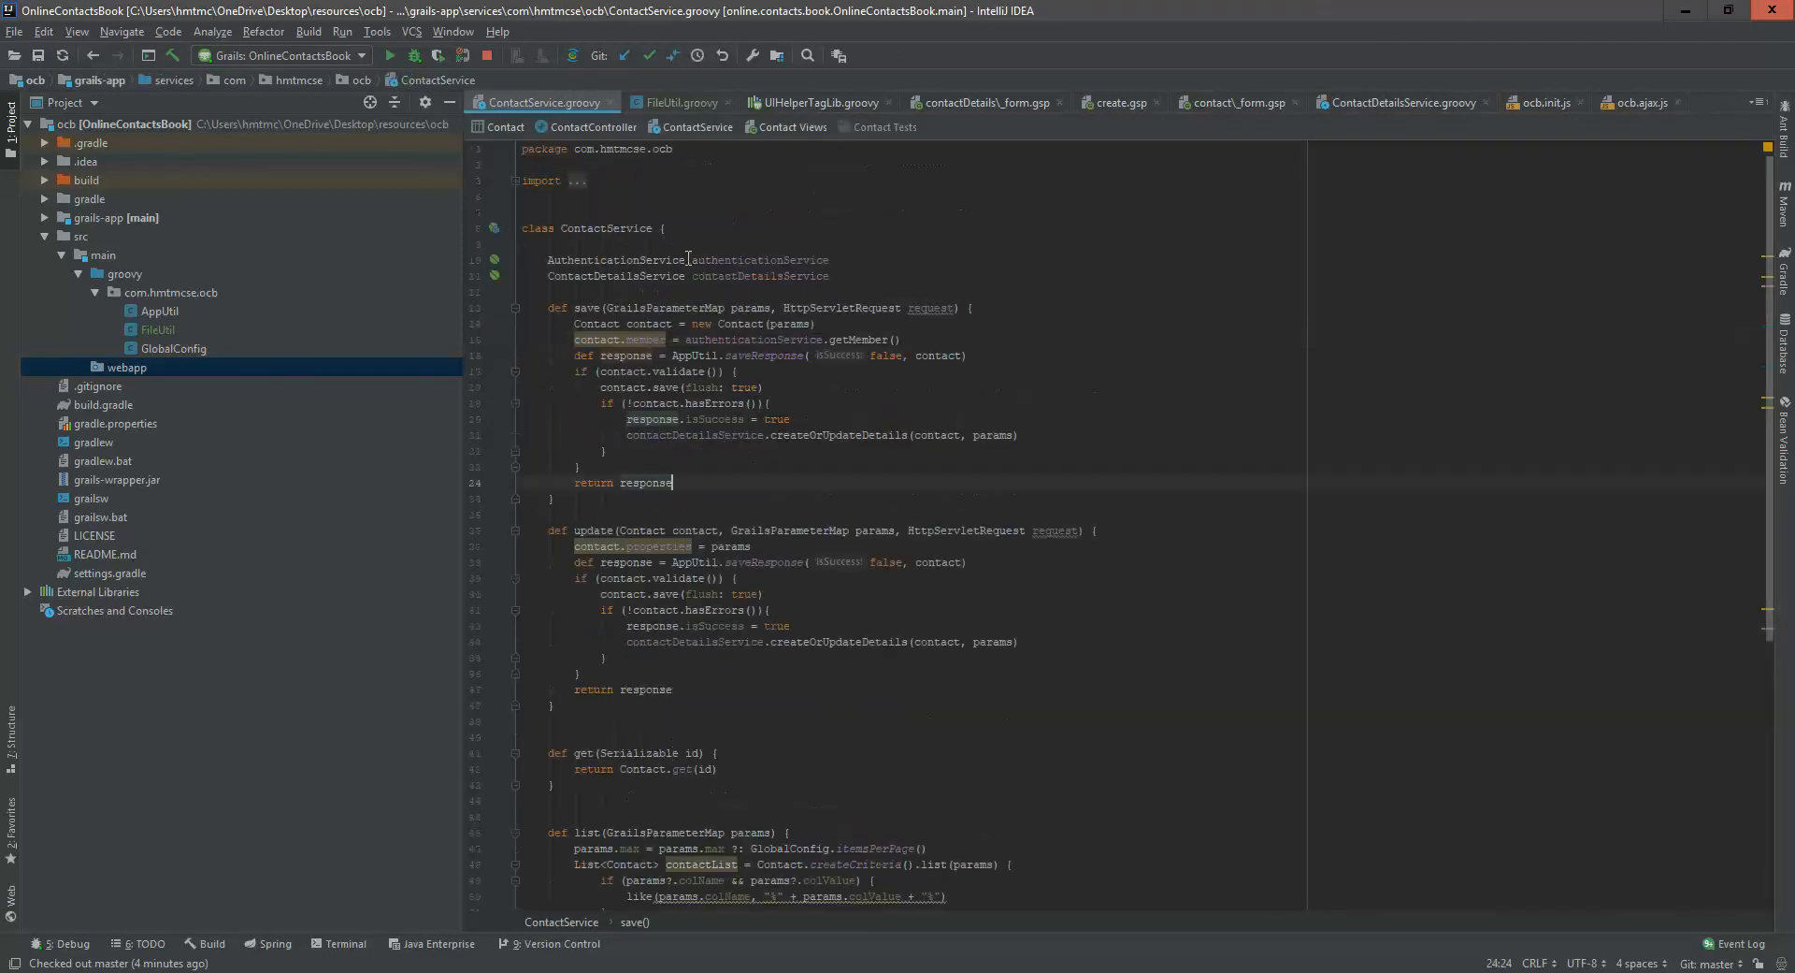
scroll(down, 3)
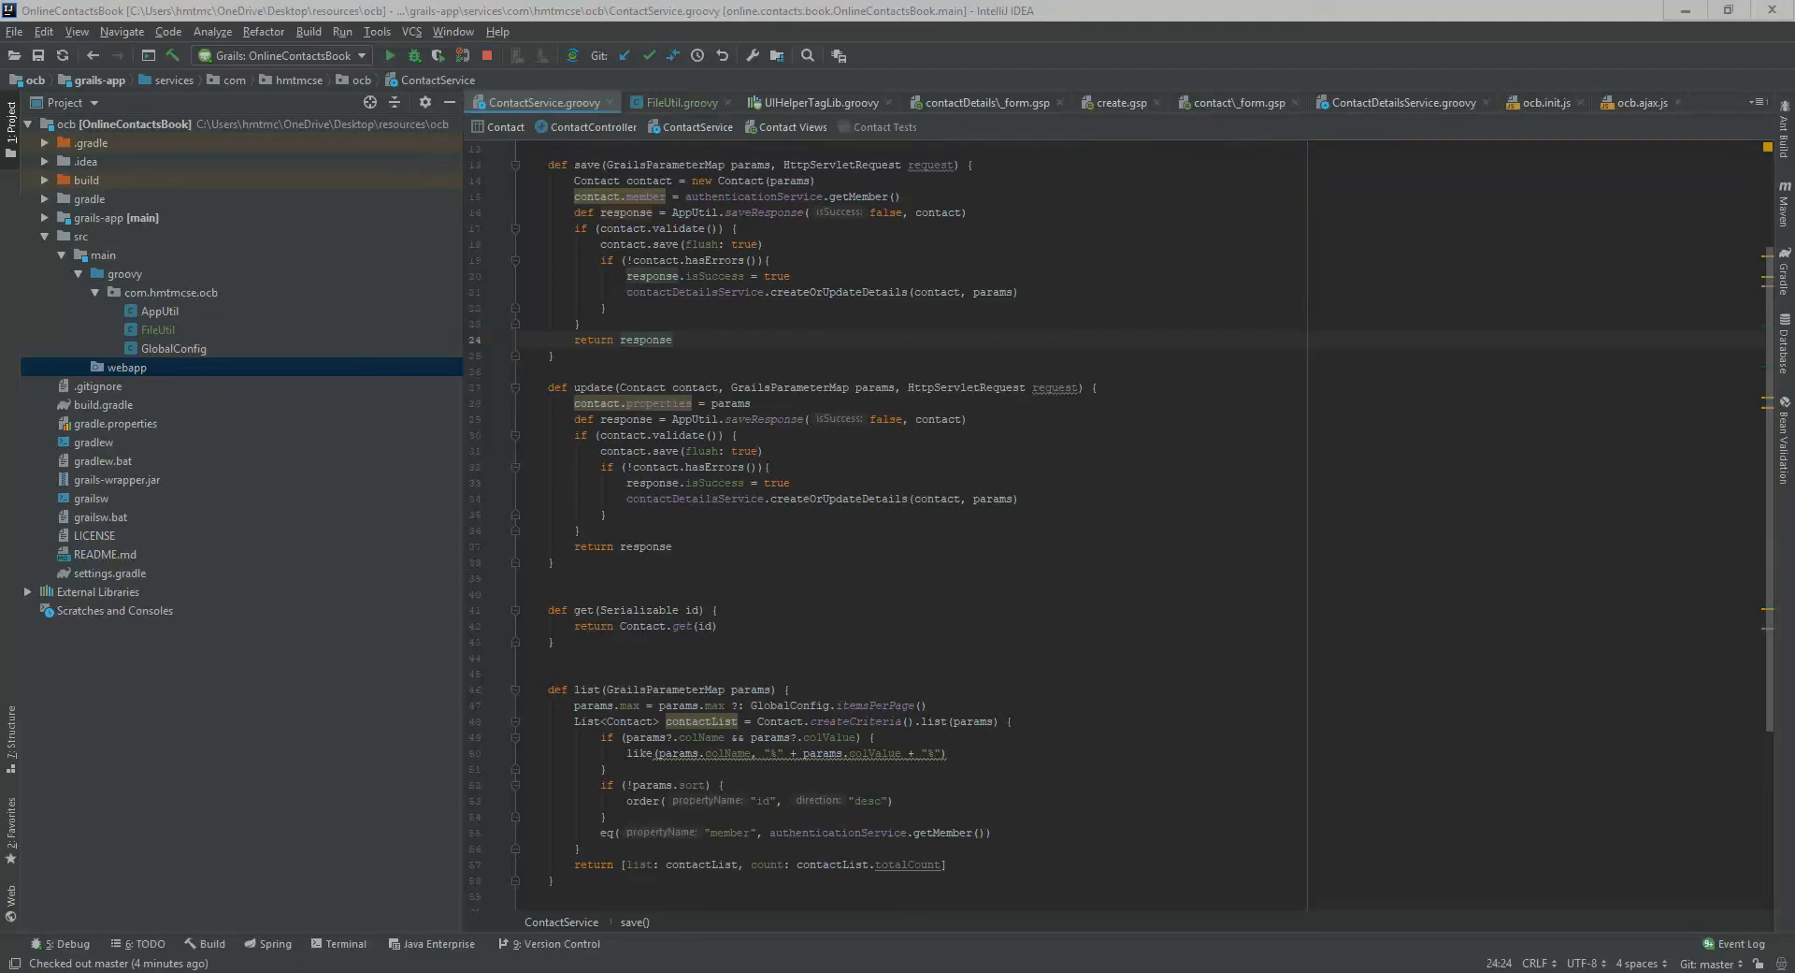
scroll(down, 3)
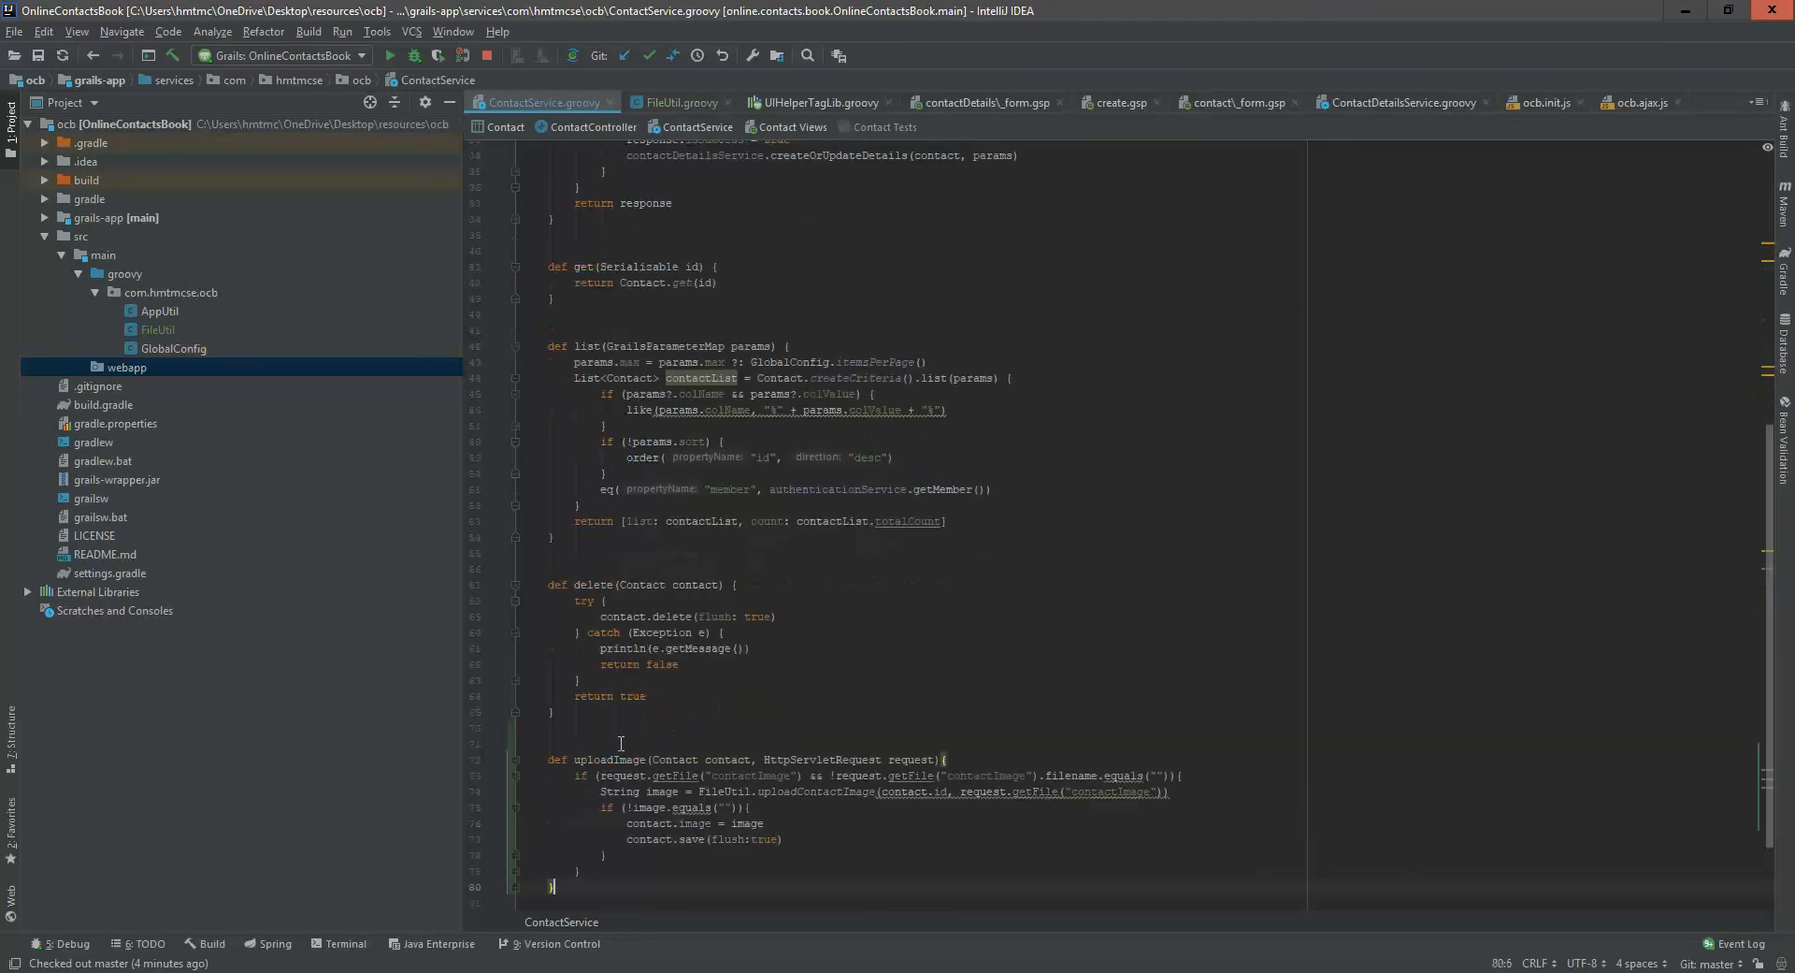
scroll(down, 3)
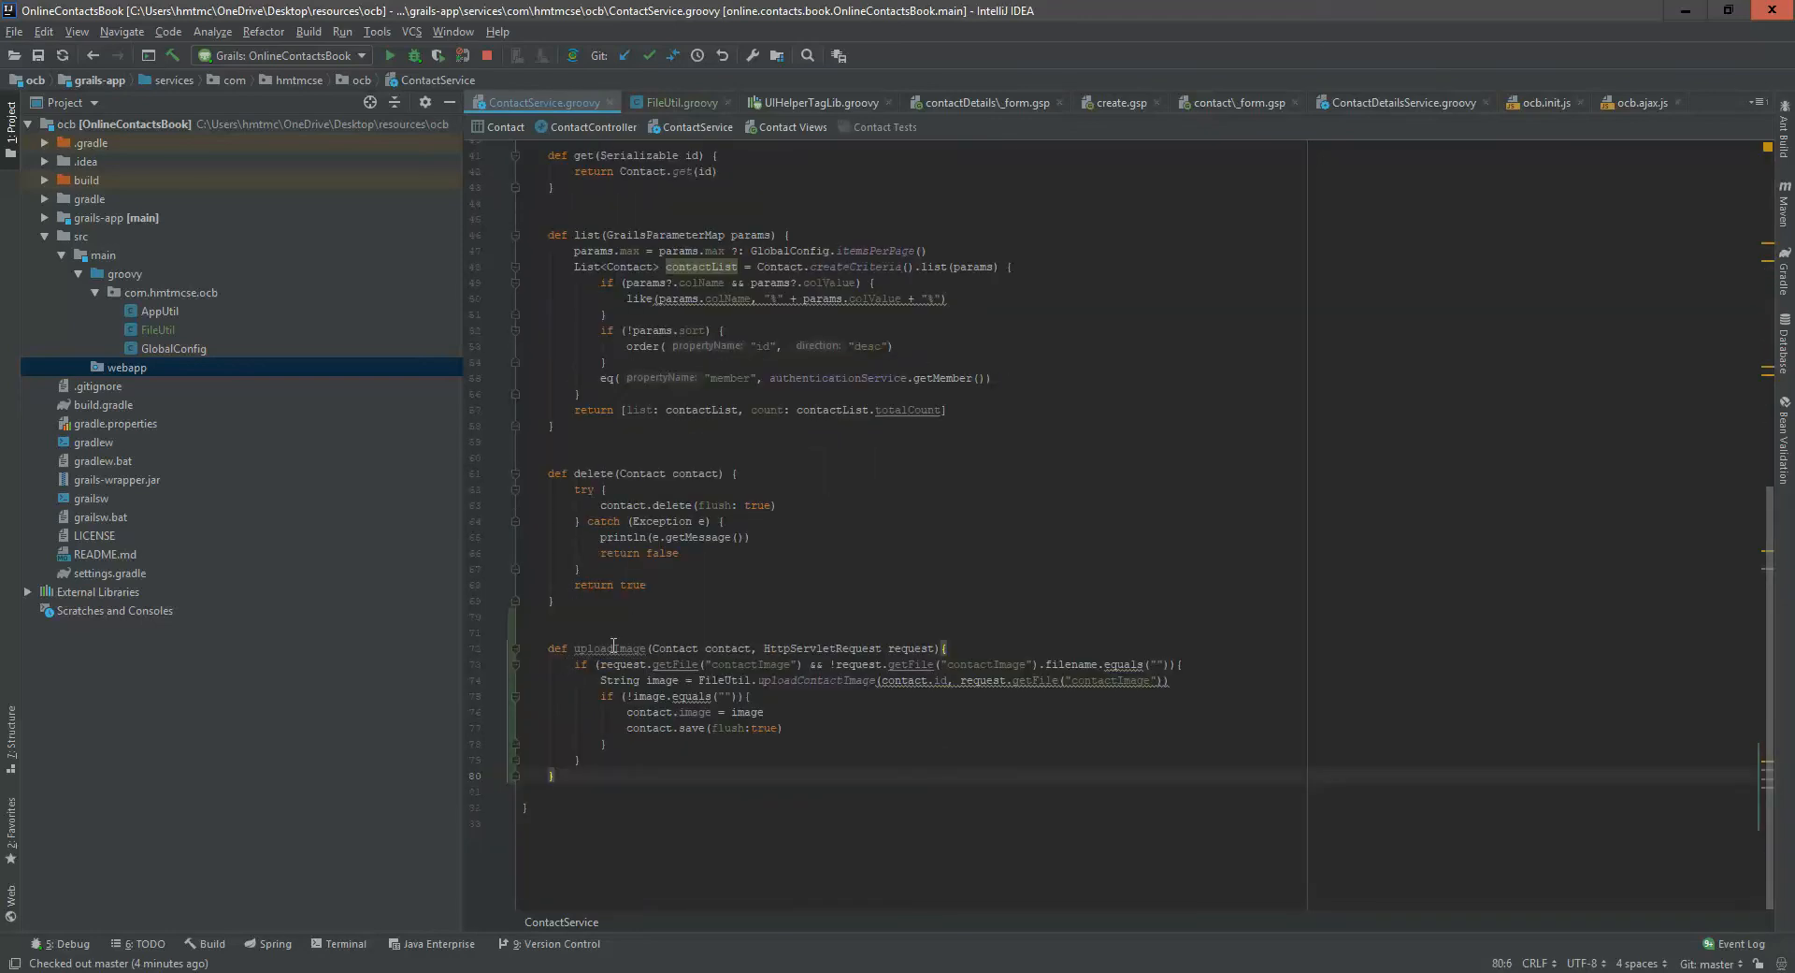
mouse_move(673, 663)
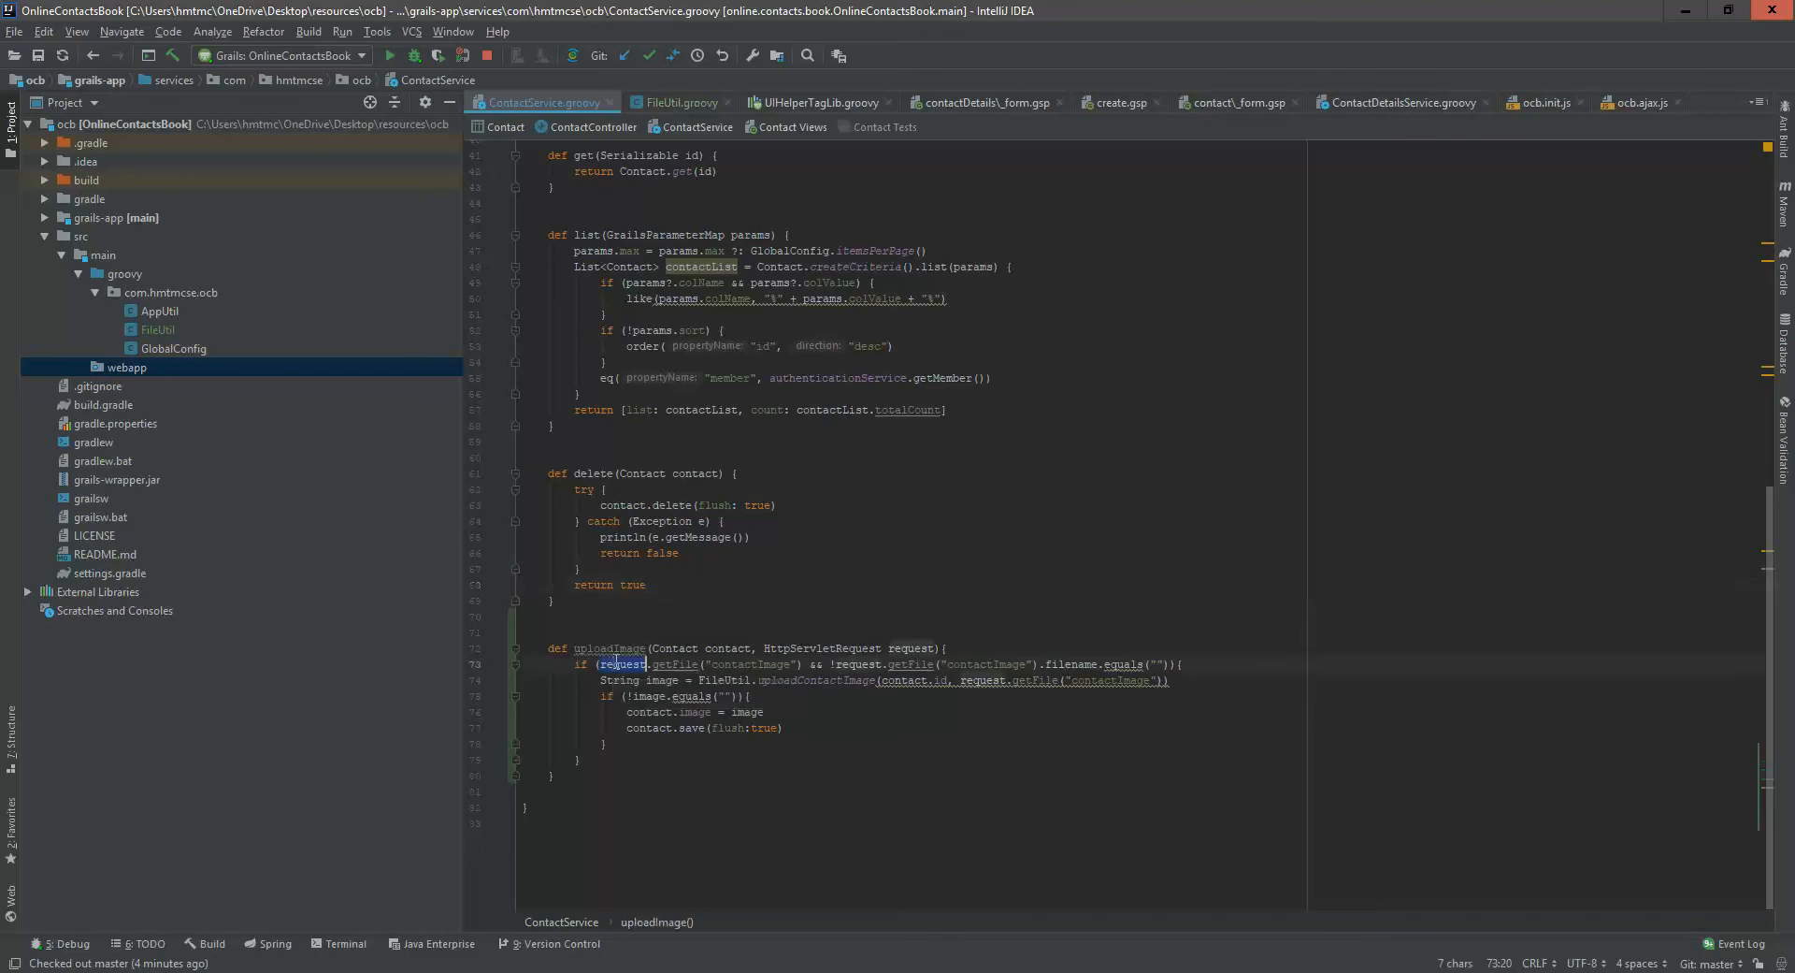
mouse_move(779, 679)
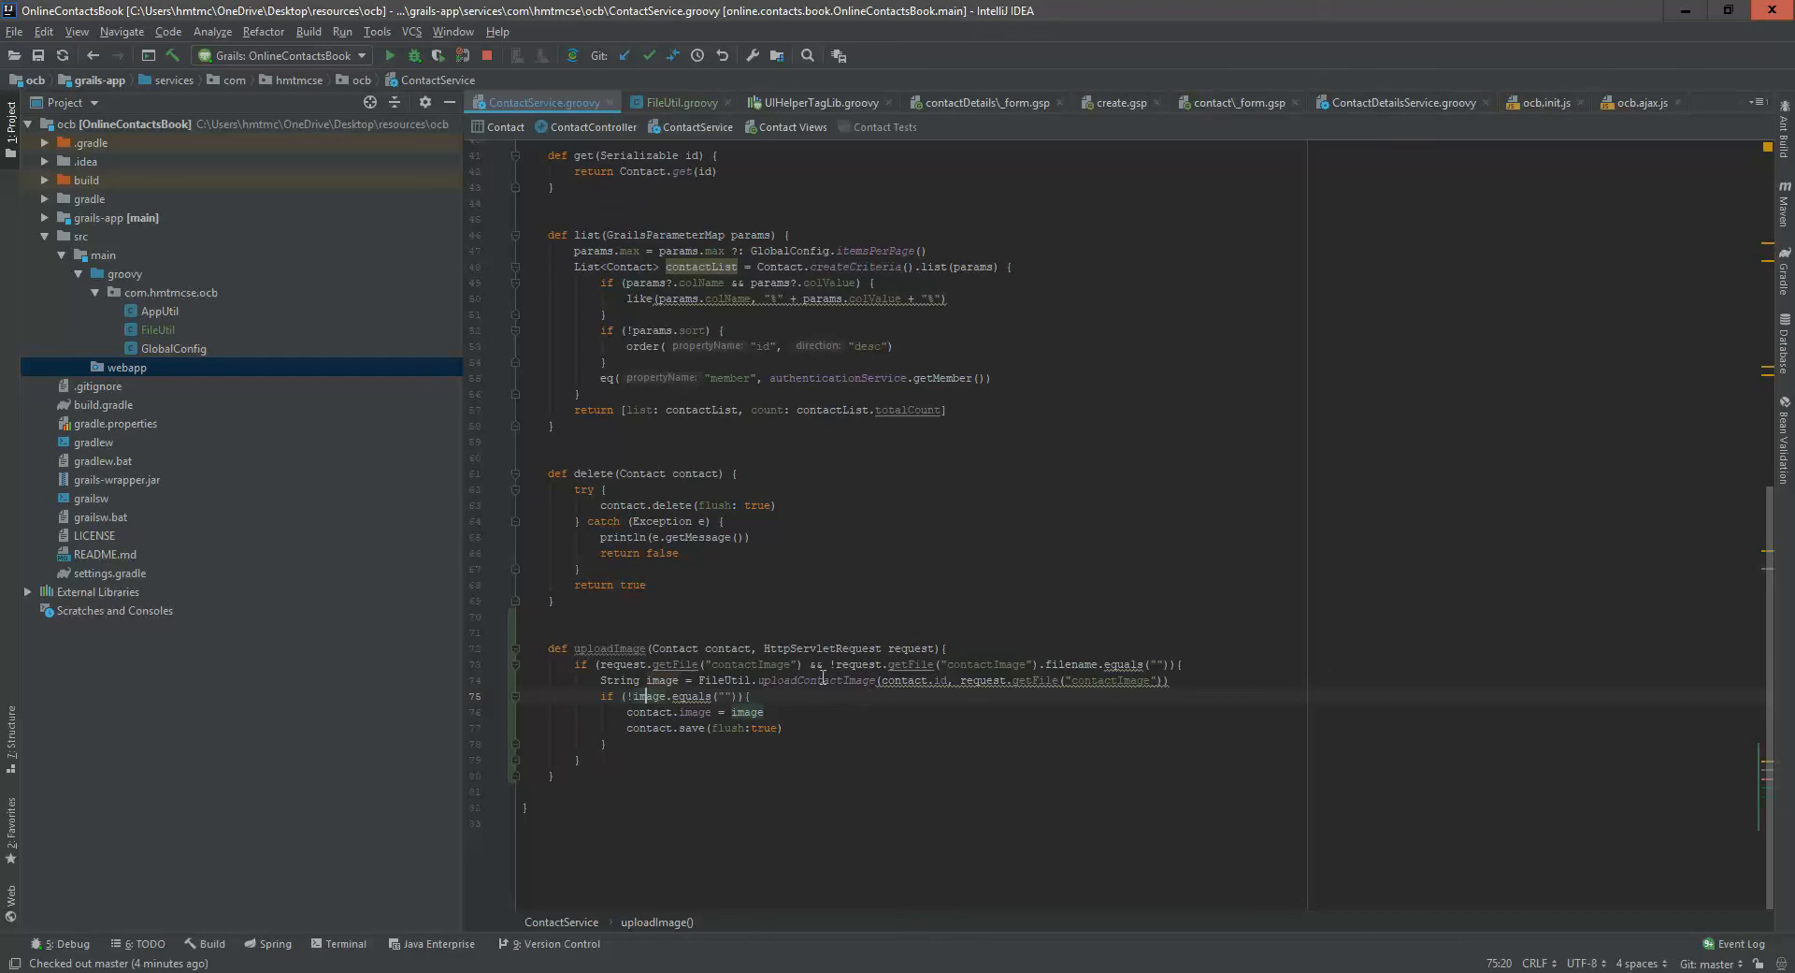
mouse_move(1036, 685)
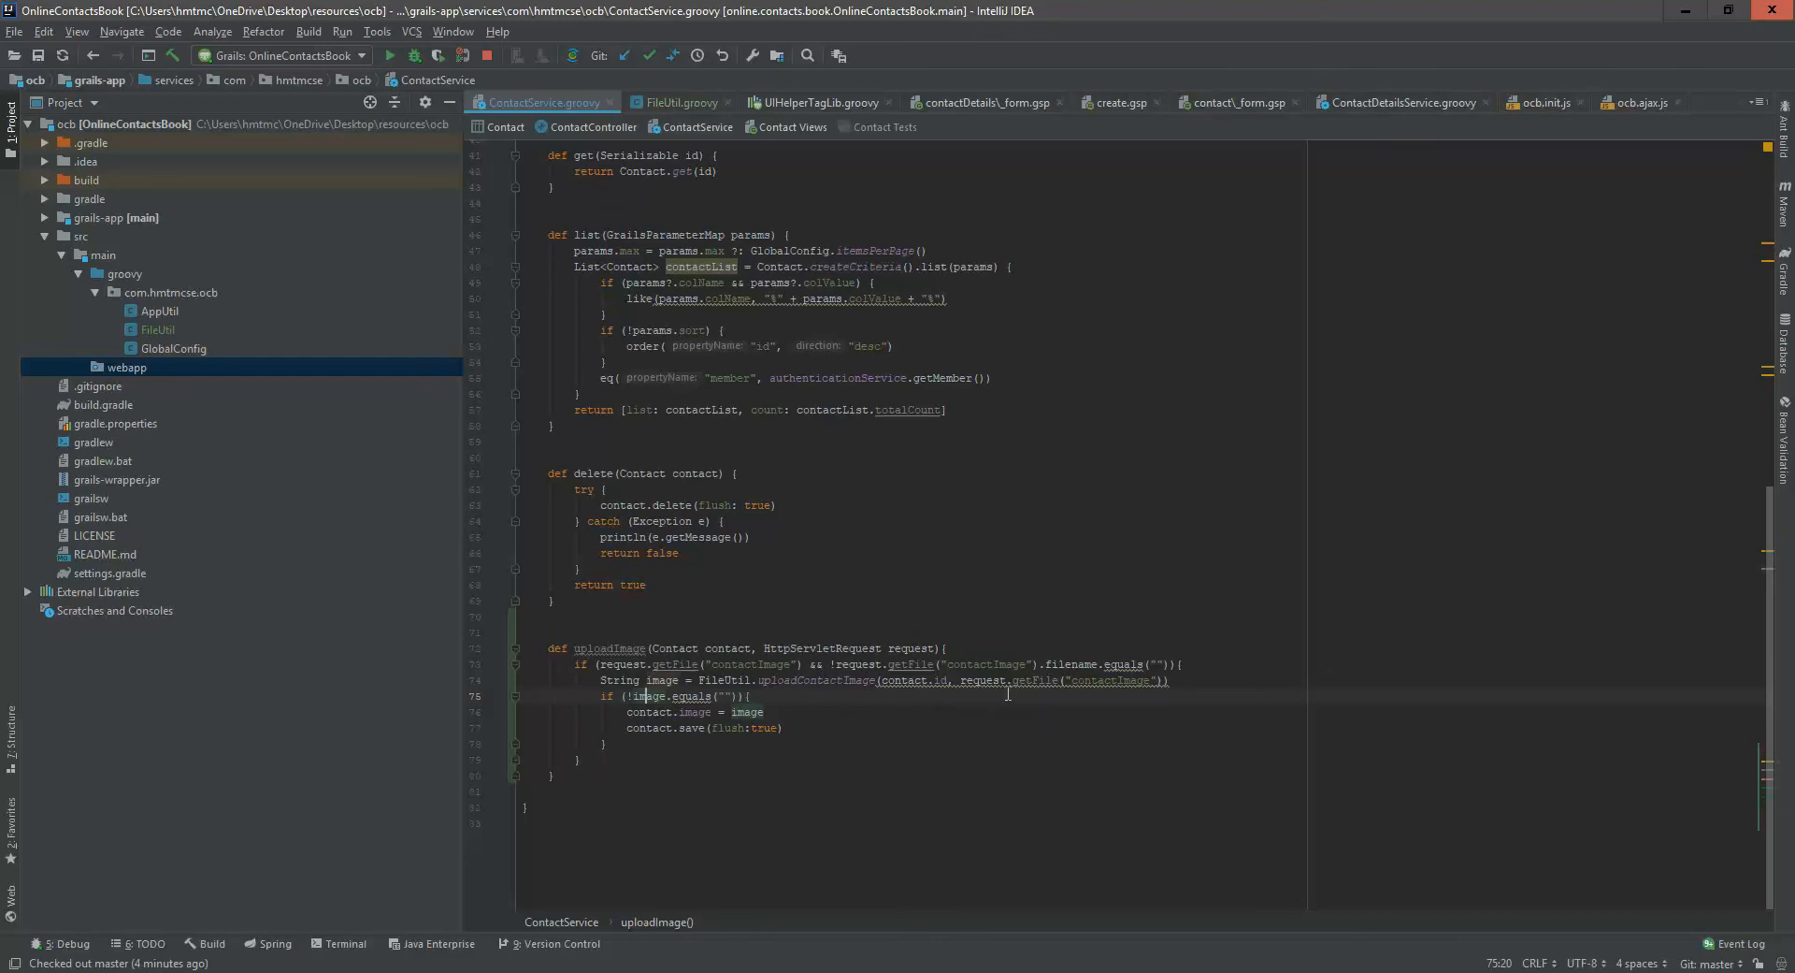
double_click(904, 679)
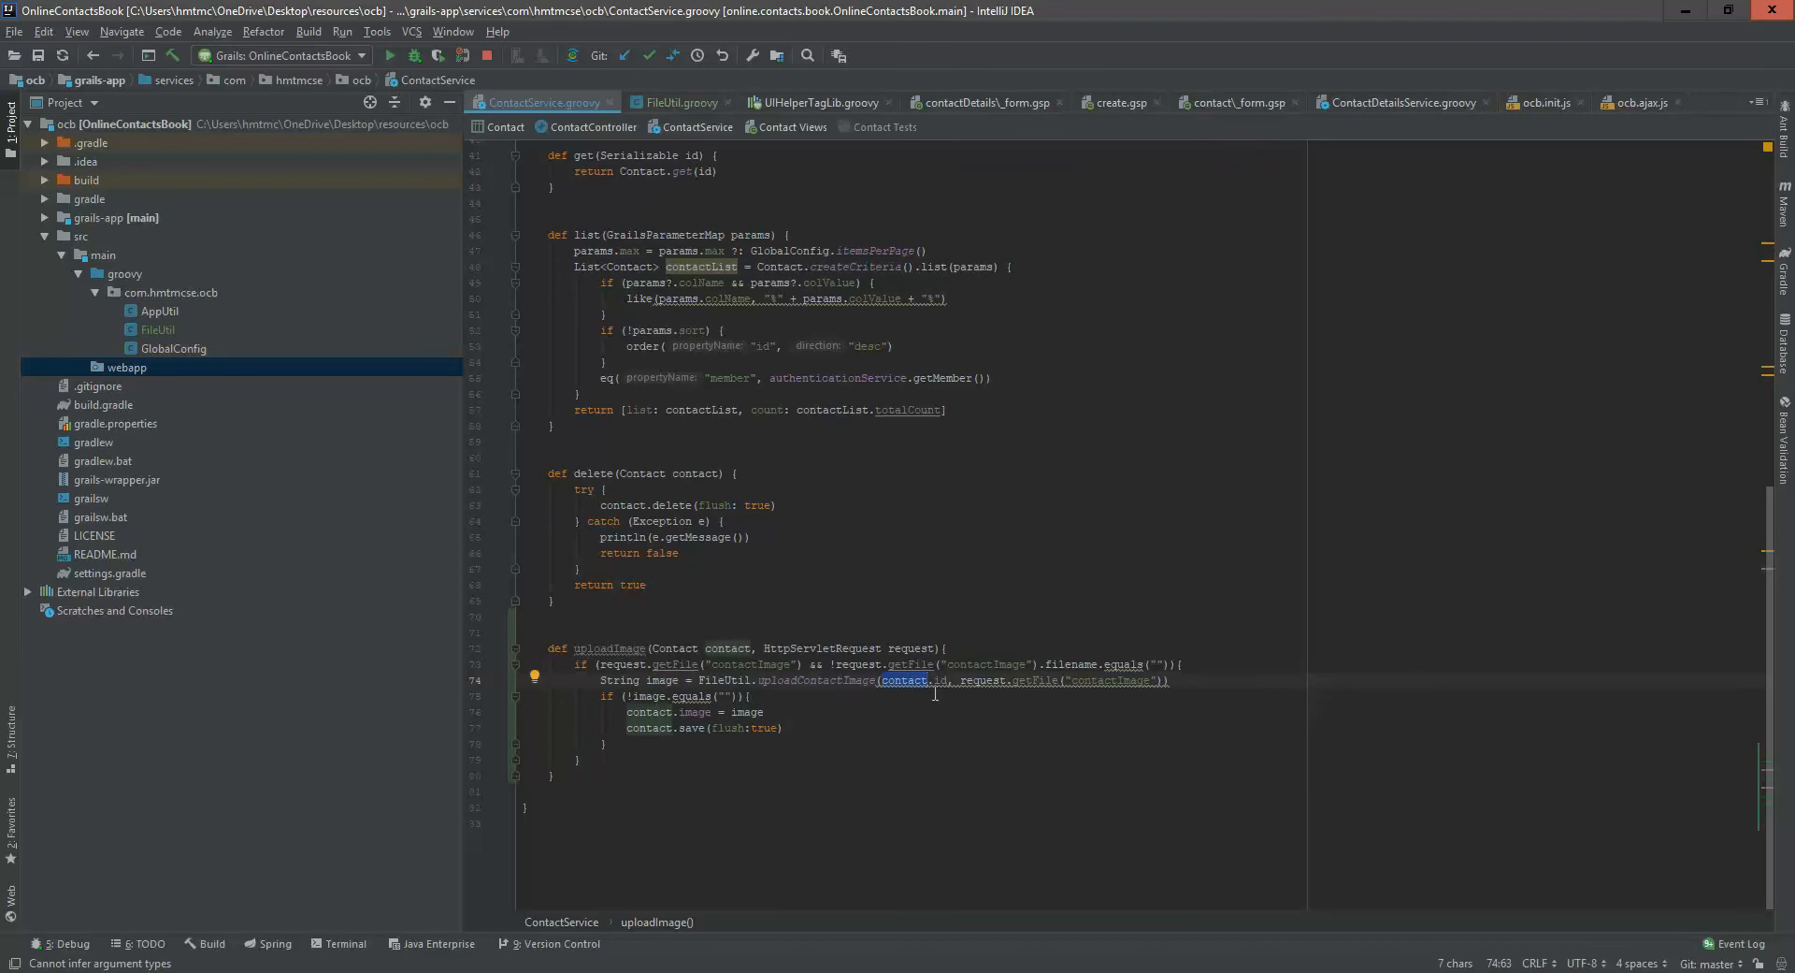
mouse_move(741, 697)
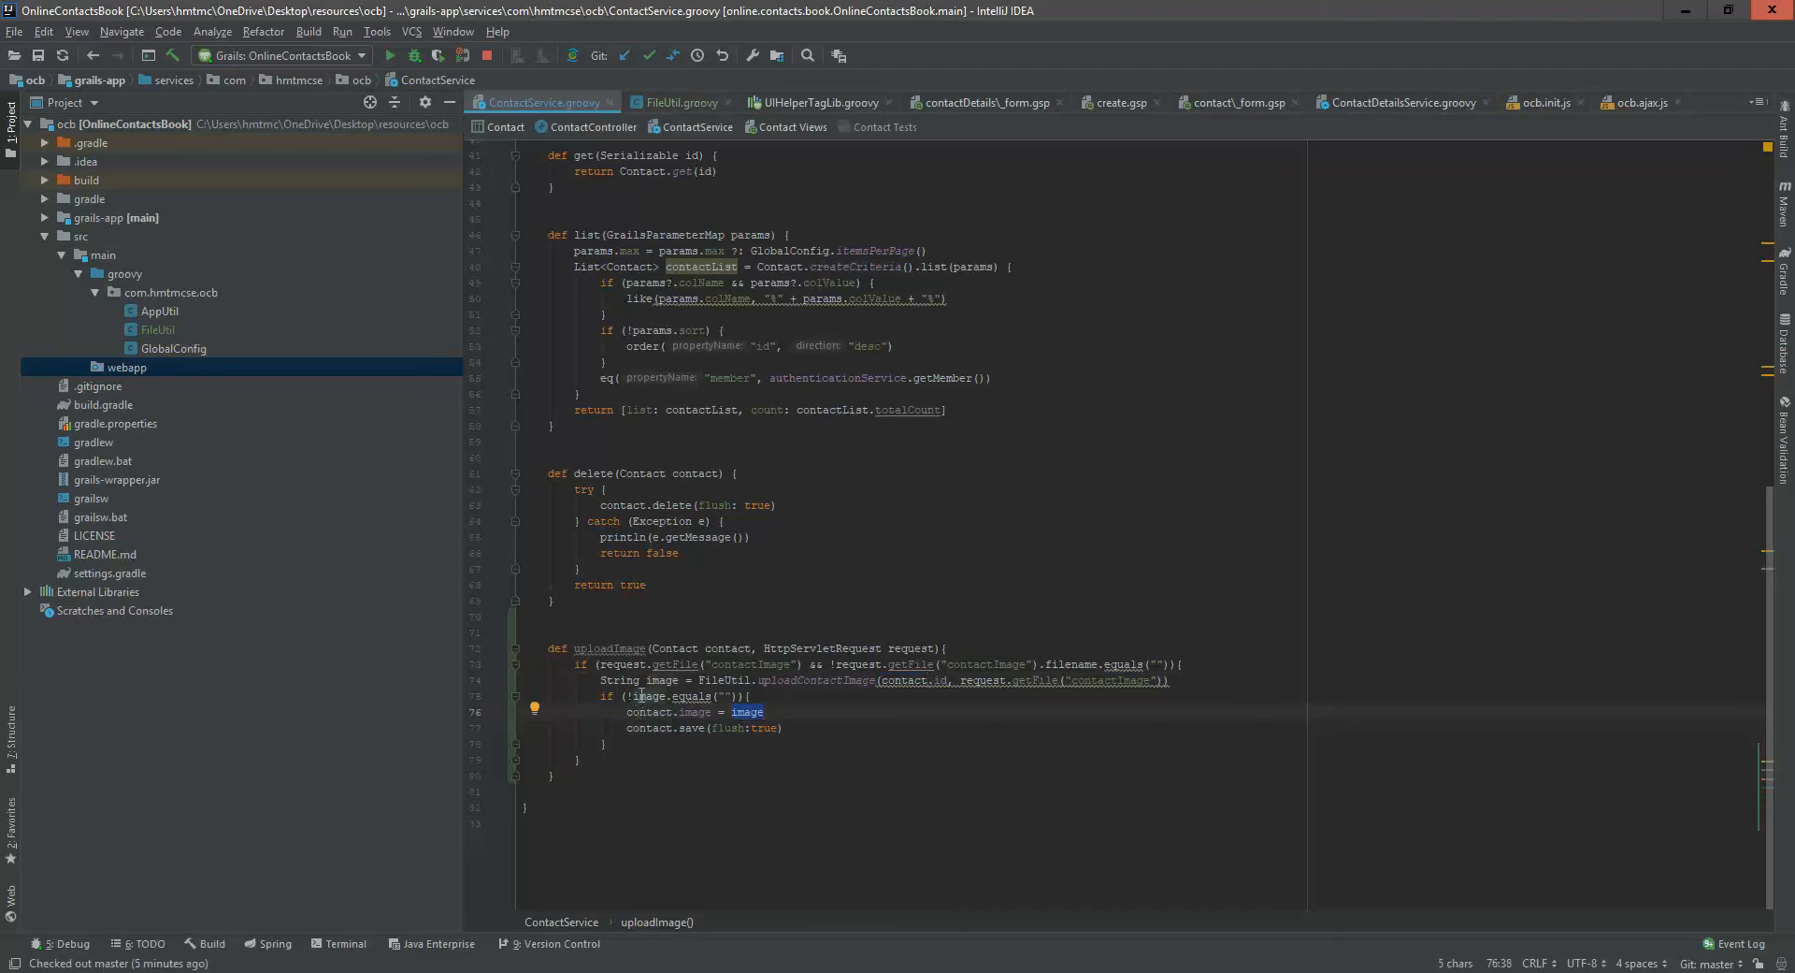
click(680, 102)
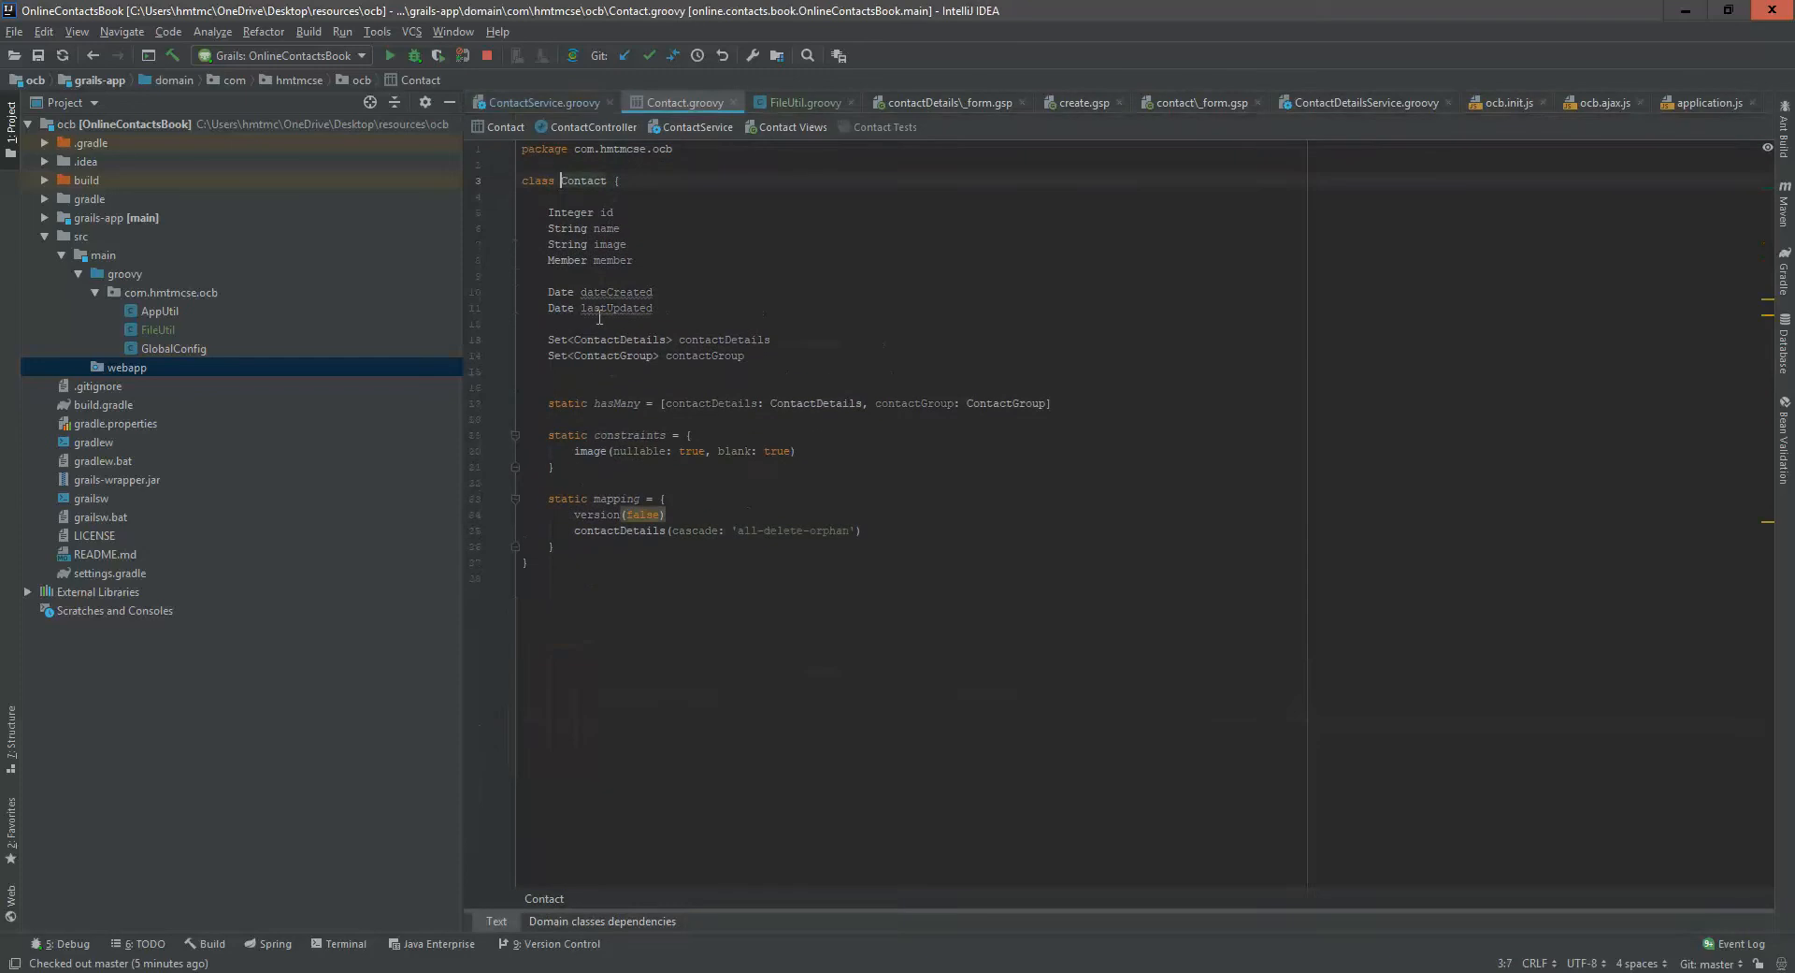
double_click(608, 244)
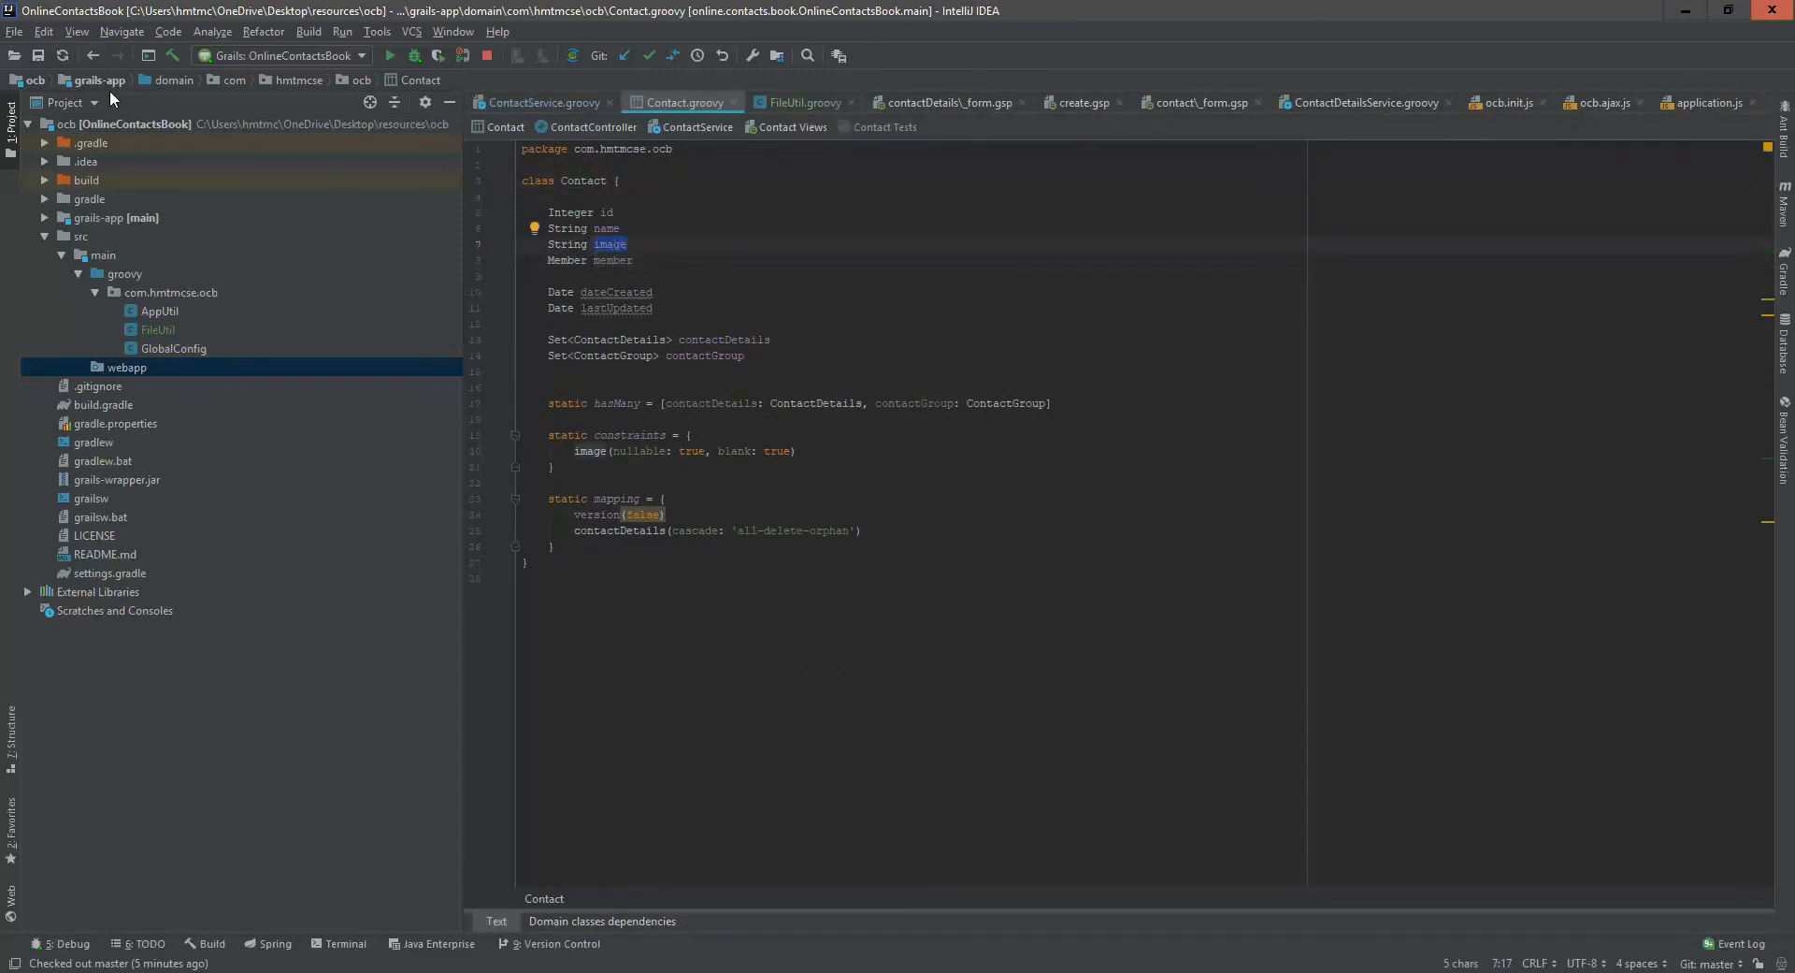
click(538, 102)
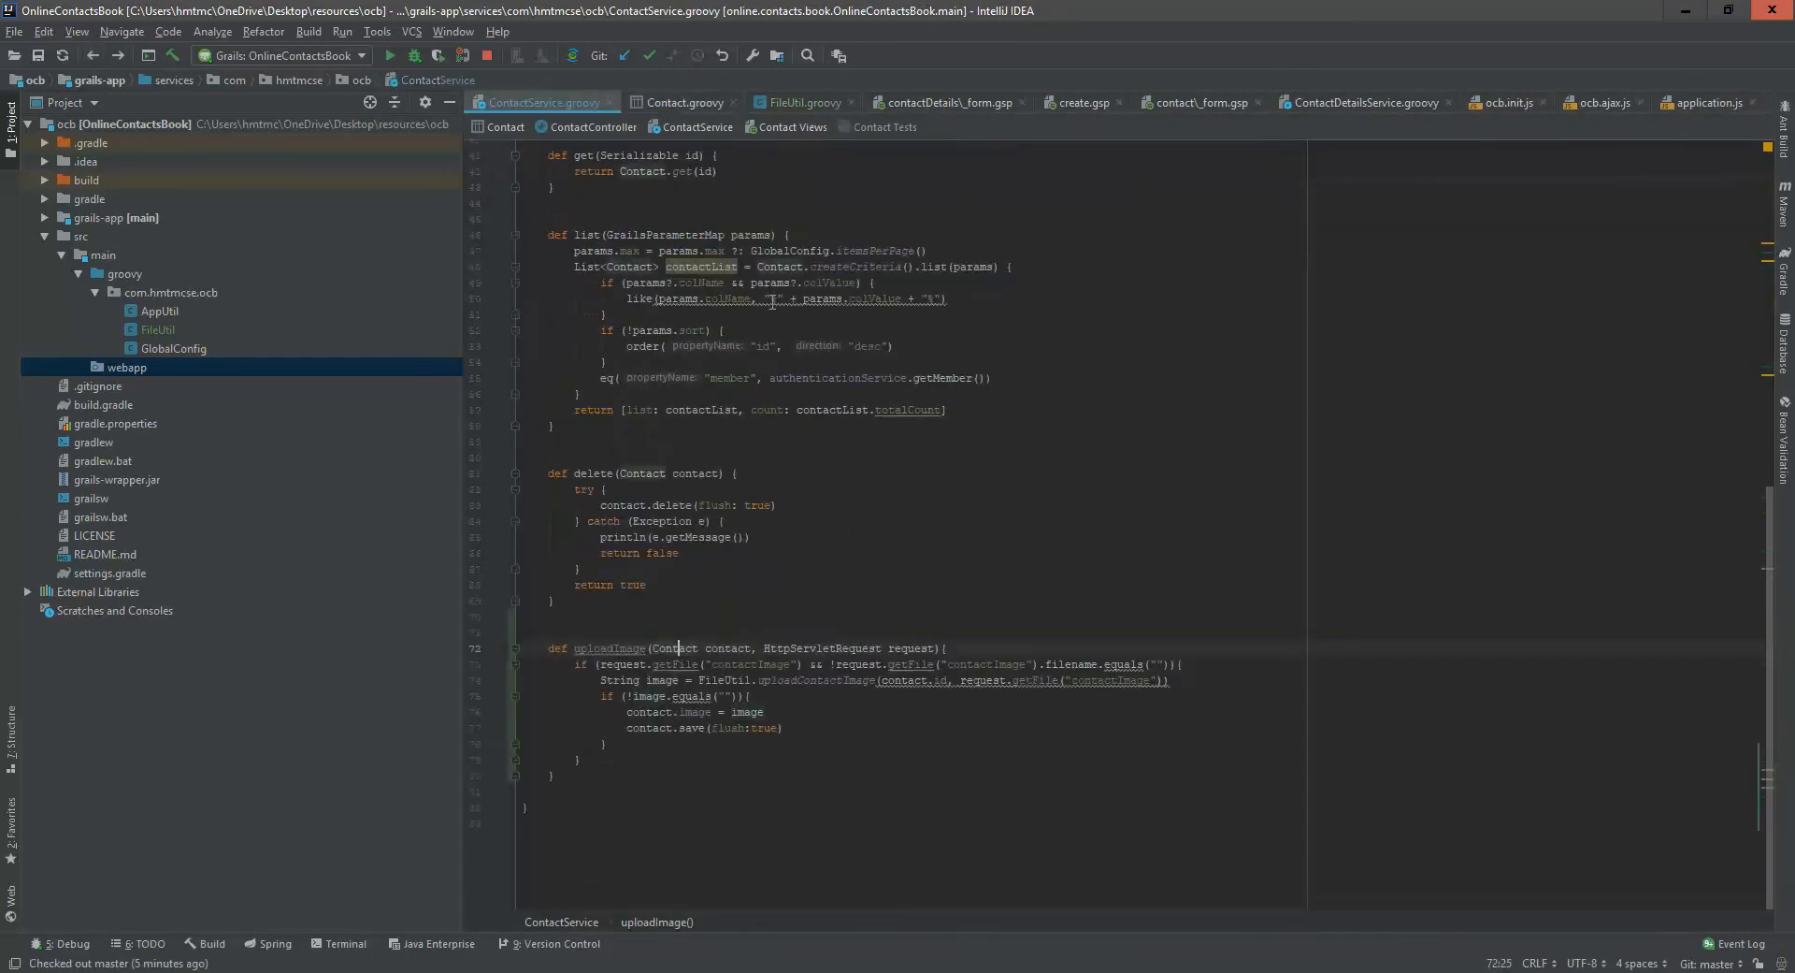
Insert uploadImage(contact, request) after the details call in save() and in update()
scroll(up, 3)
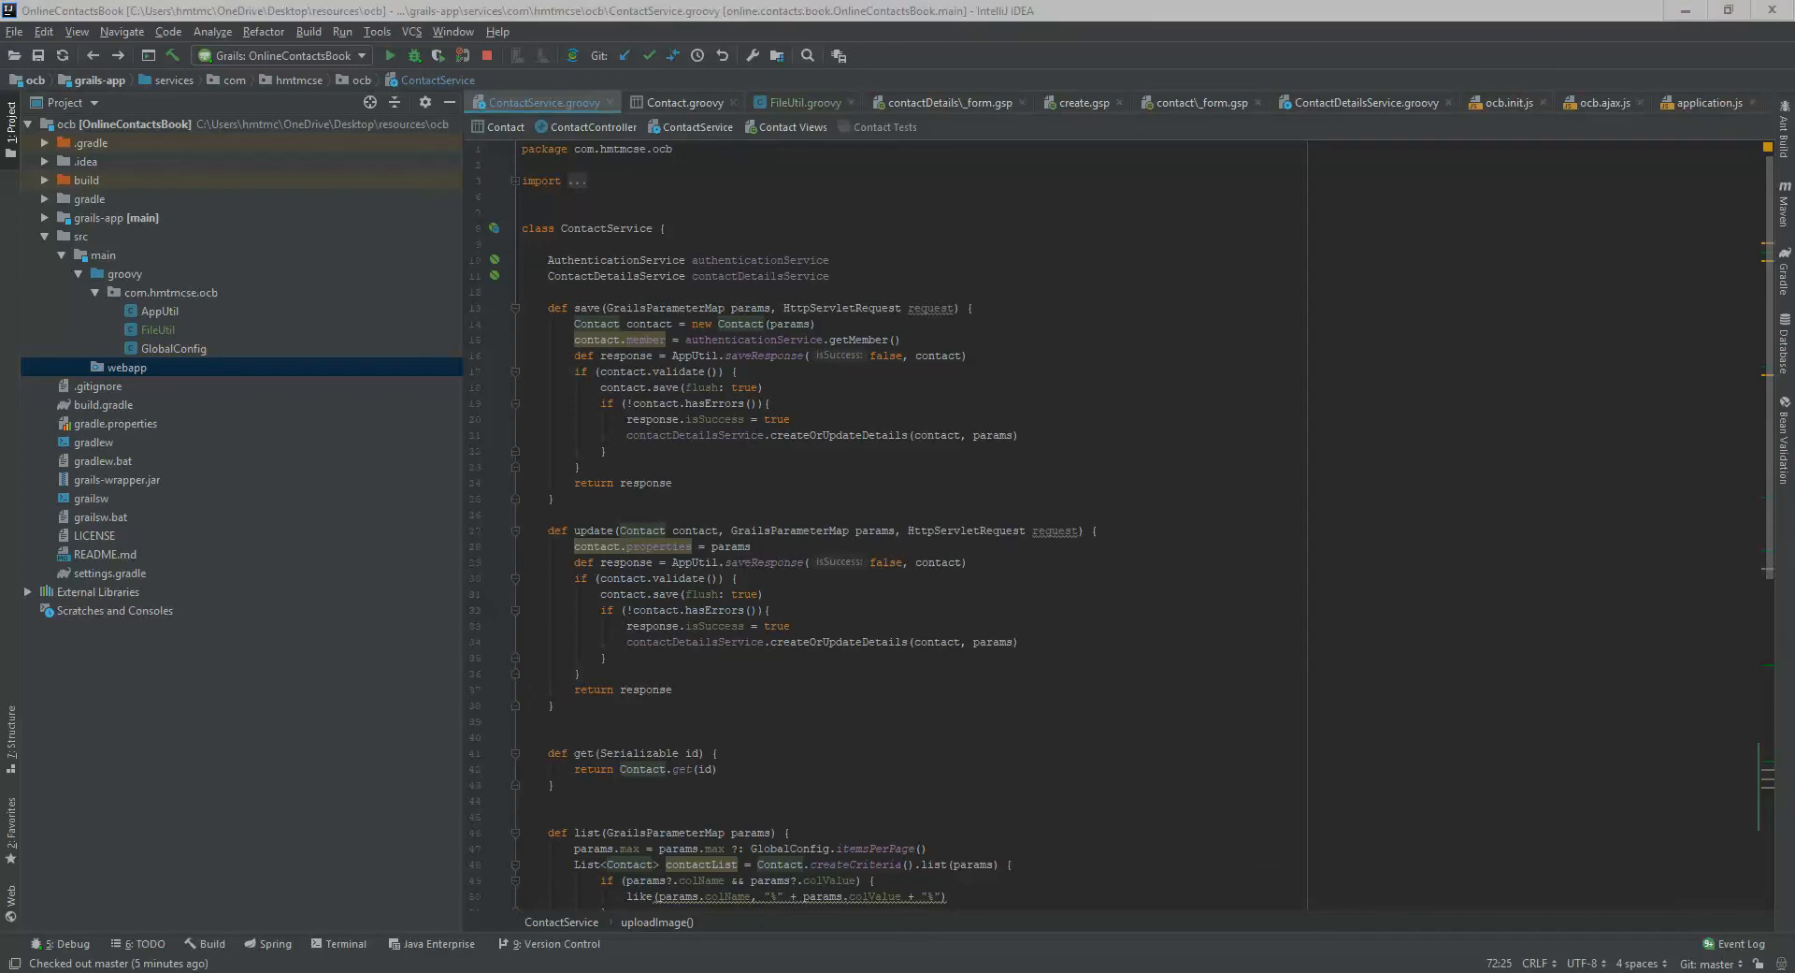
click(1022, 434)
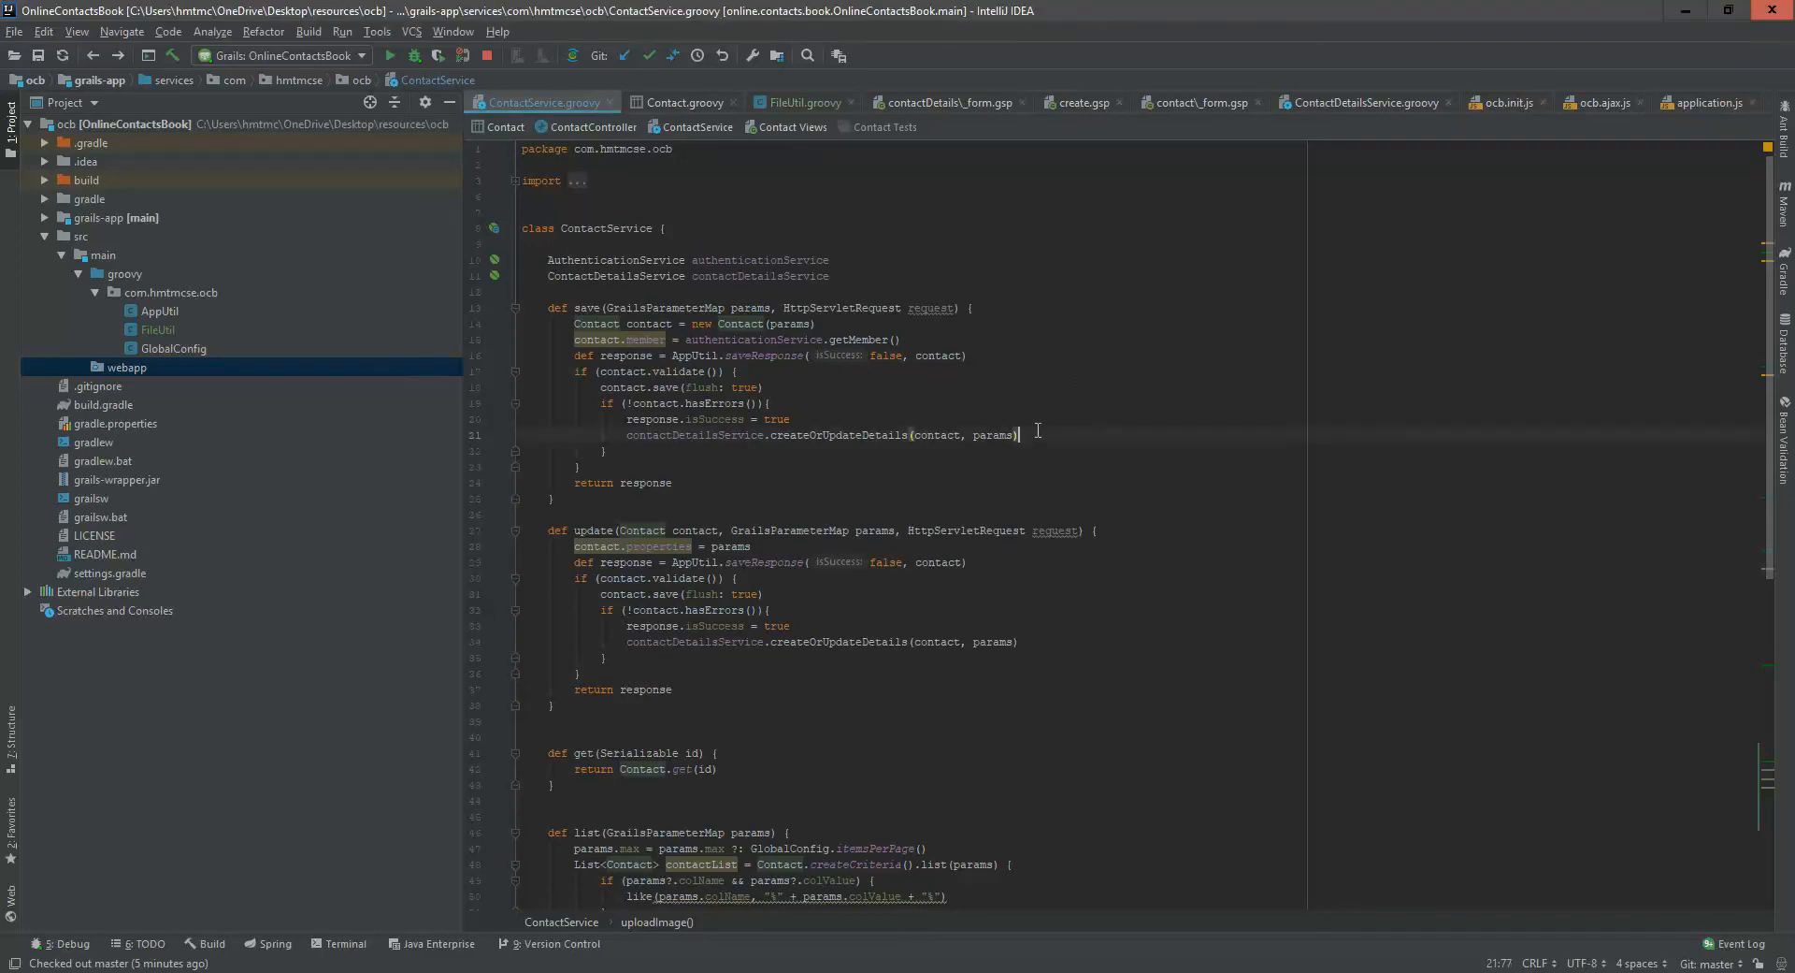
text(uploadImage(contact, request))
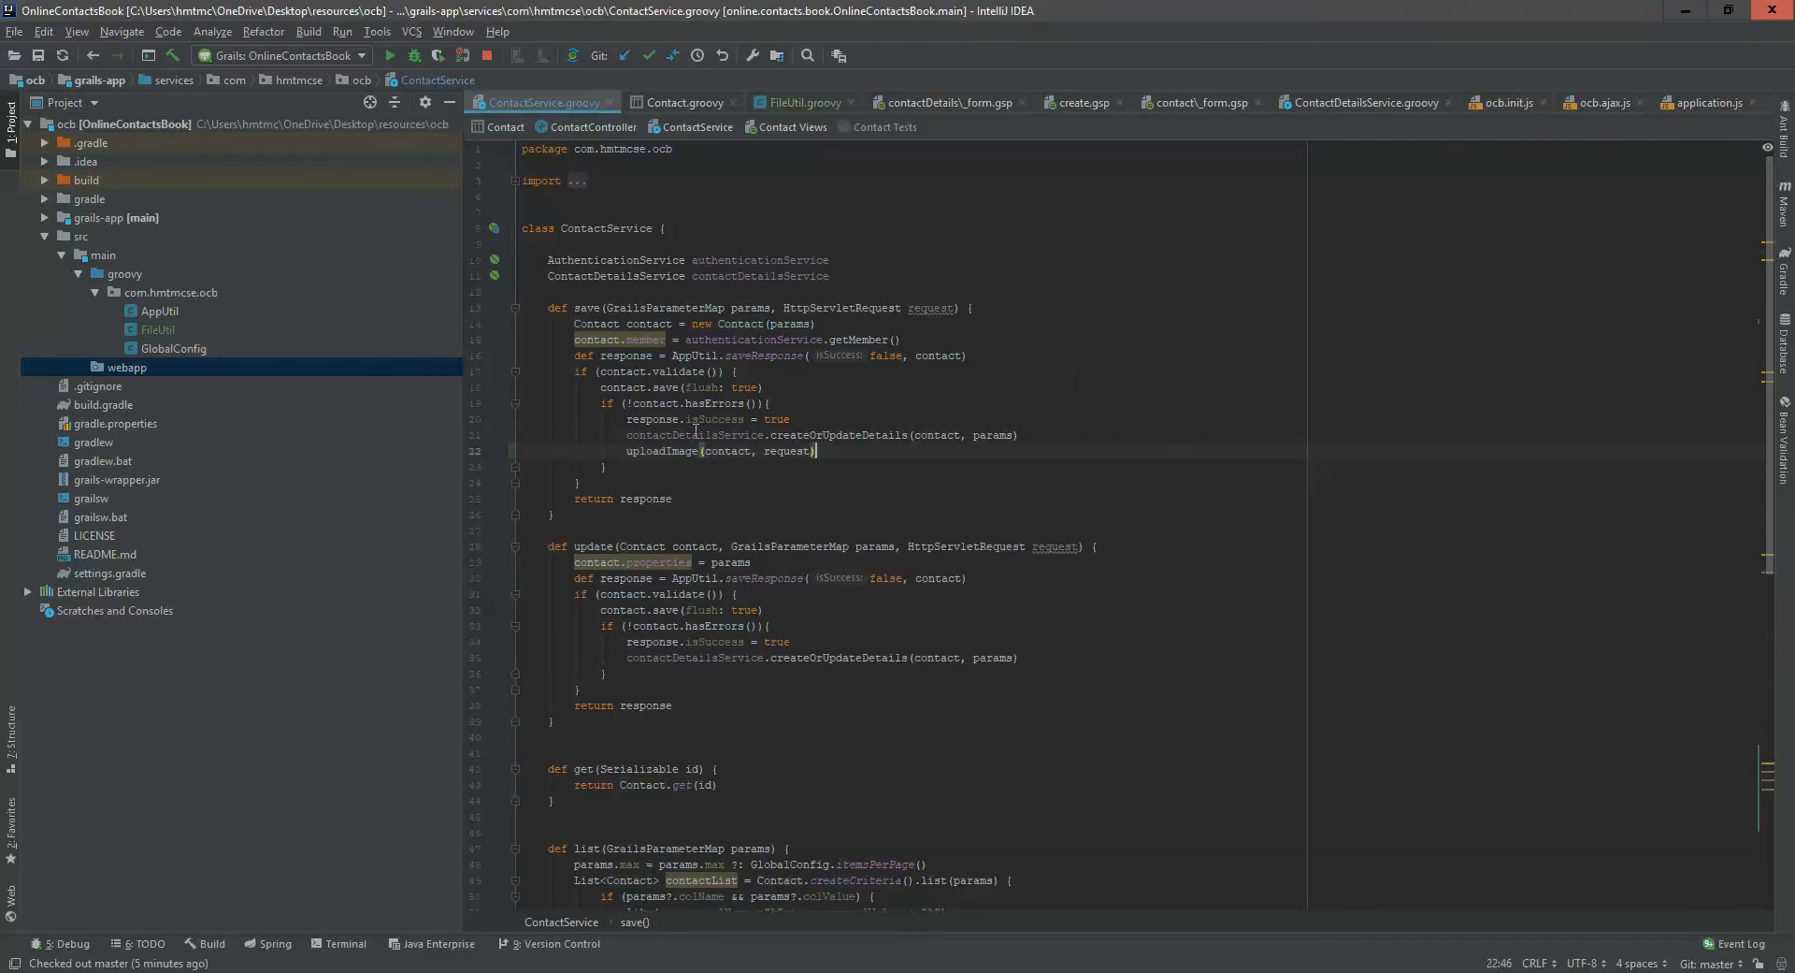
click(1020, 656)
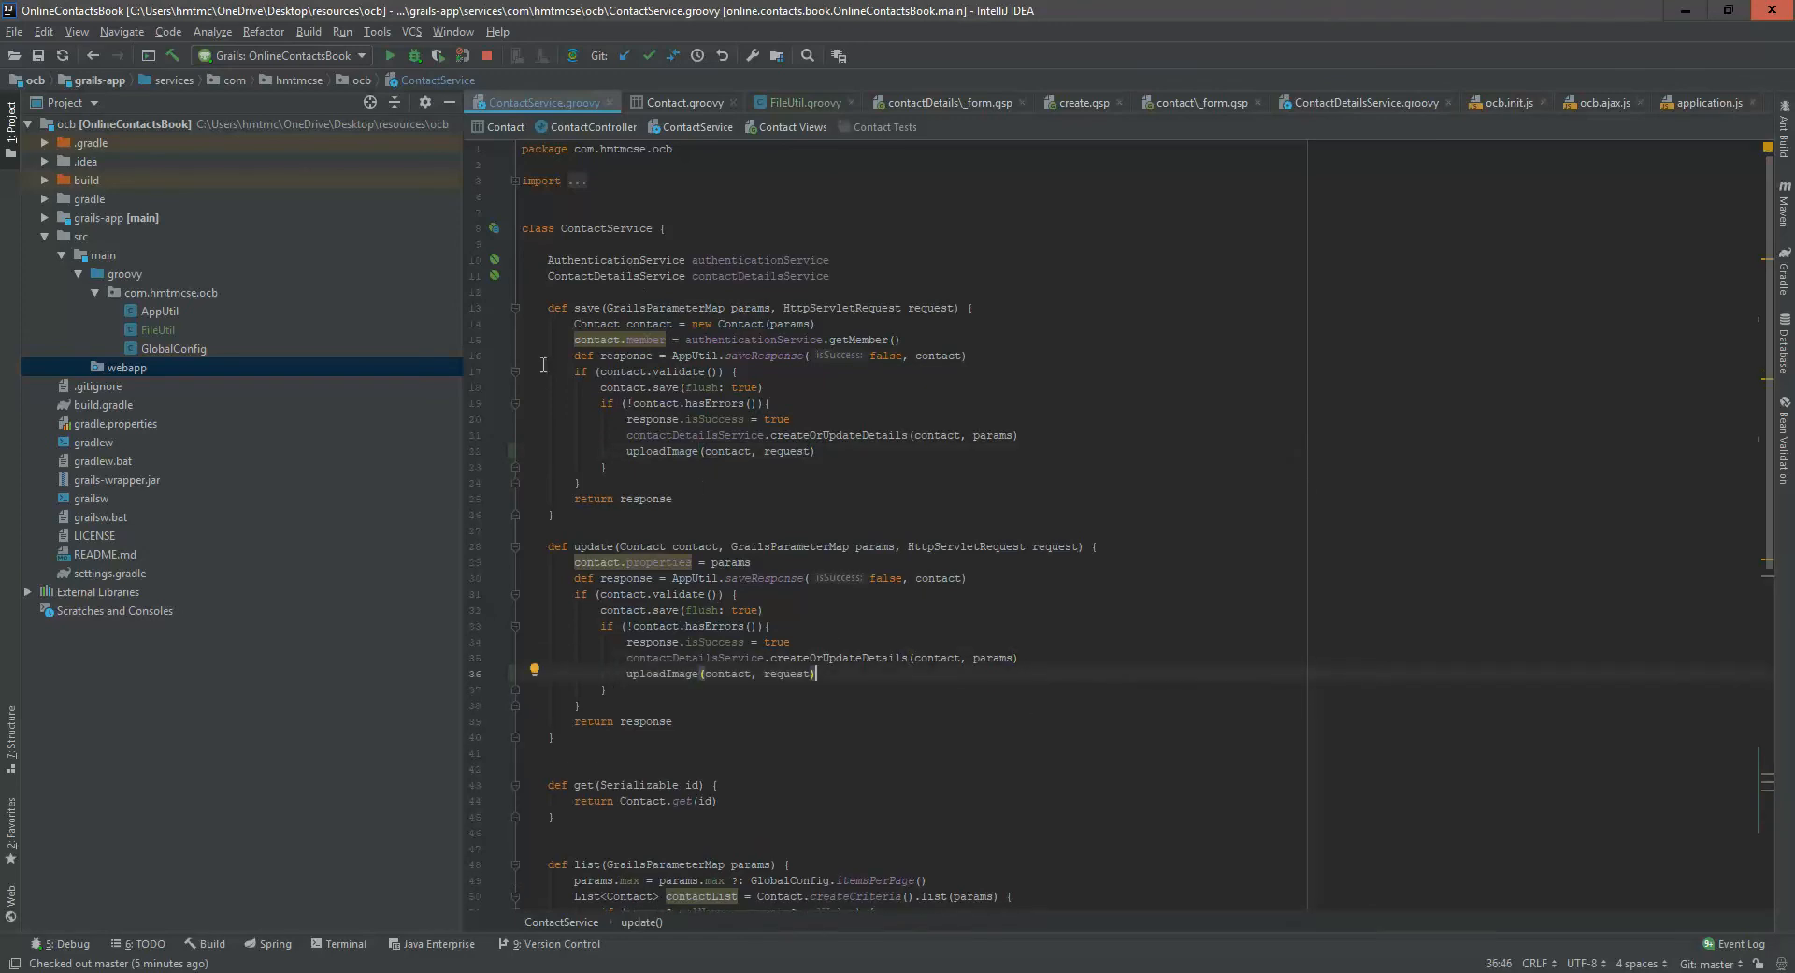
mouse_move(453, 716)
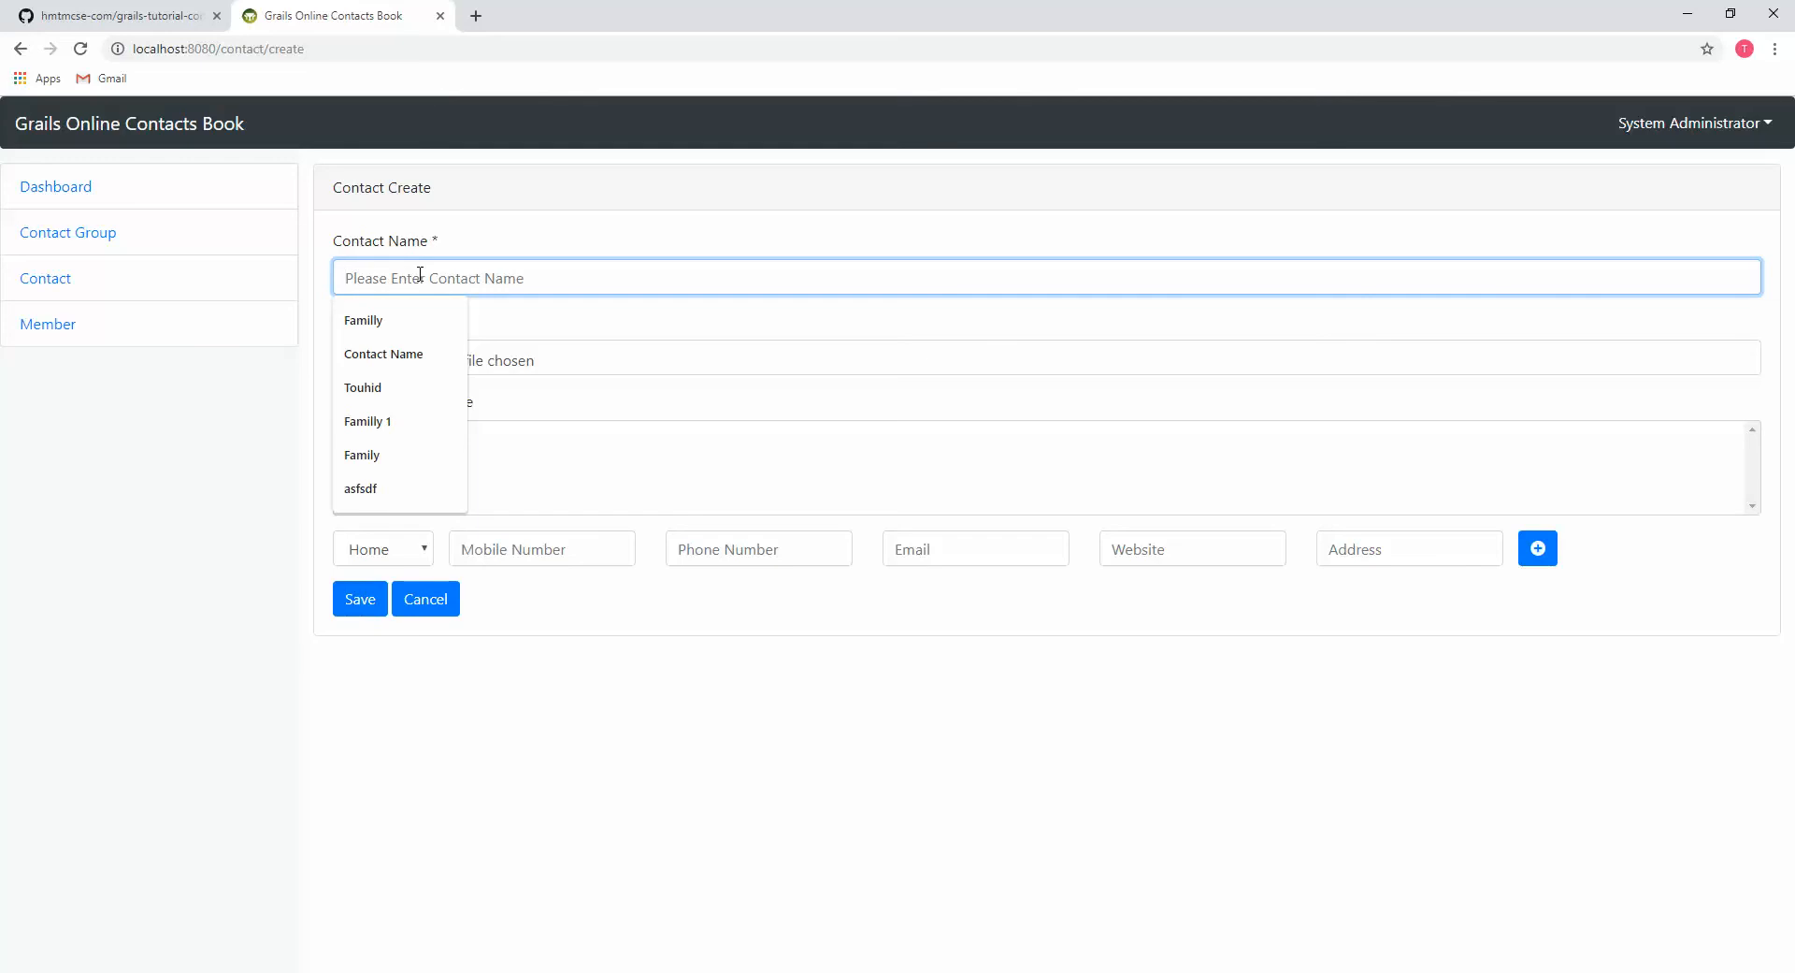
Save 'Contact Name' with the Grails.png image and open its details page
click(383, 354)
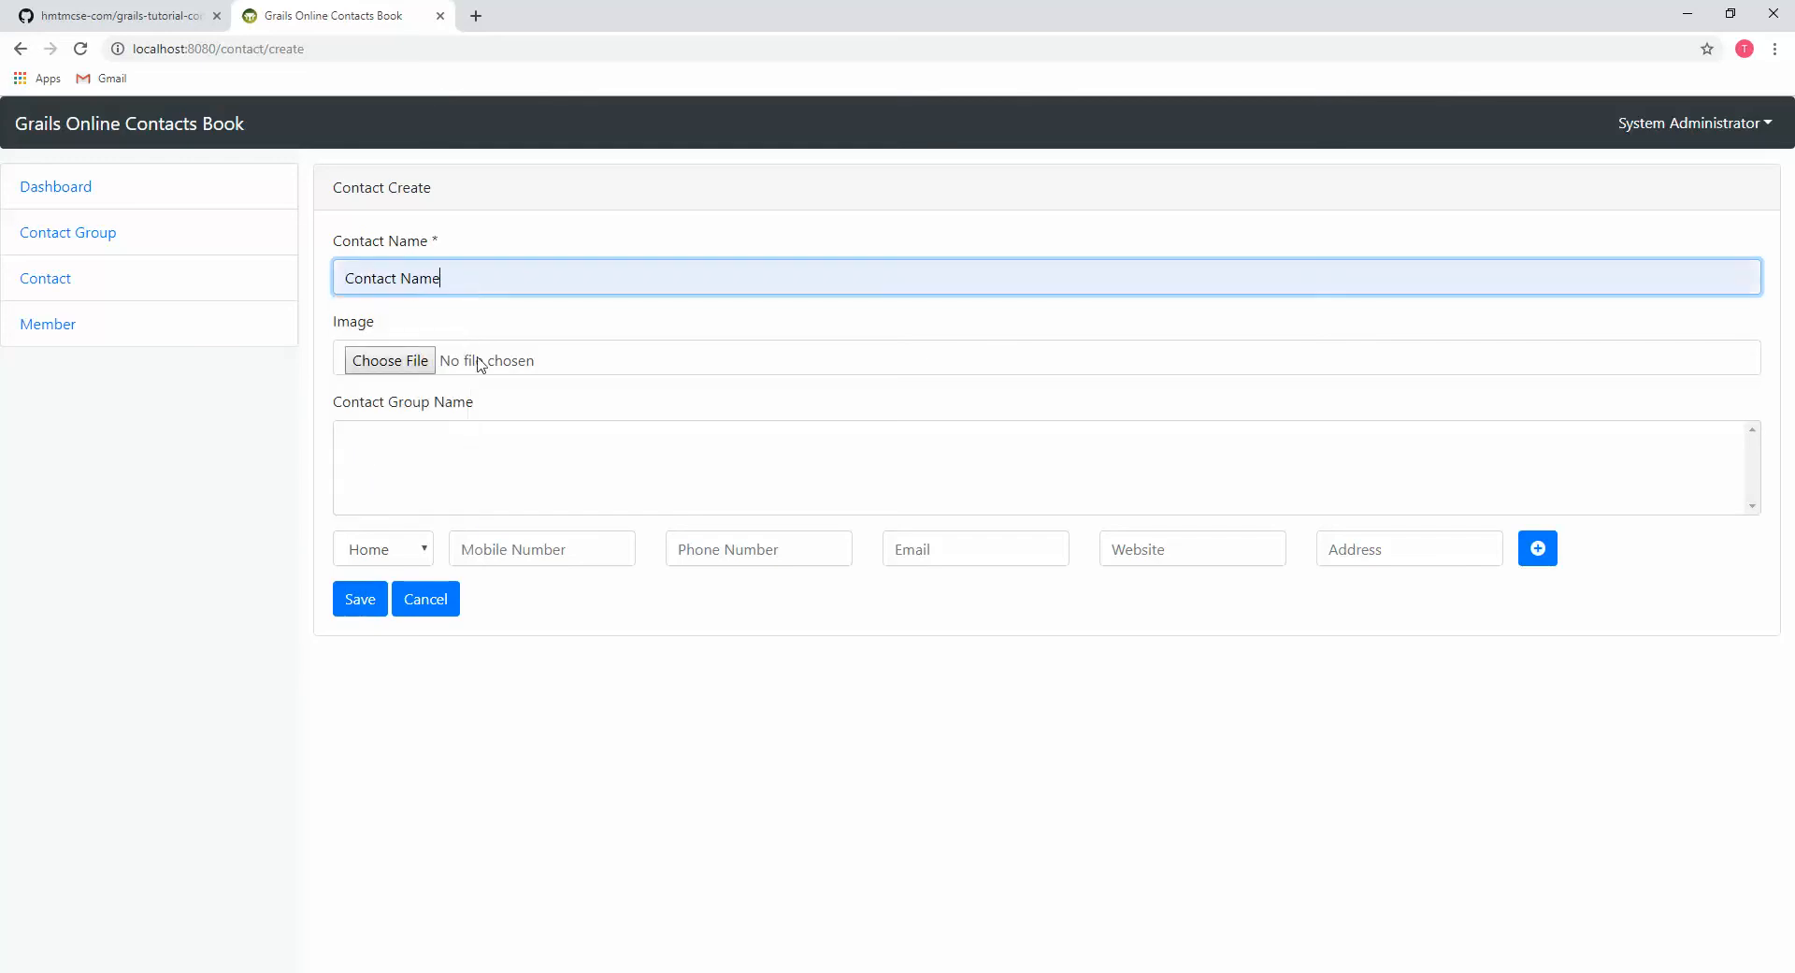
click(389, 360)
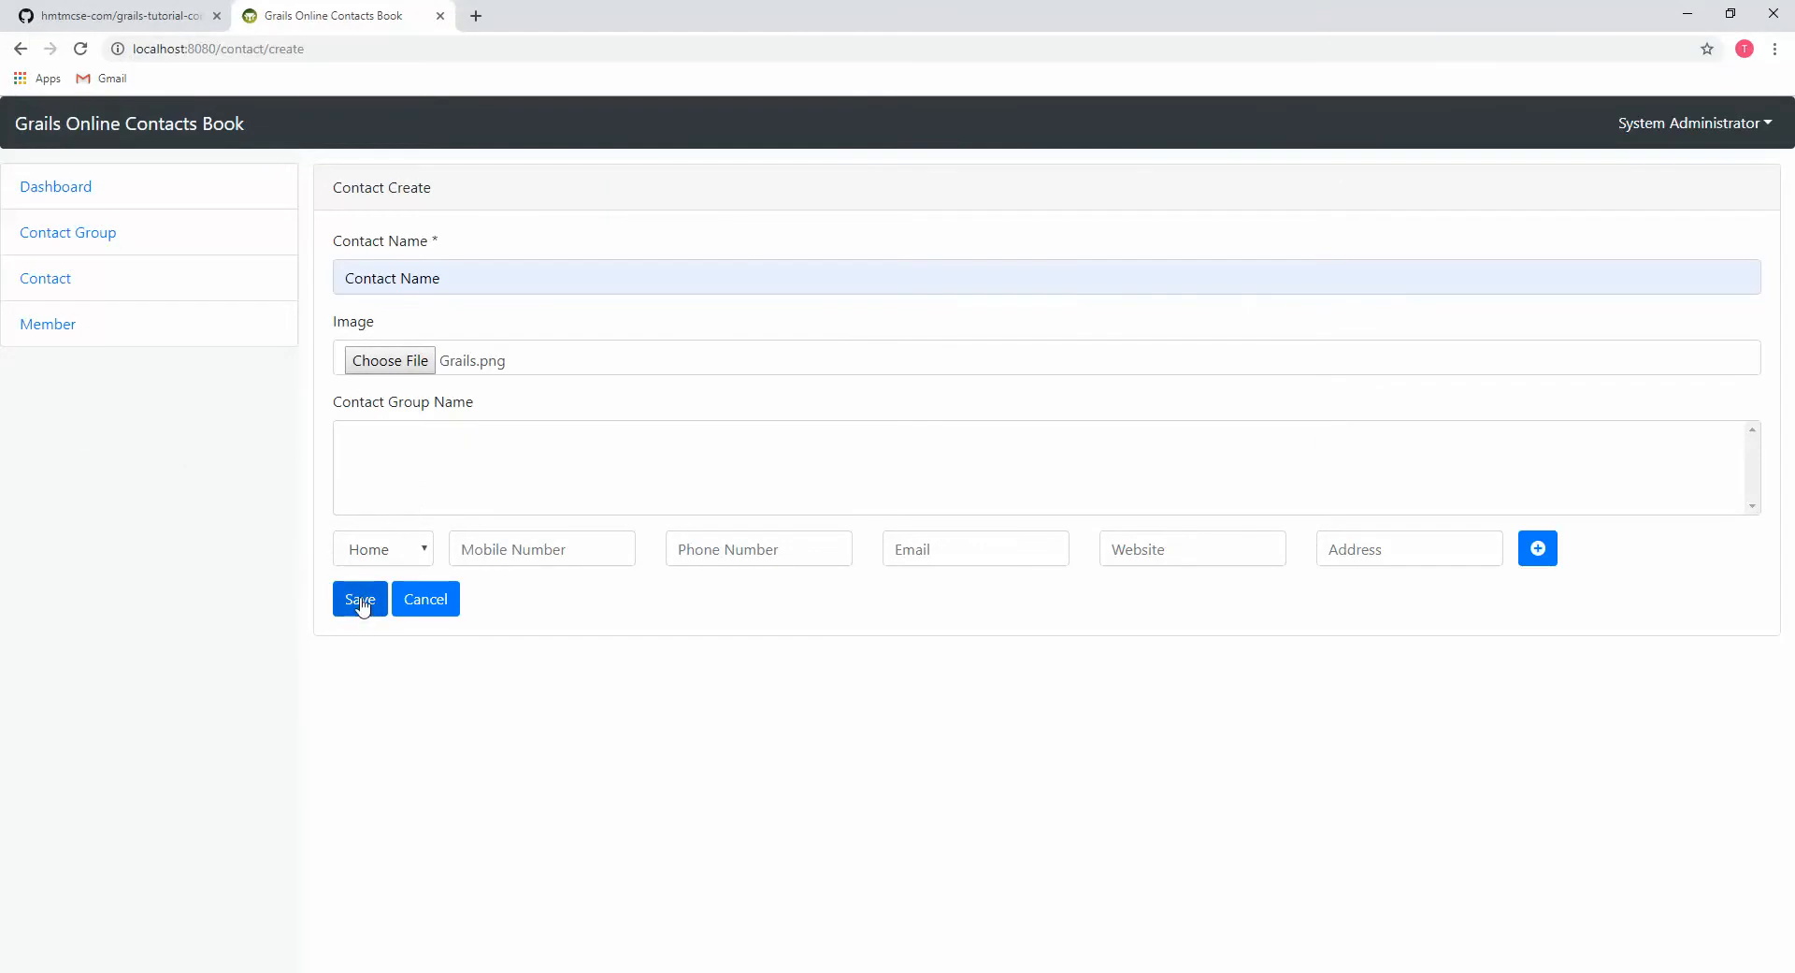
click(359, 597)
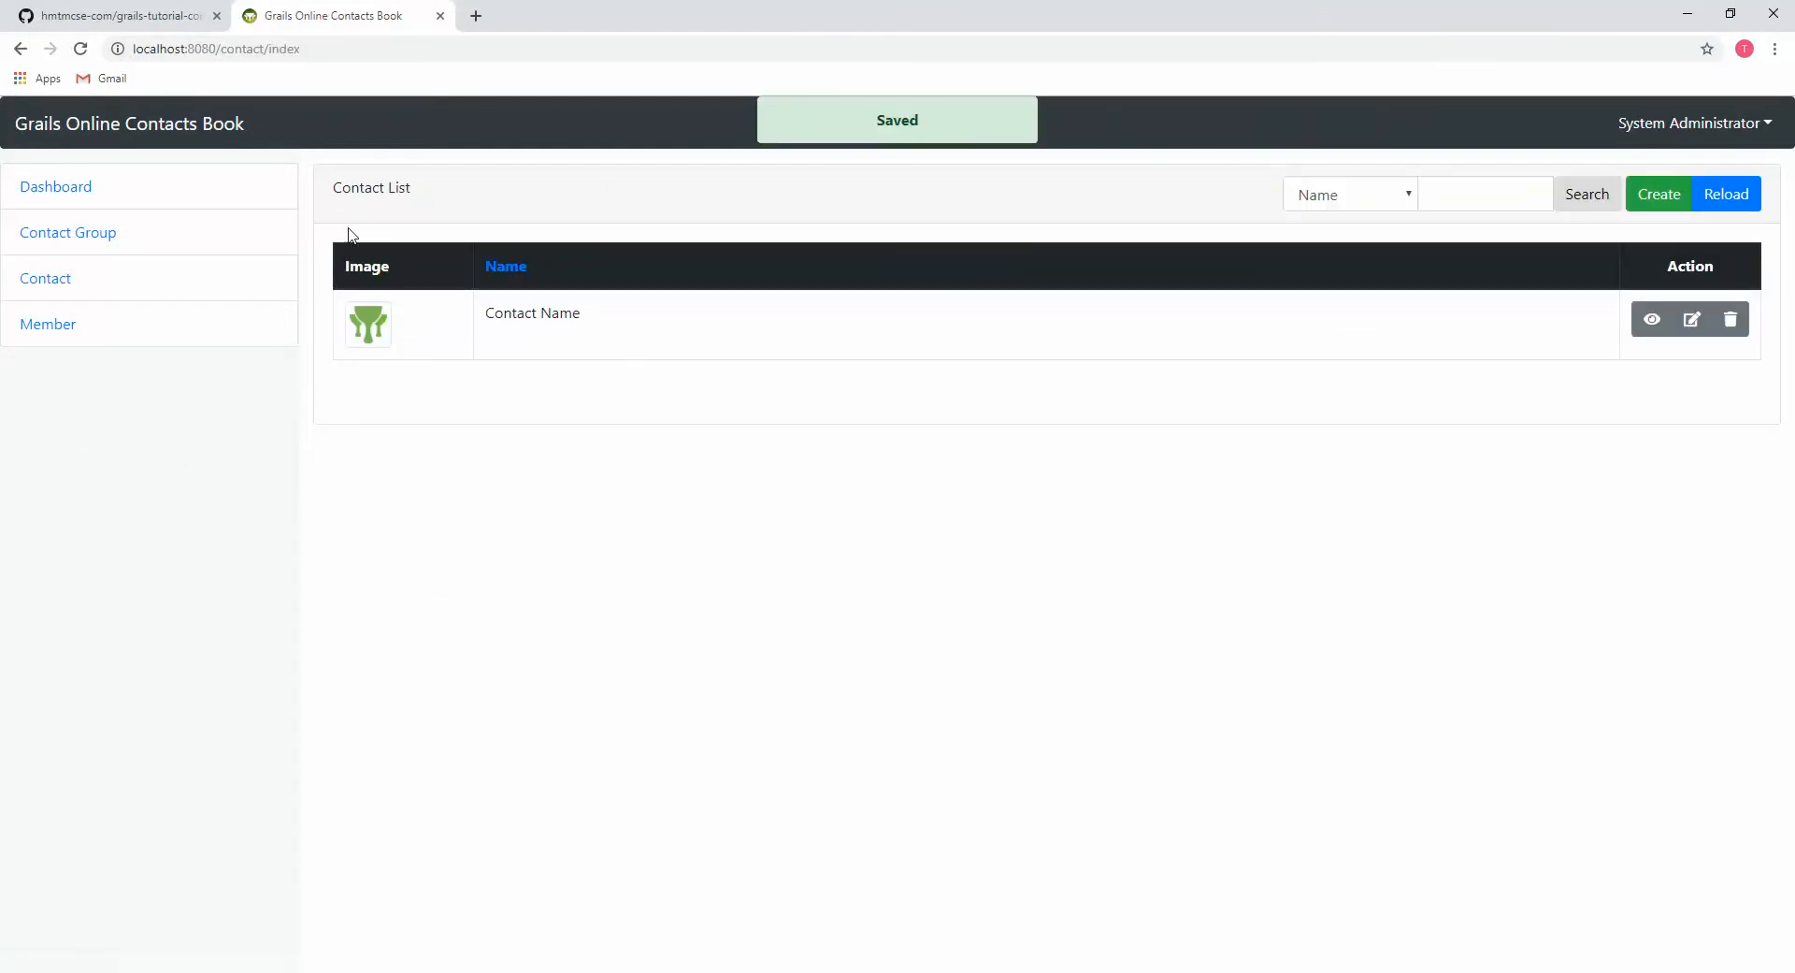
mouse_move(1374, 329)
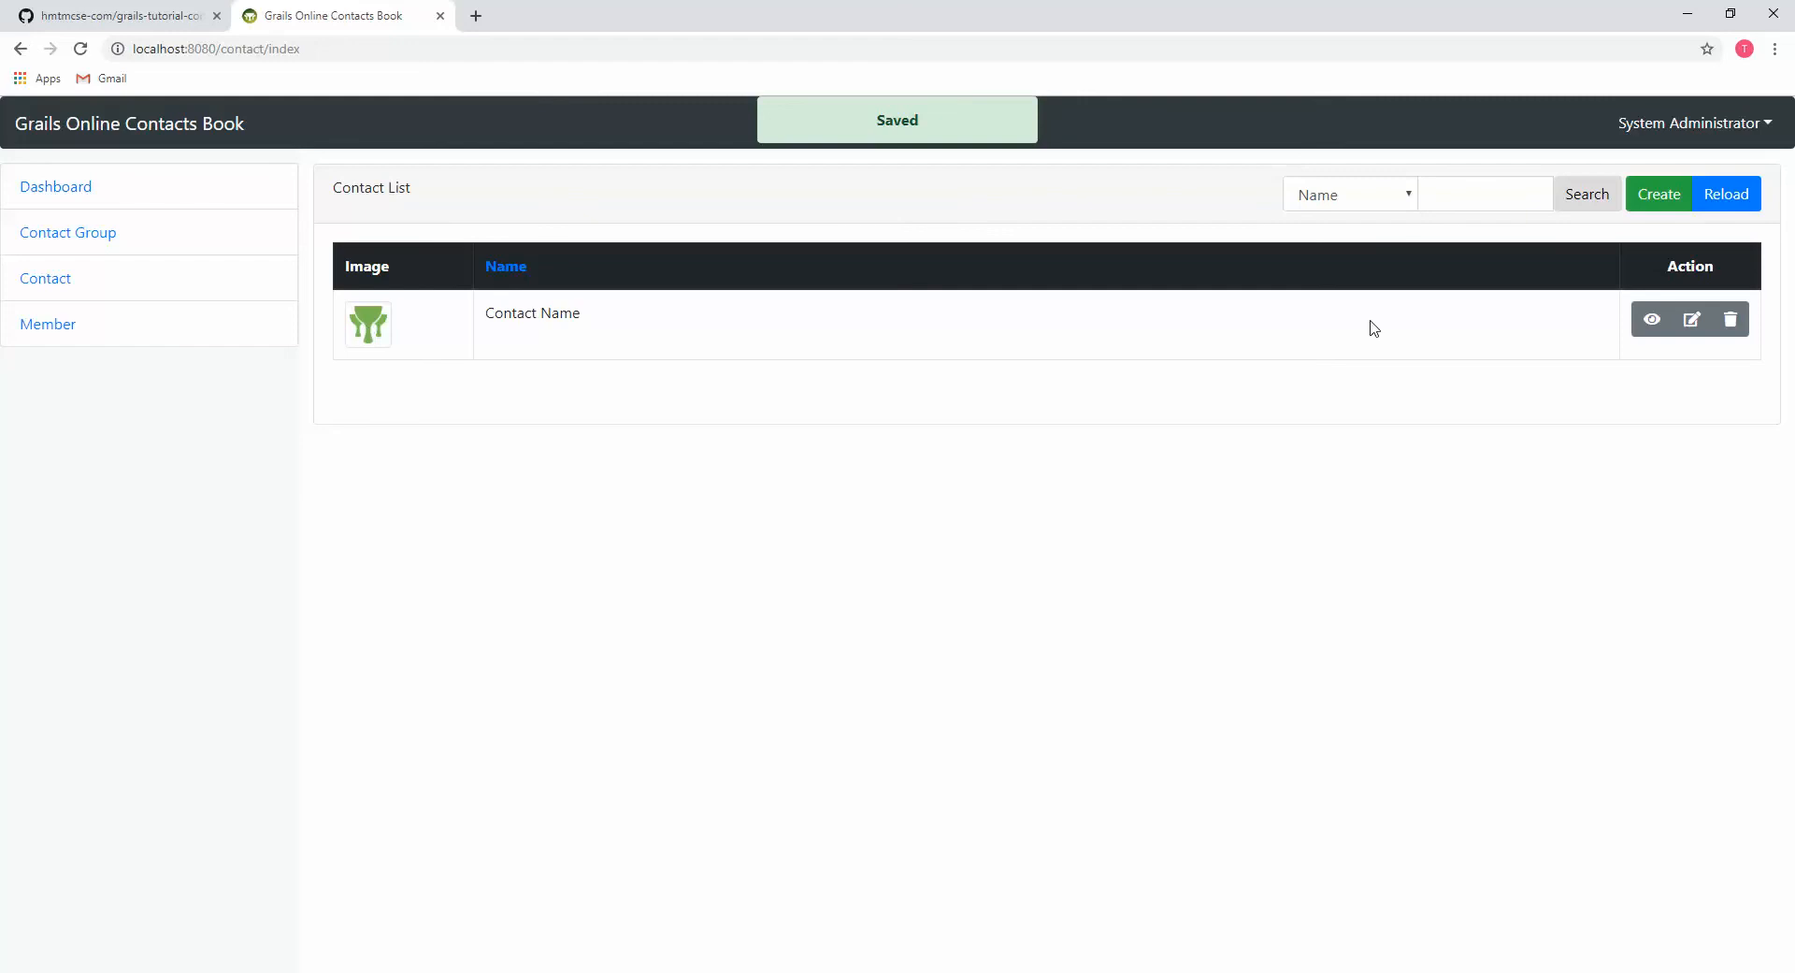
click(1651, 320)
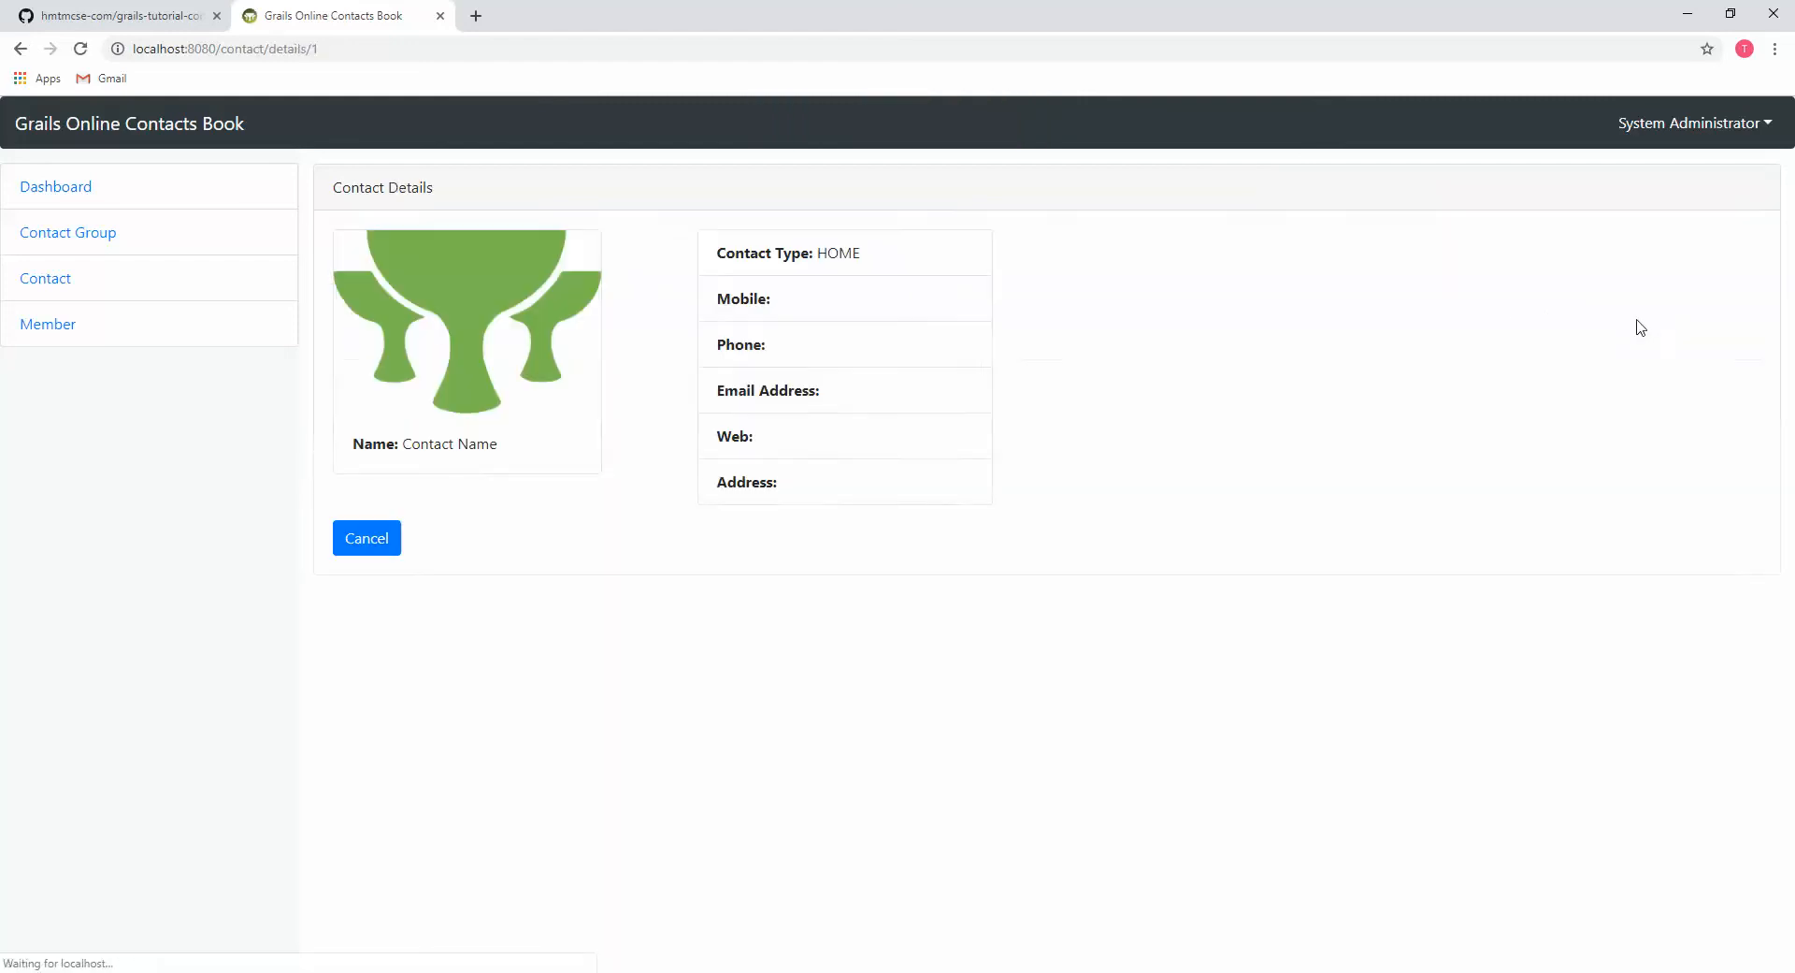
mouse_move(450, 920)
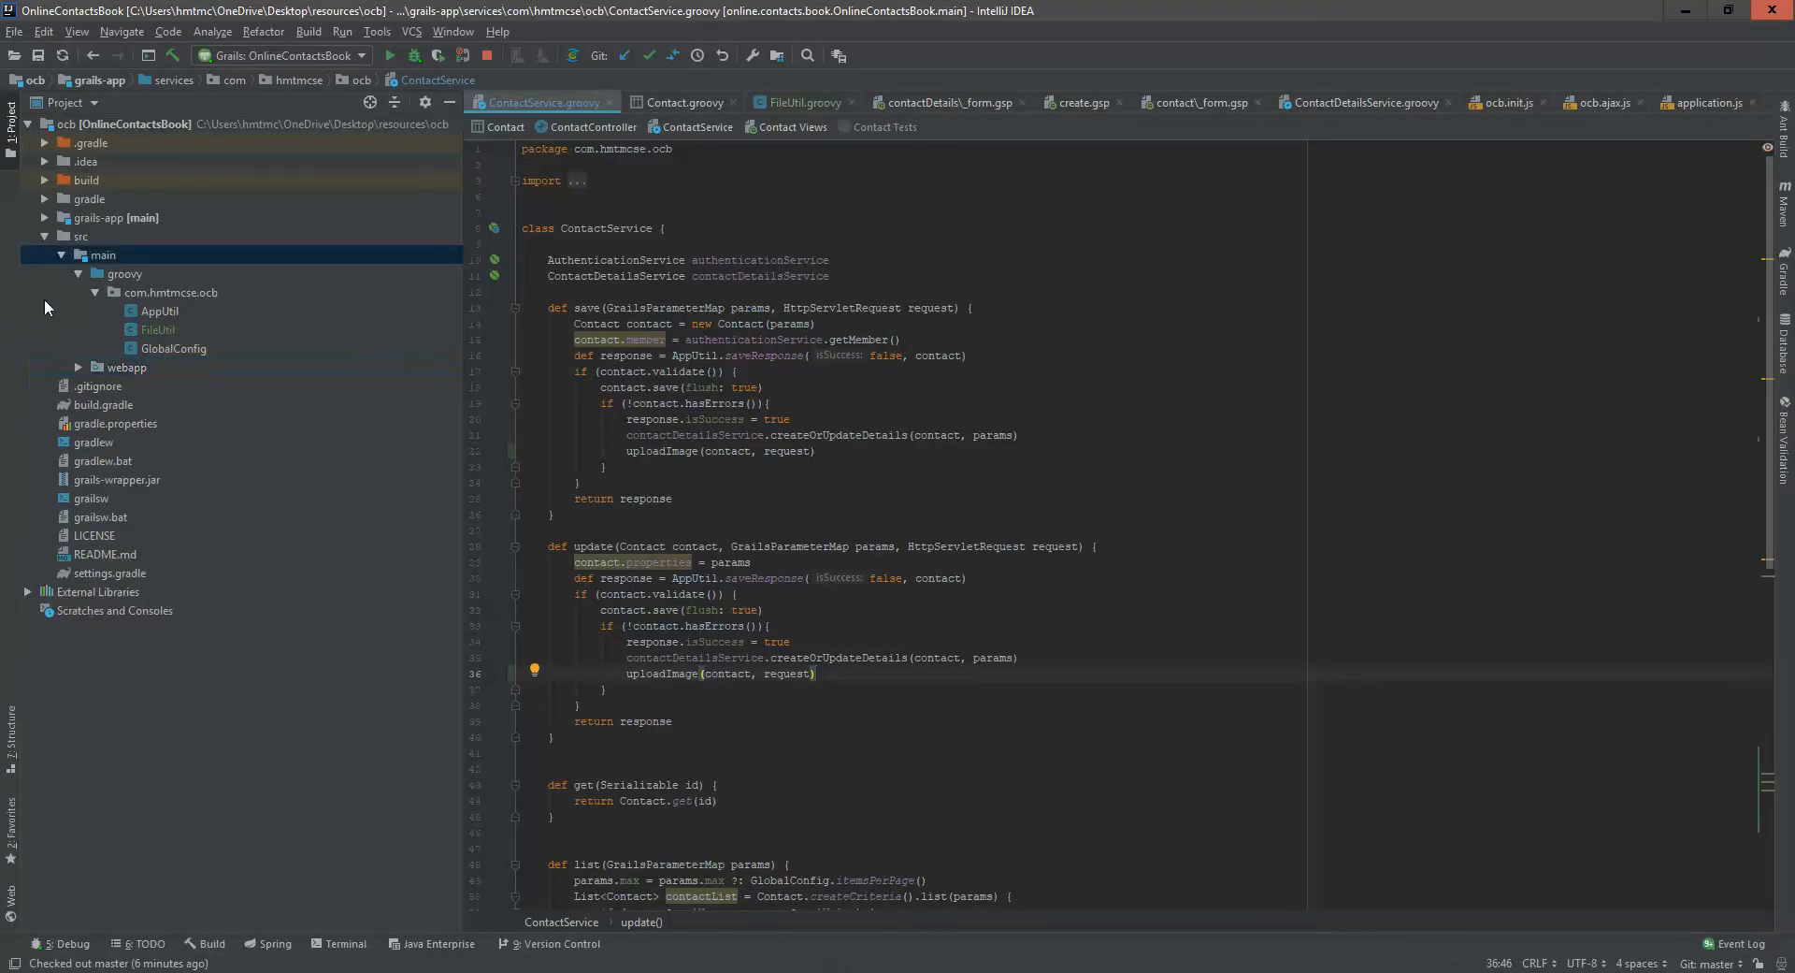
Open 1-Grails.png under webapp/contact-image, then go back to ContactService.groovy
click(127, 367)
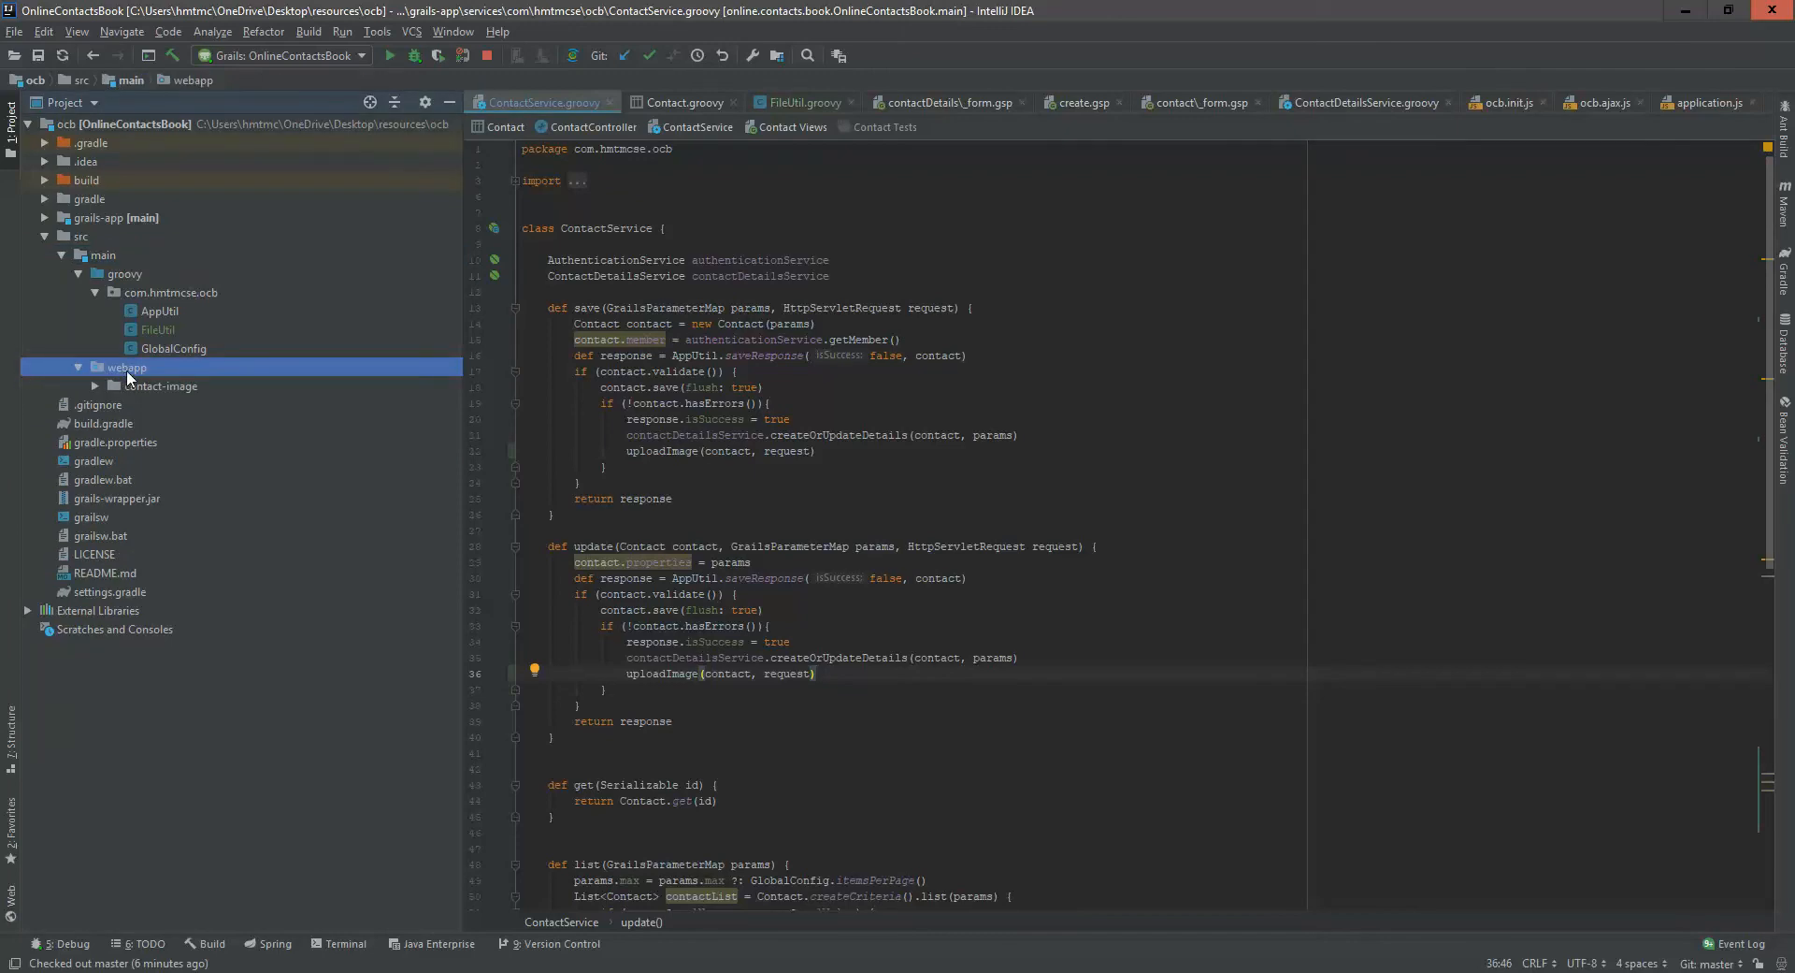
click(160, 387)
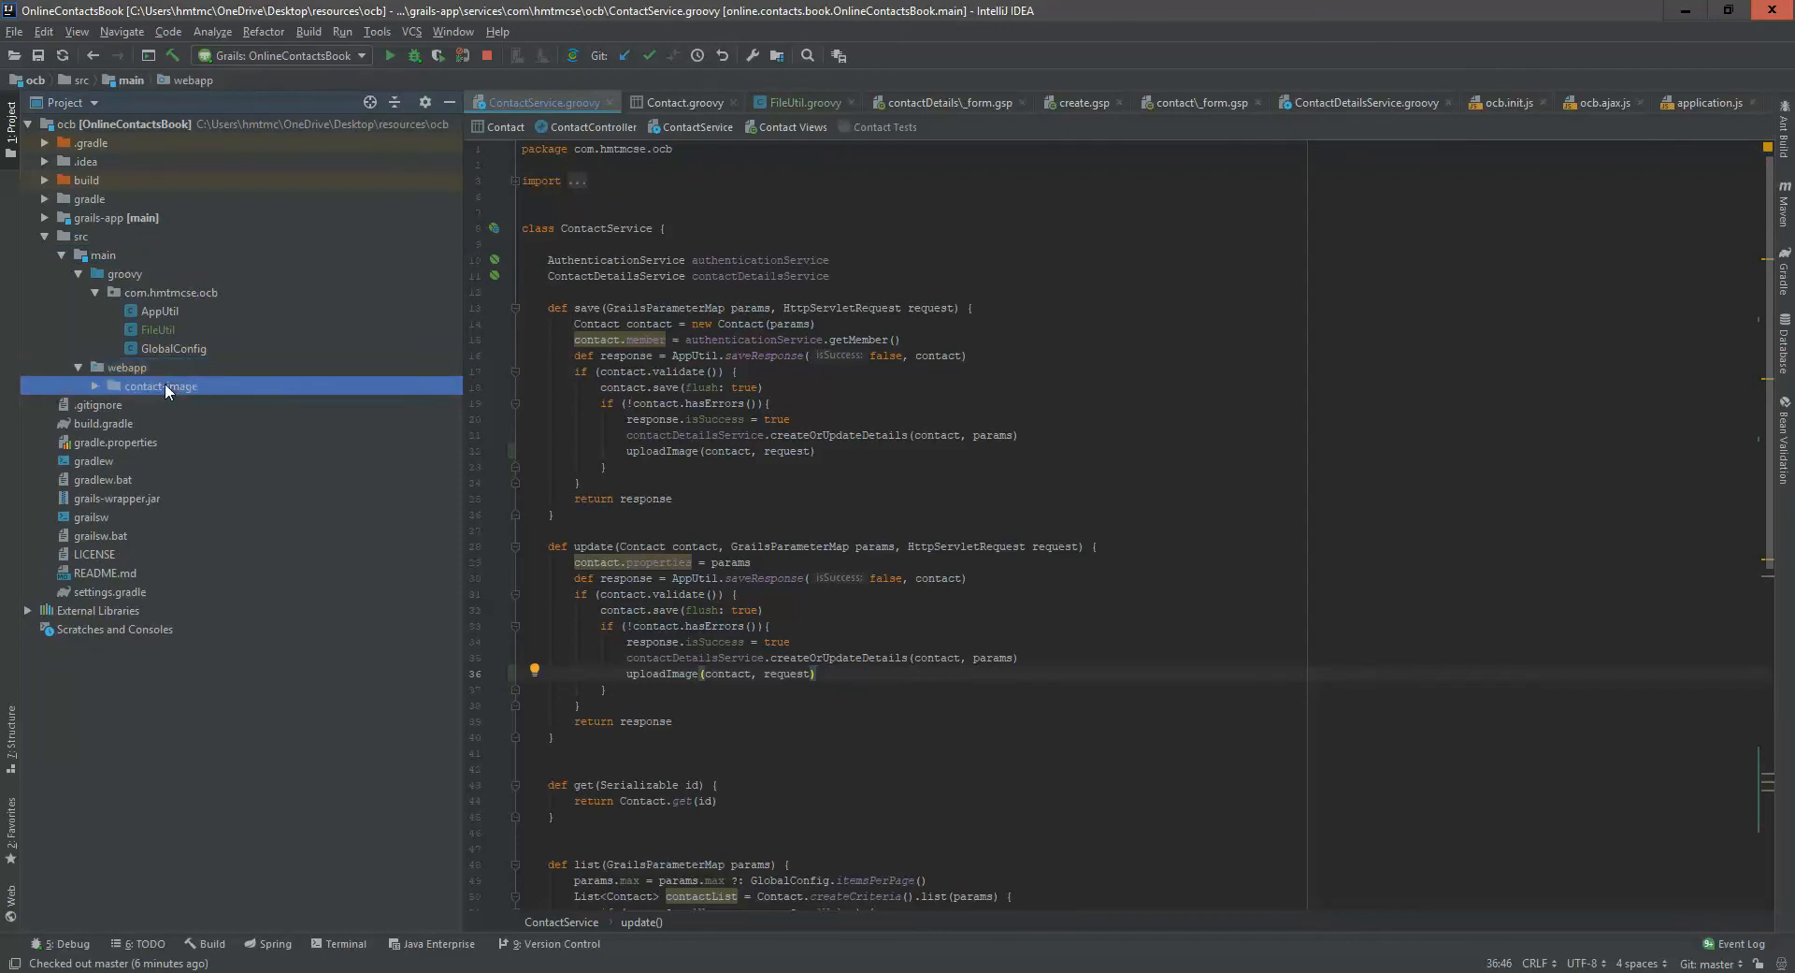
double_click(169, 404)
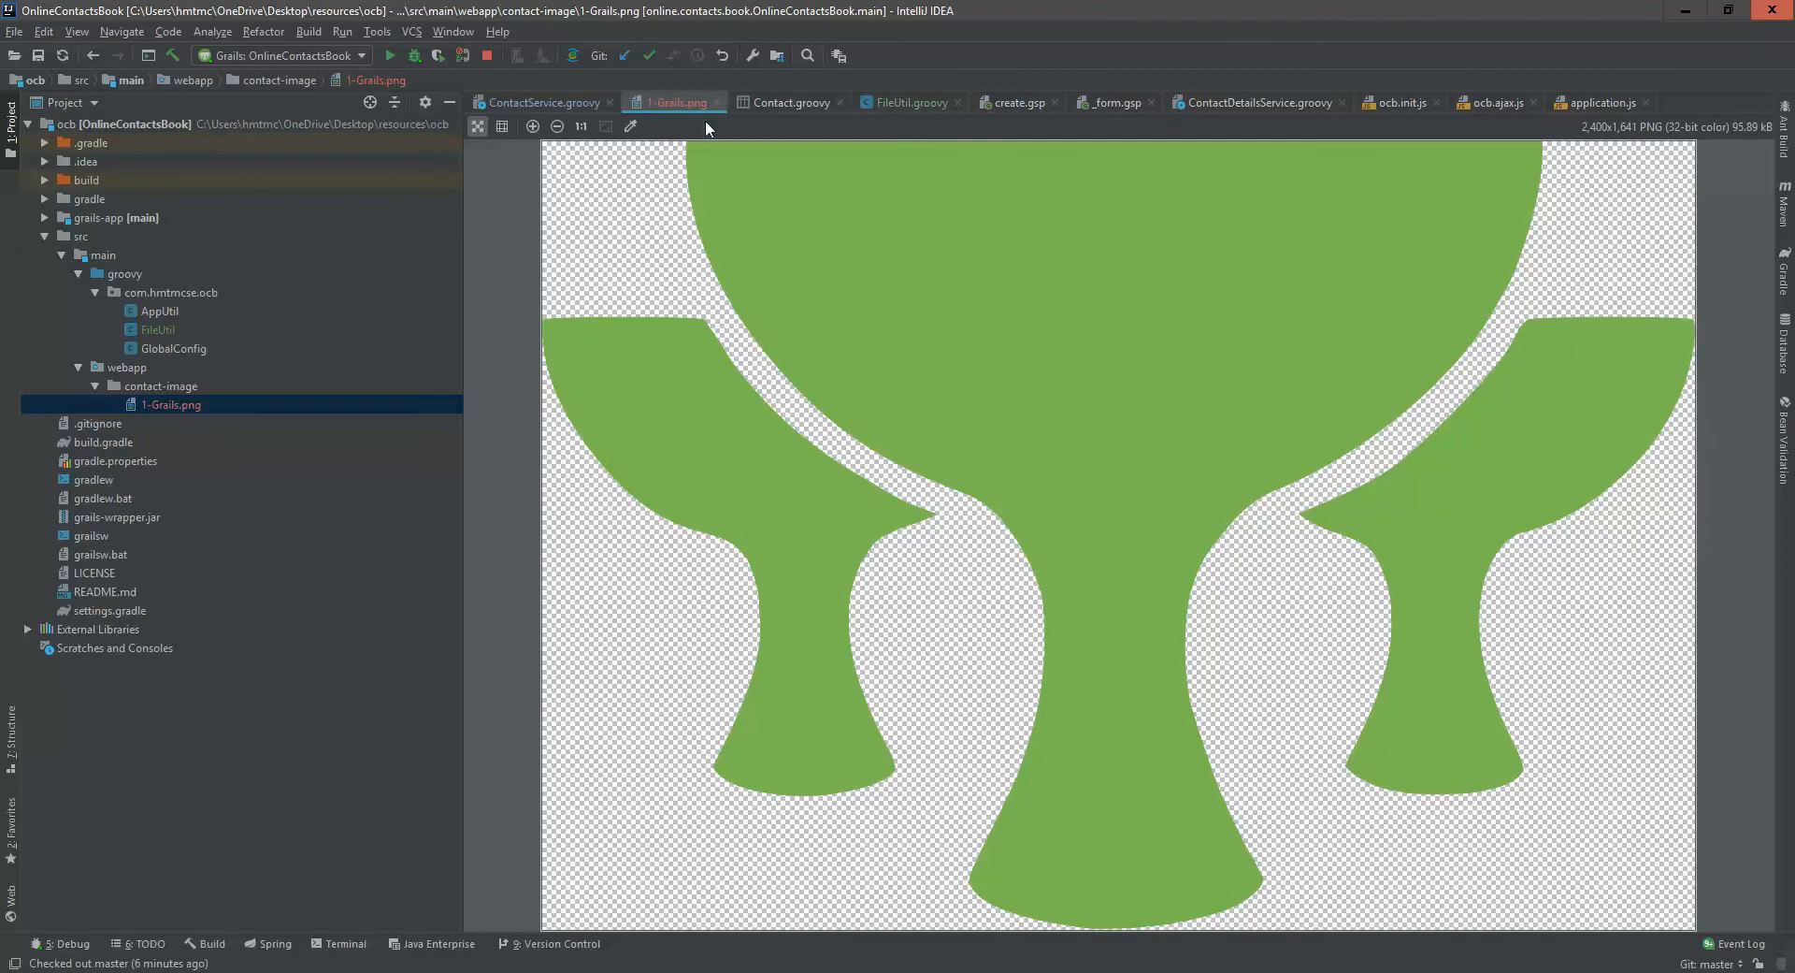
click(540, 102)
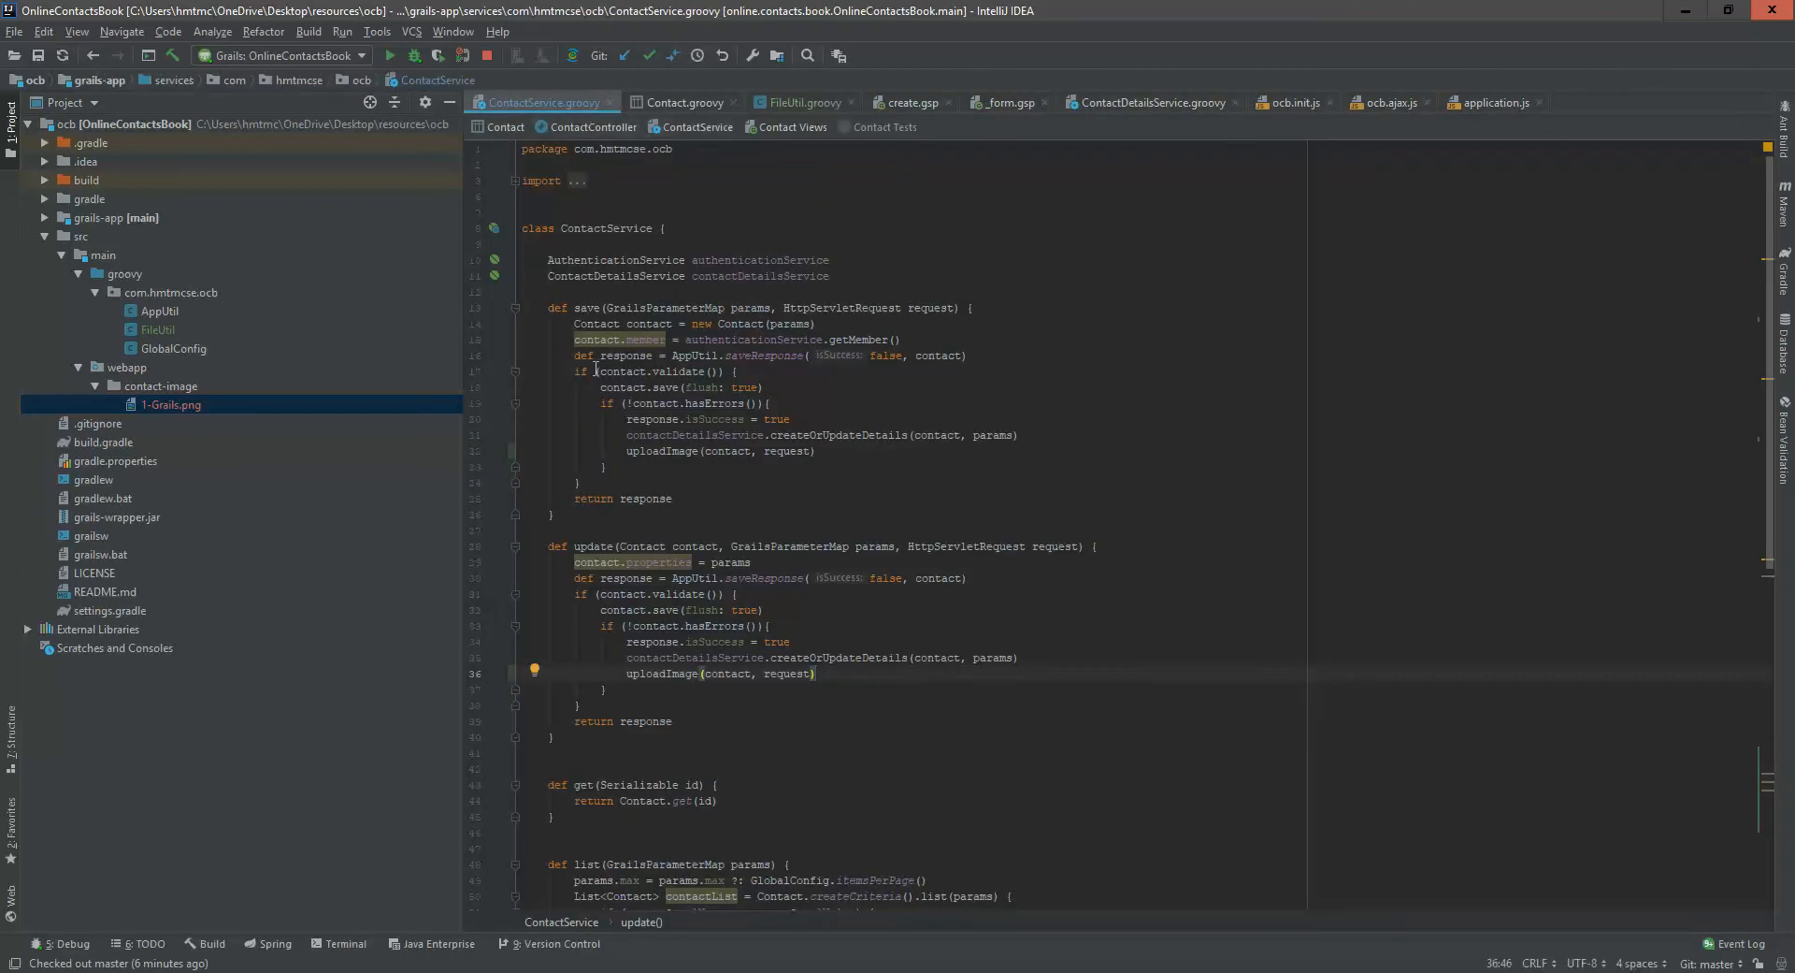
scroll(down, 3)
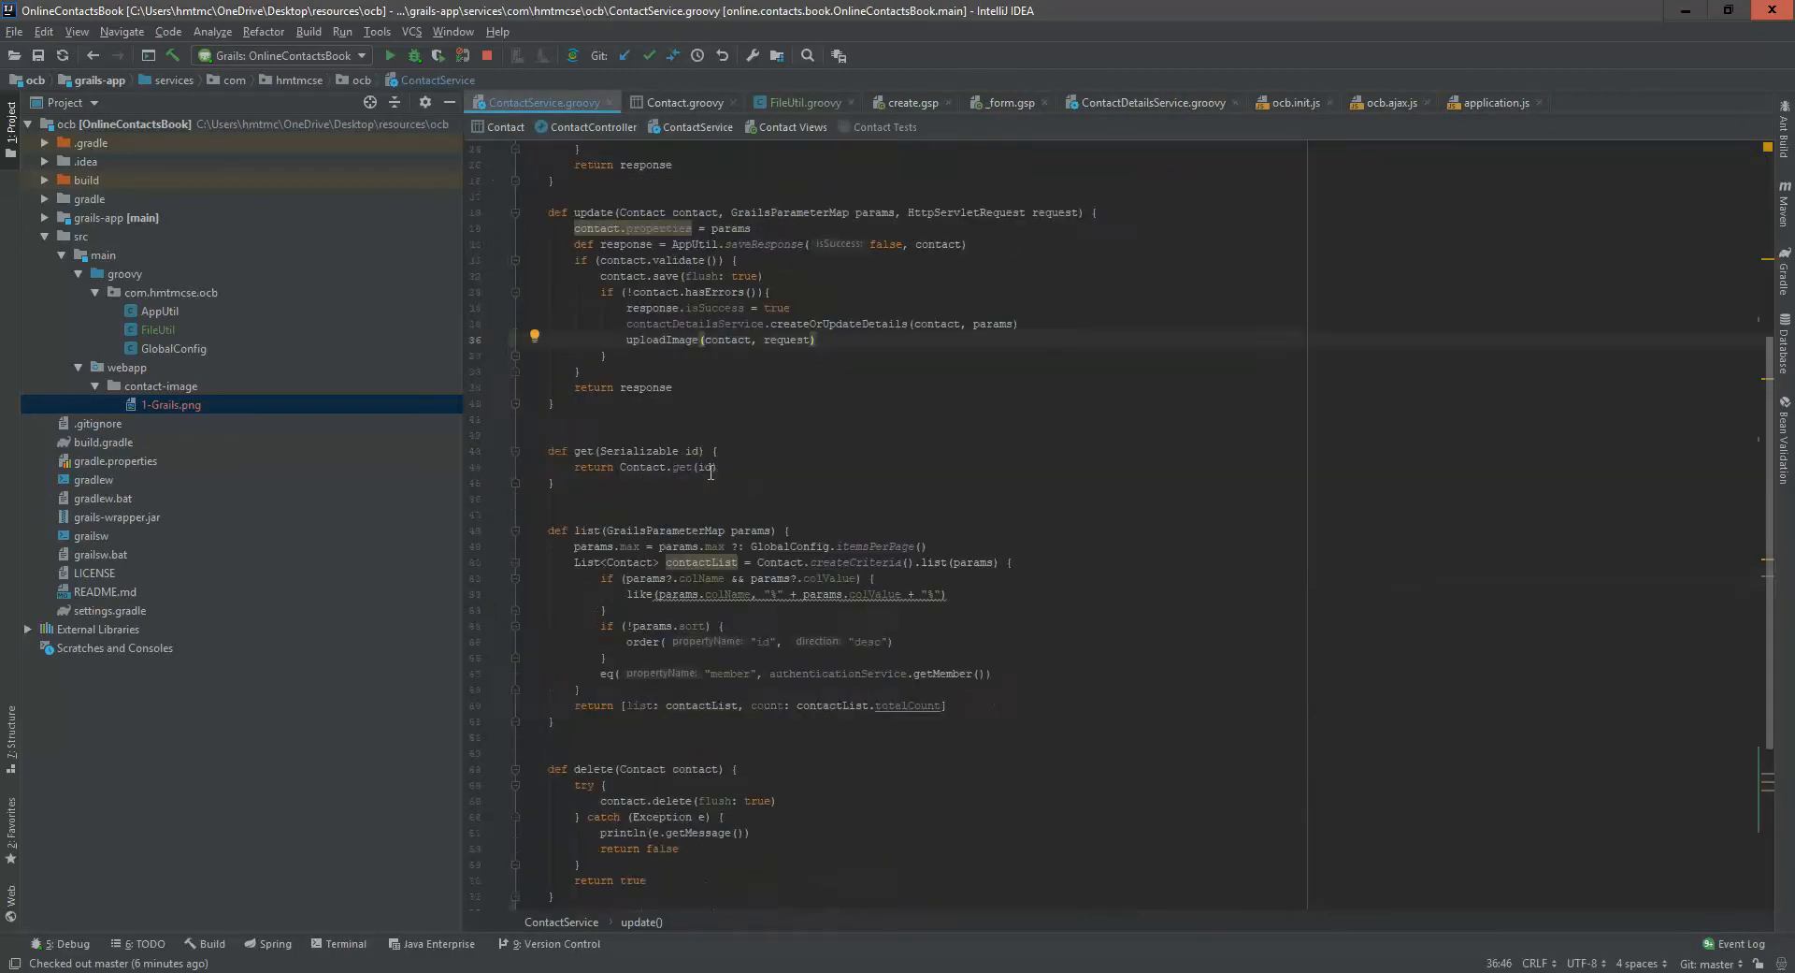
scroll(up, 3)
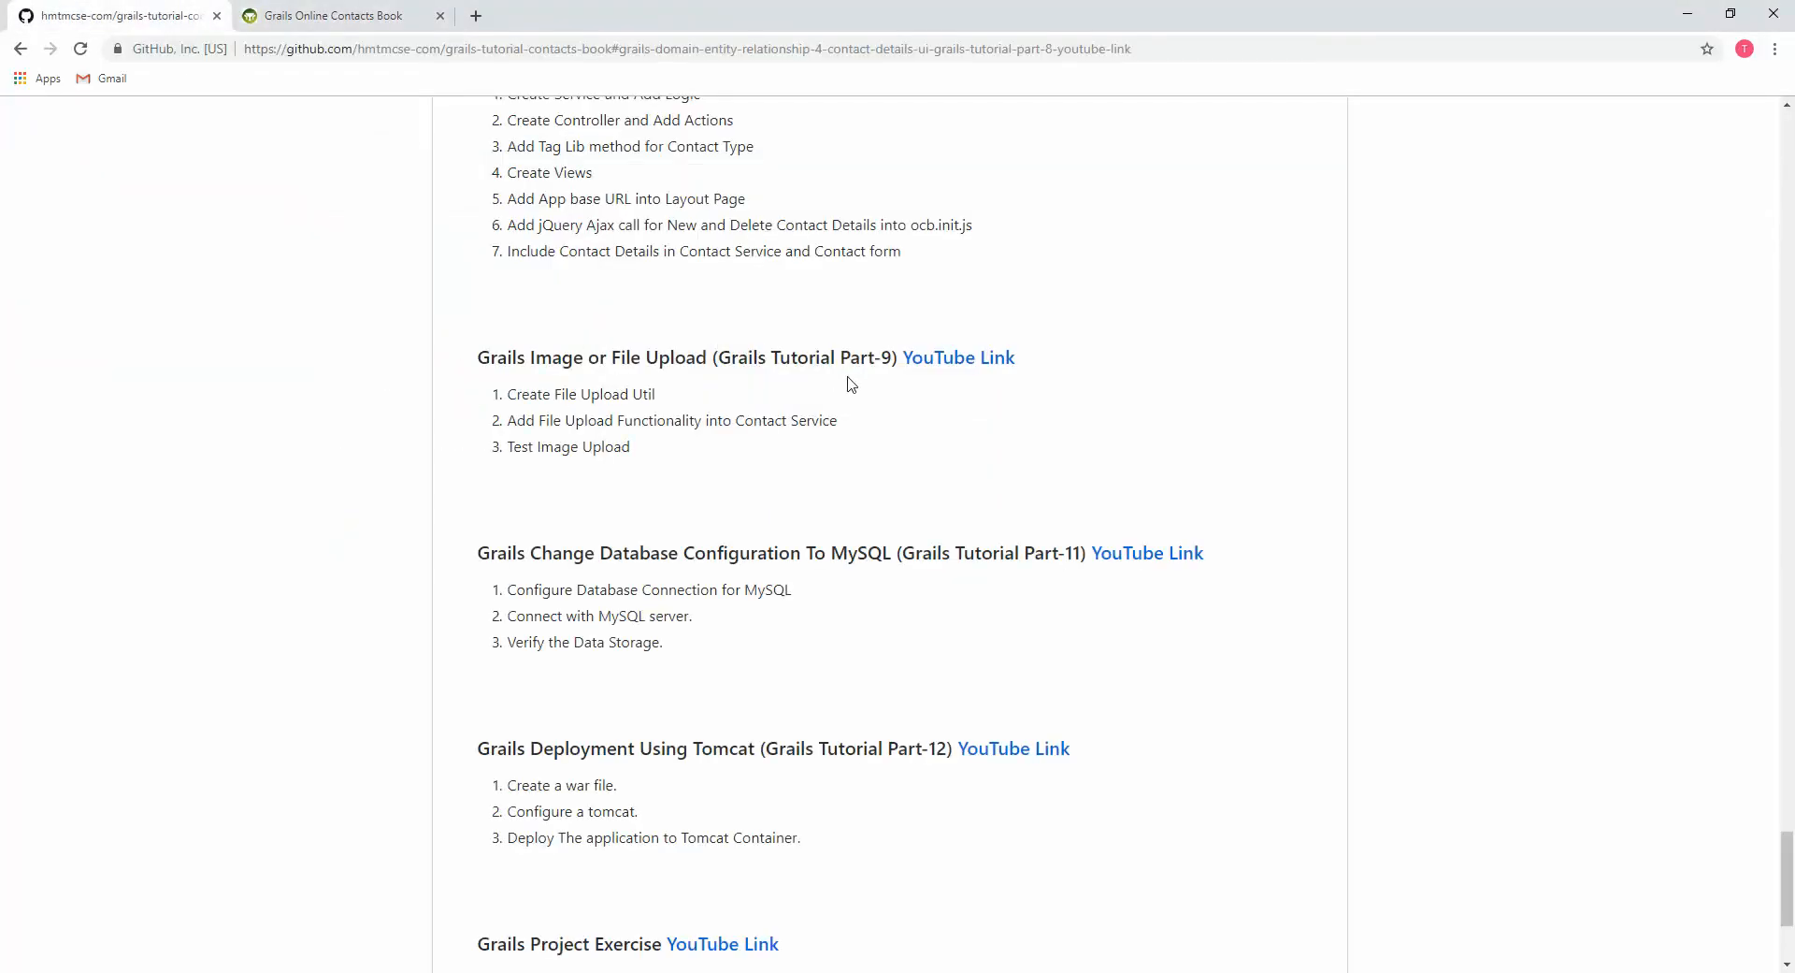
mouse_move(894, 381)
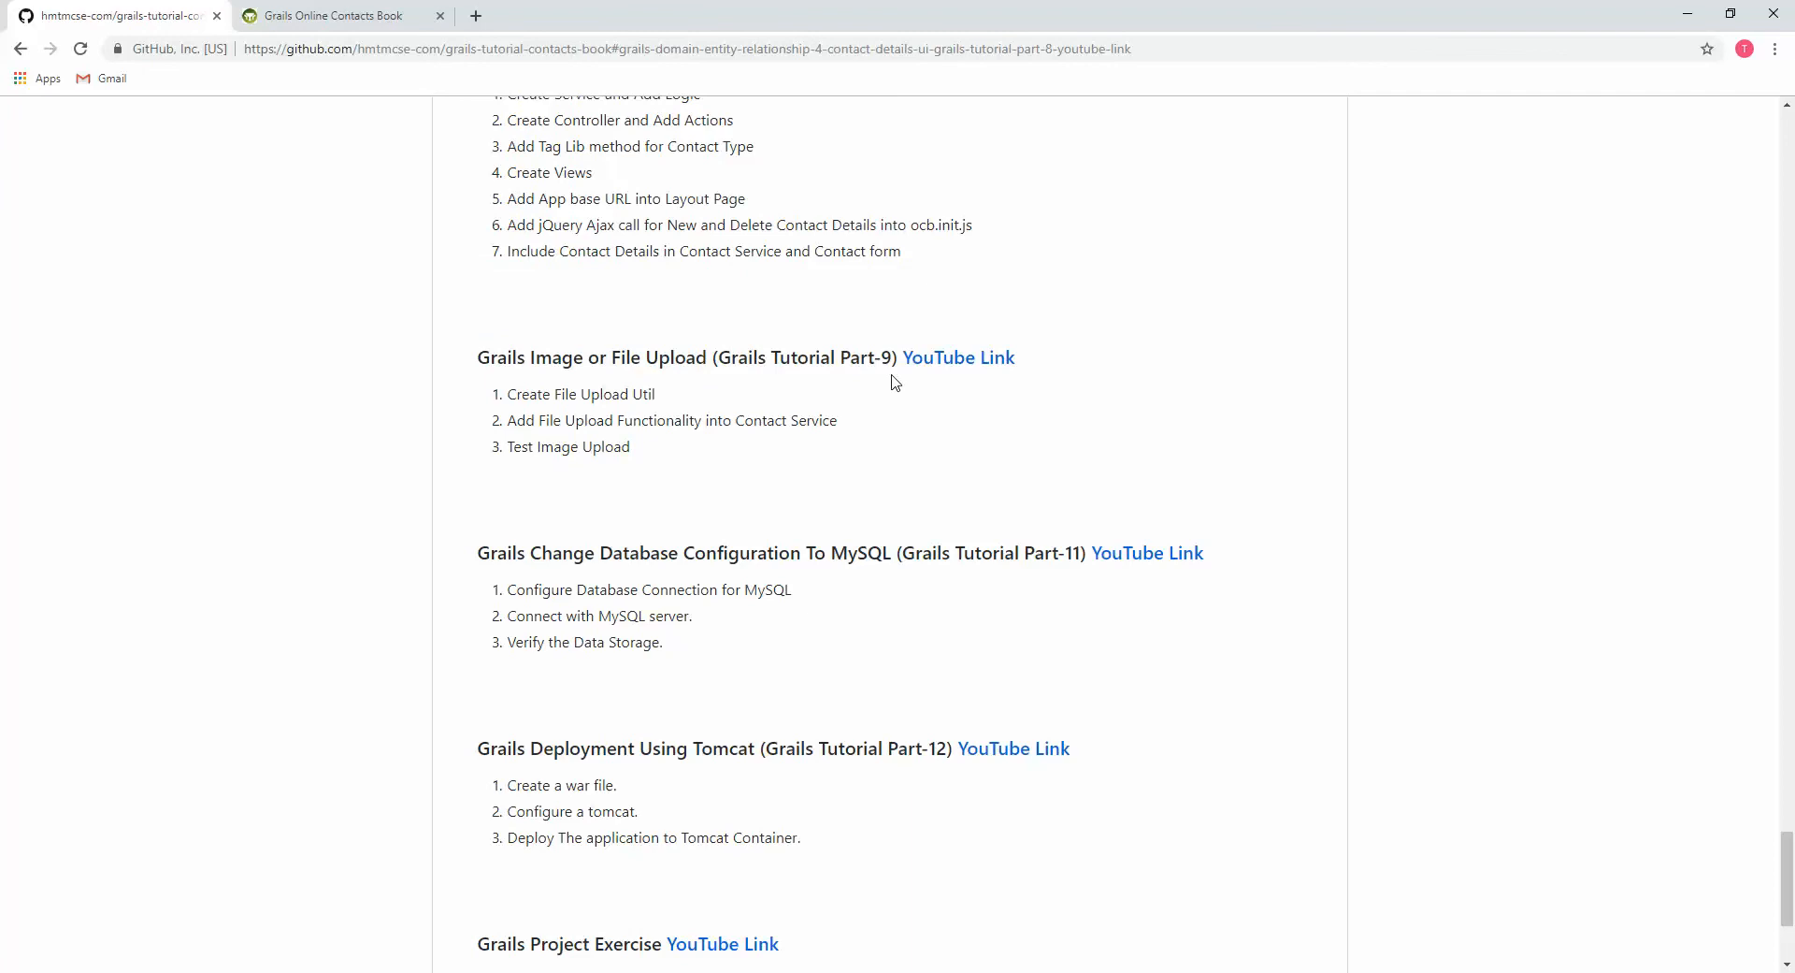
mouse_move(755, 529)
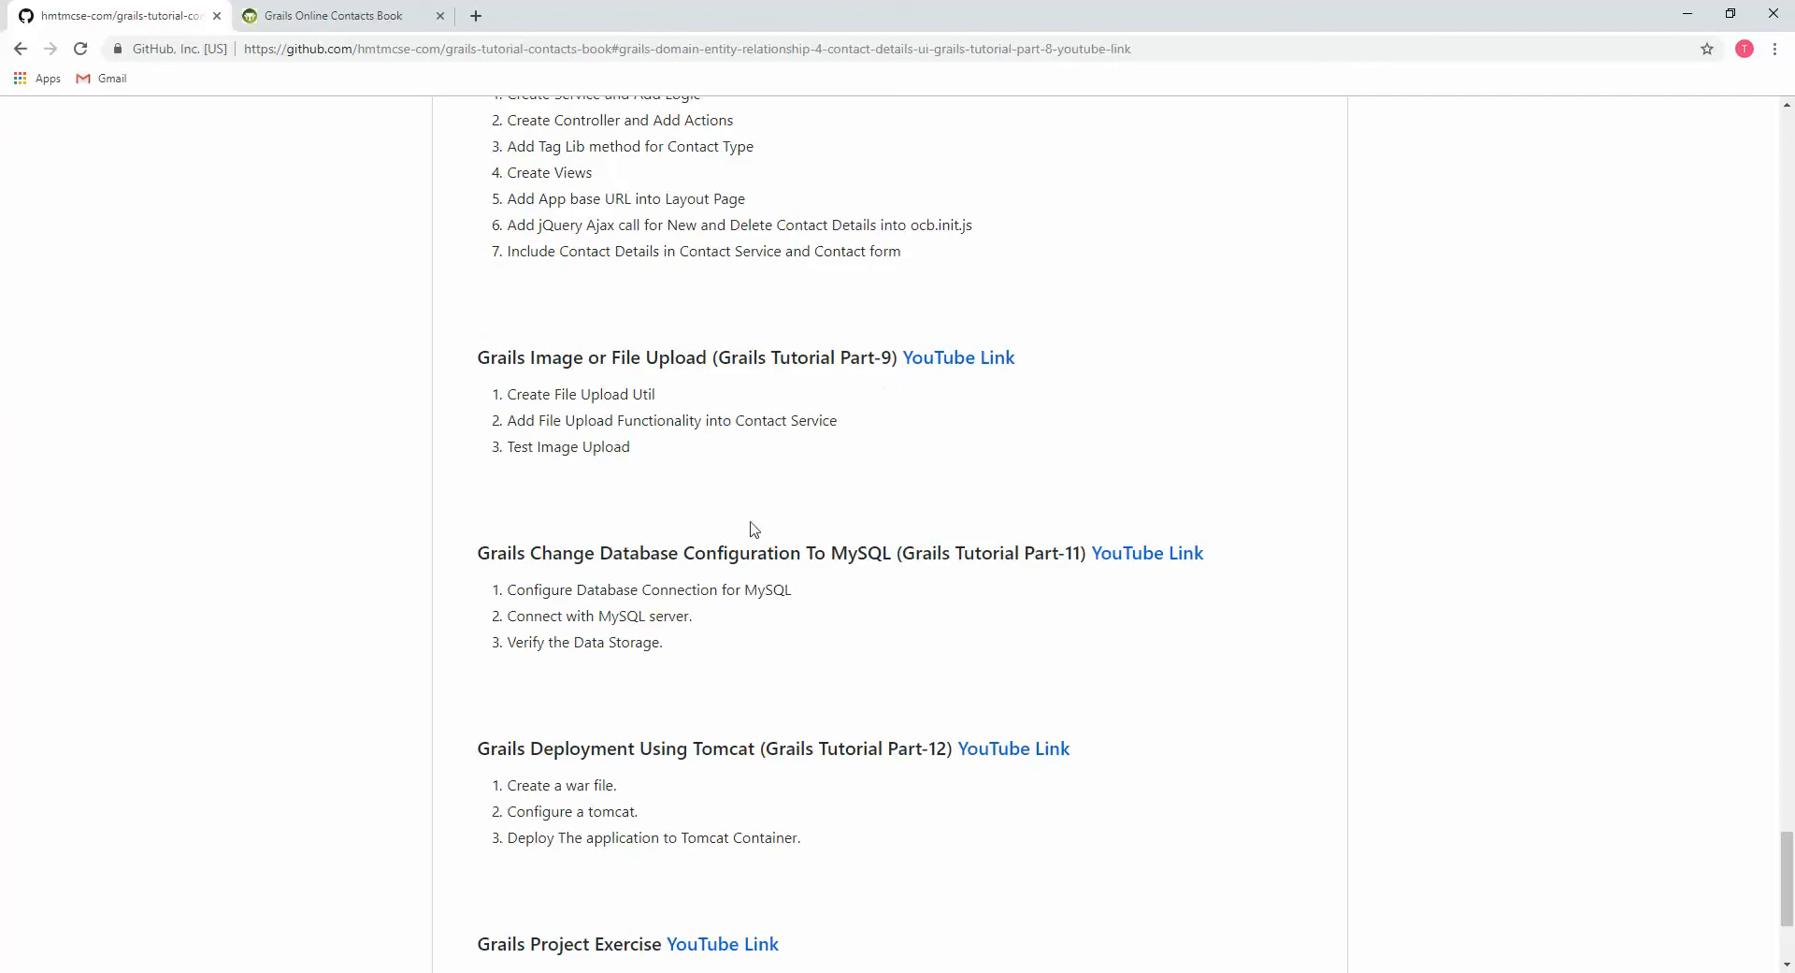
mouse_move(618, 544)
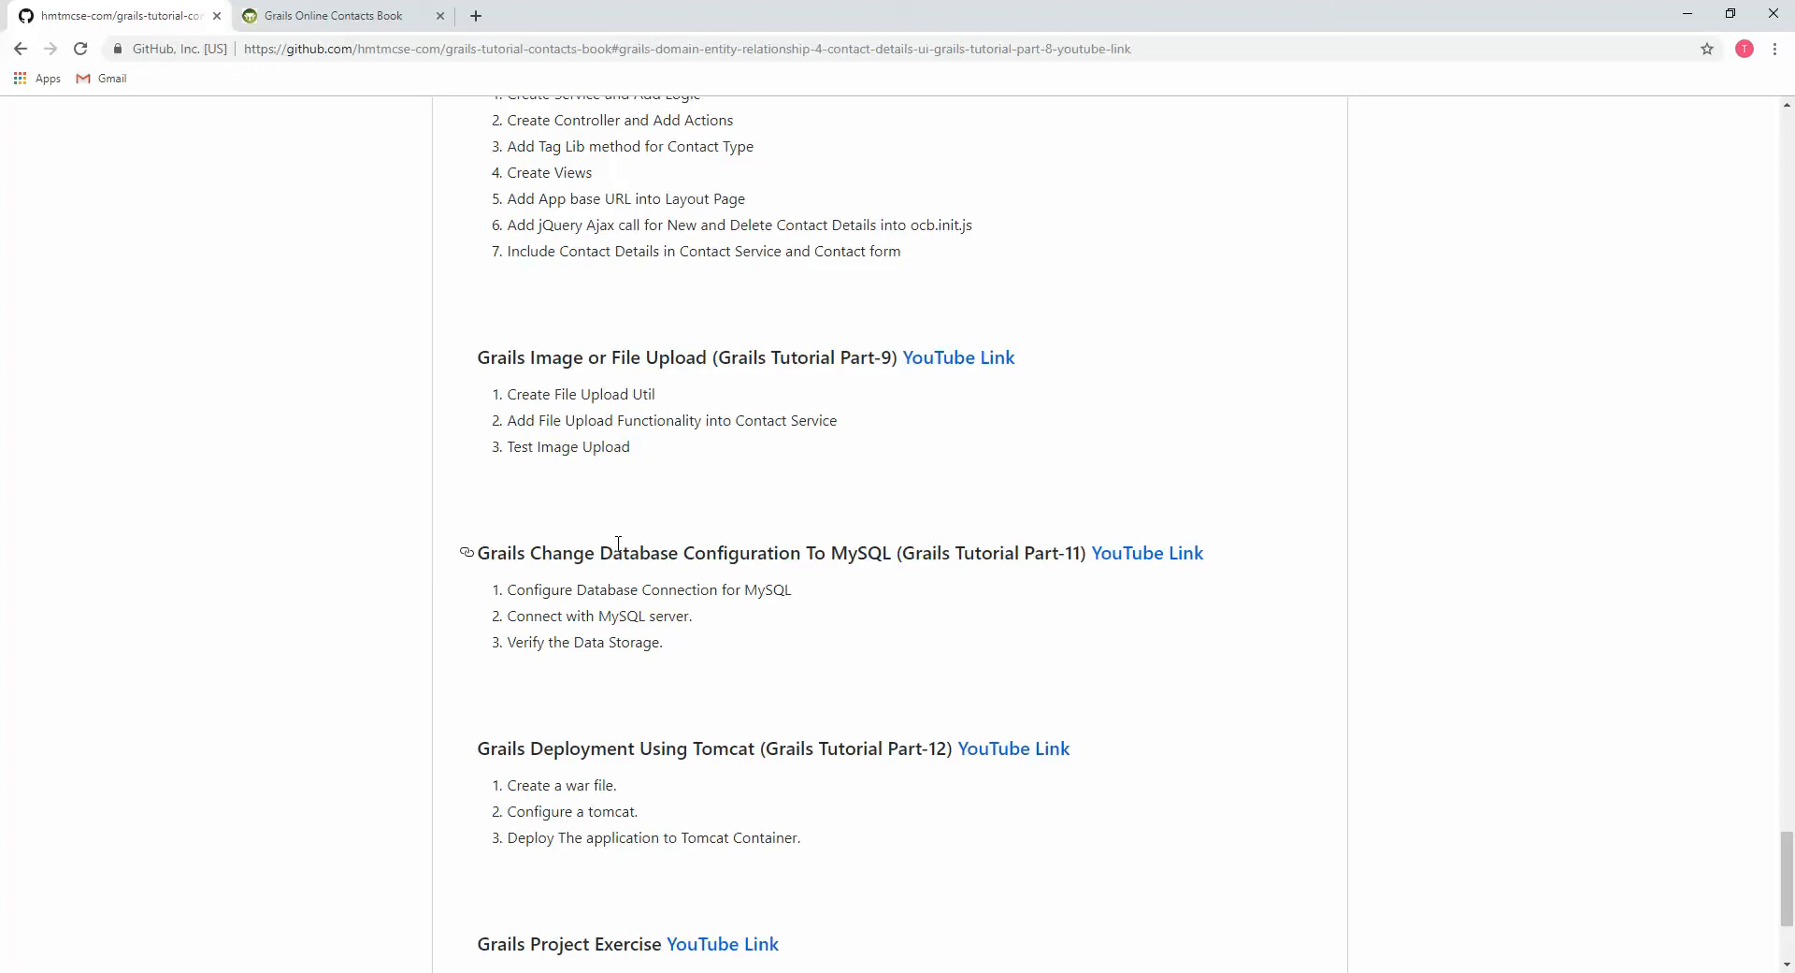
mouse_move(164, 613)
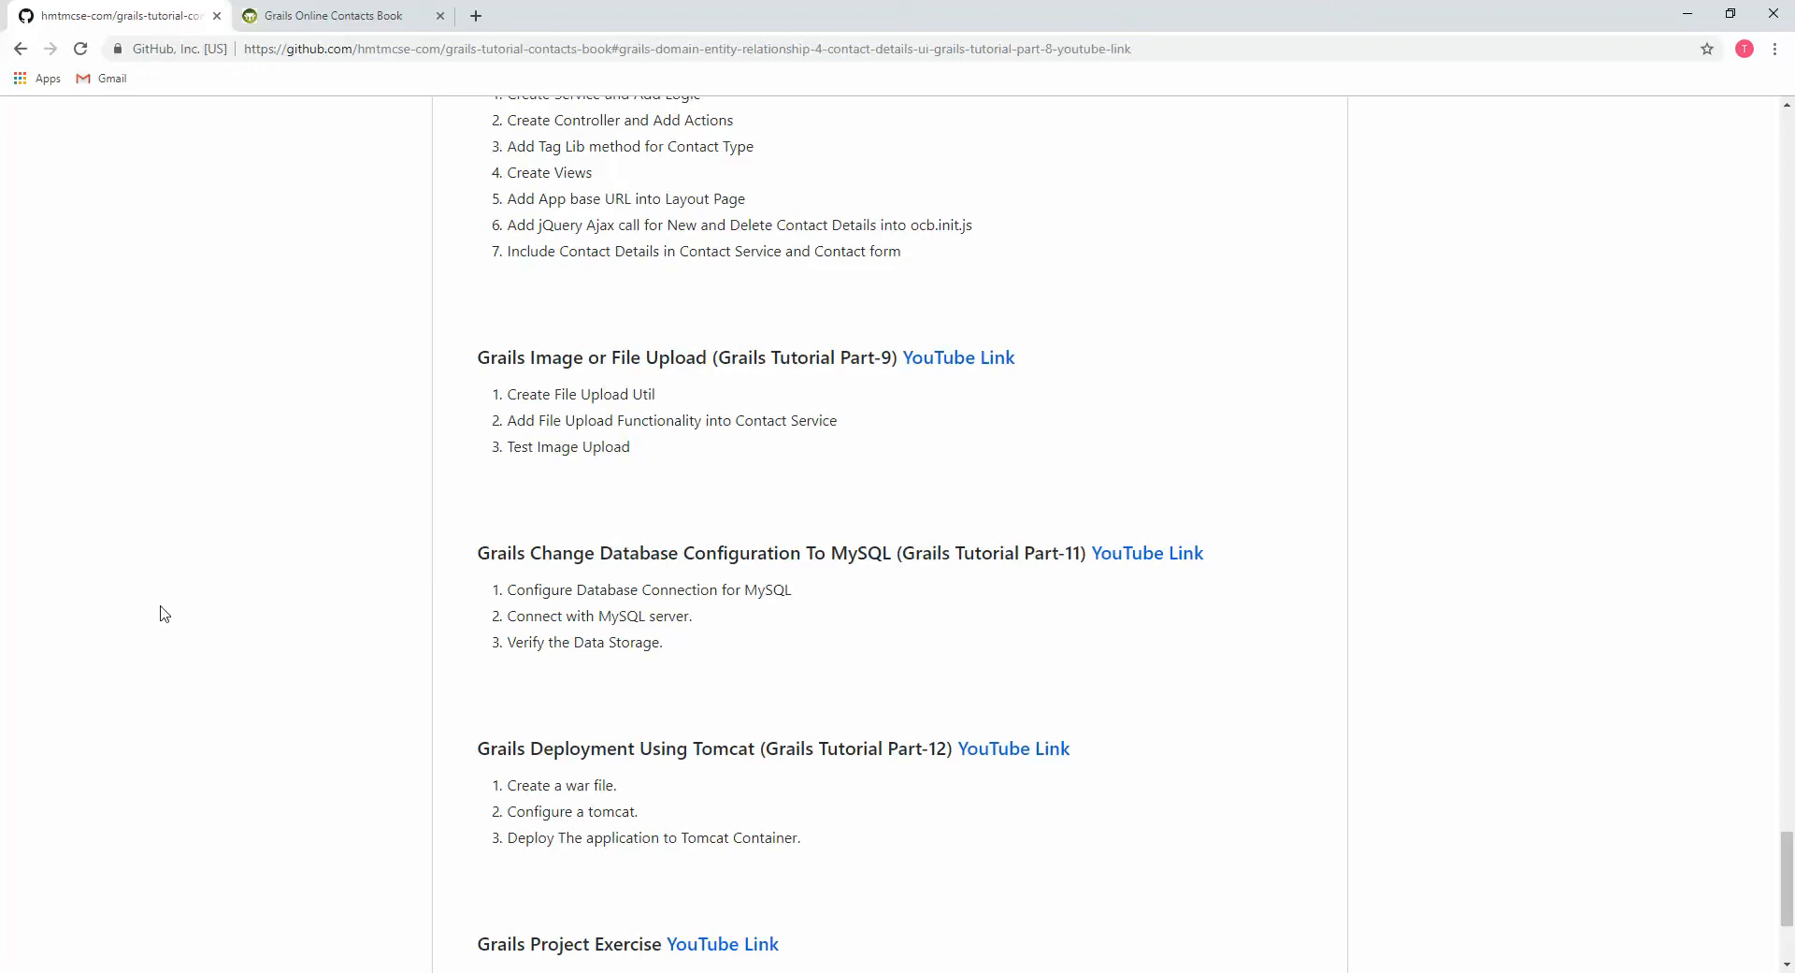